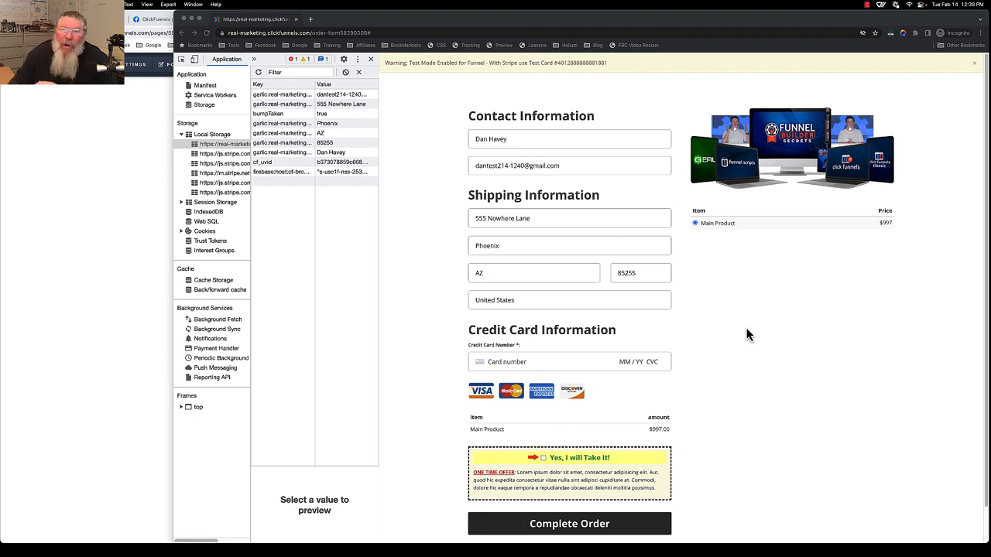
{"action": "mouse_move", "coordinate": [749, 318]}
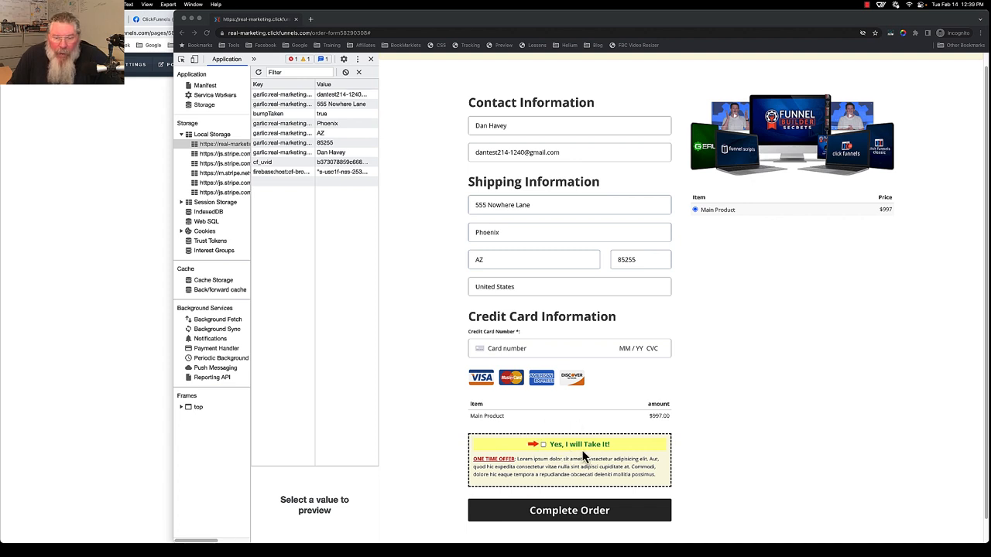
{"action": "mouse_move", "coordinate": [530, 461]}
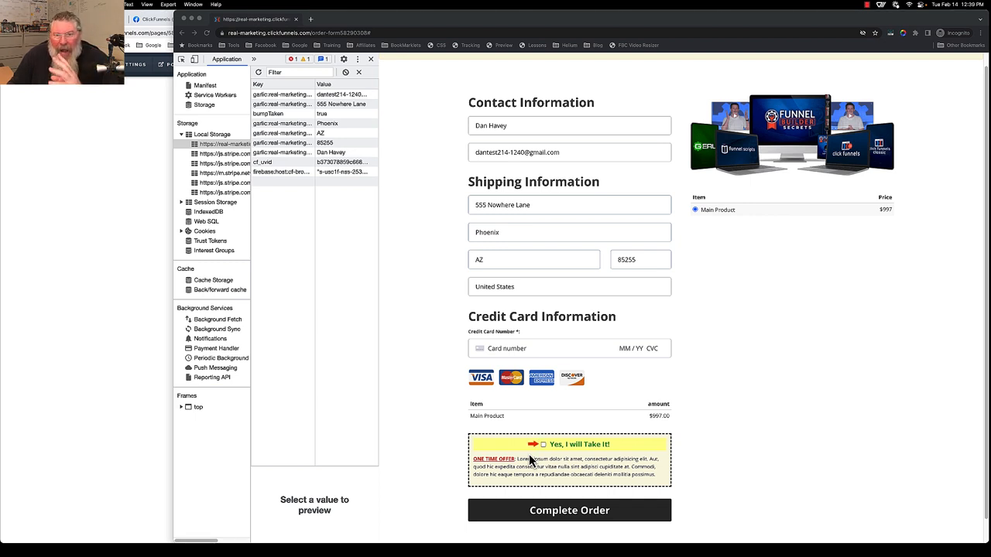
{"action": "mouse_move", "coordinate": [570, 511]}
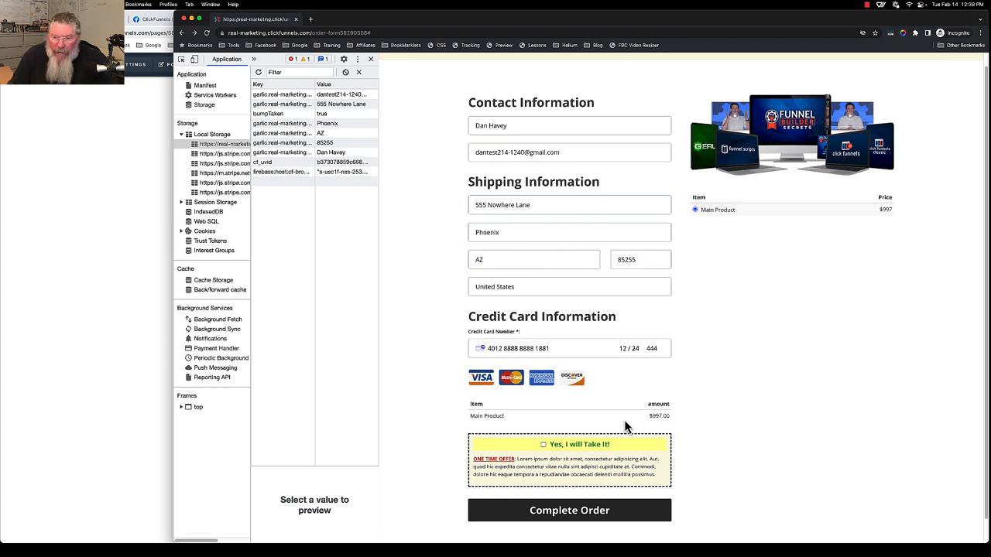
Step: Submit the test checkout with card details and the order bump left unchecked
{"action": "left_click", "coordinate": [570, 511]}
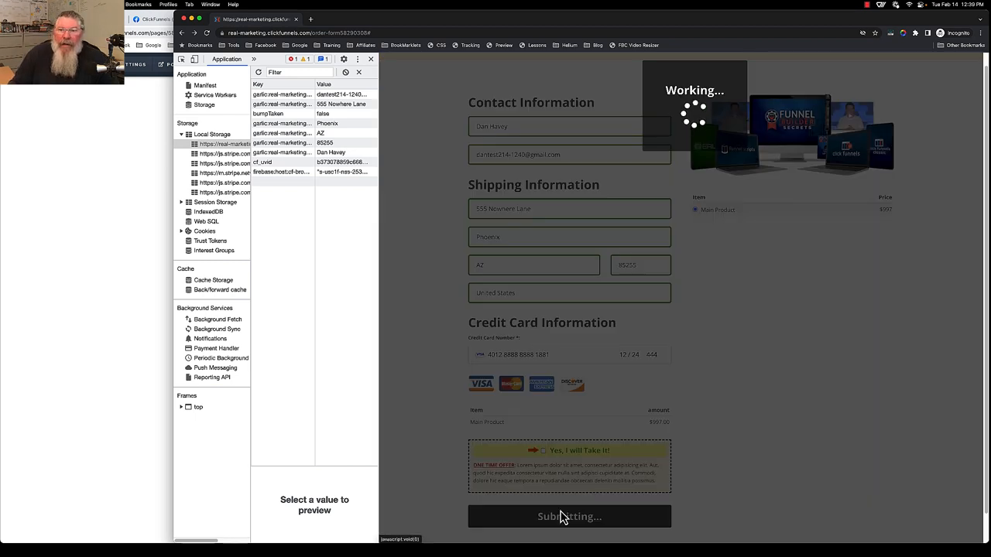
{"action": "left_click", "coordinate": [570, 517]}
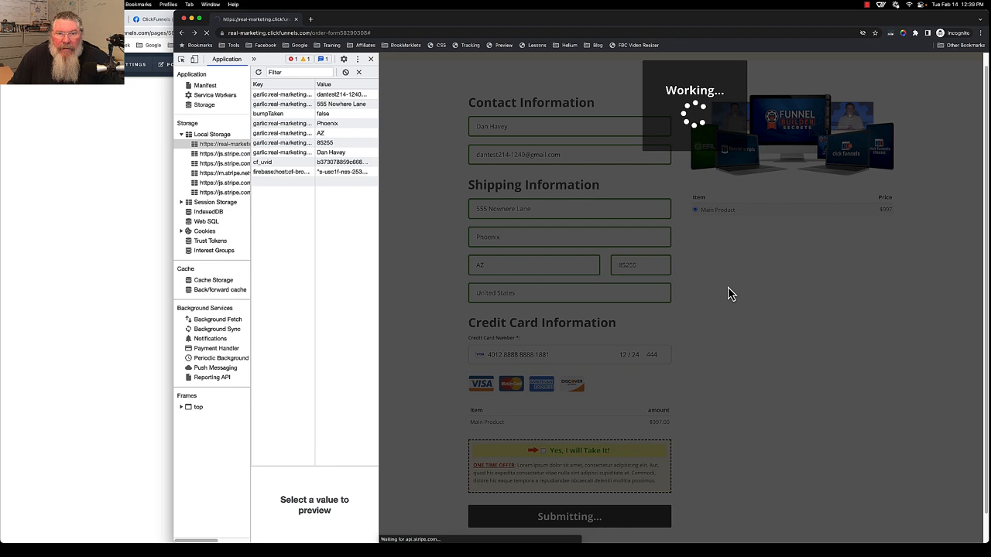
{"action": "left_click", "coordinate": [570, 517]}
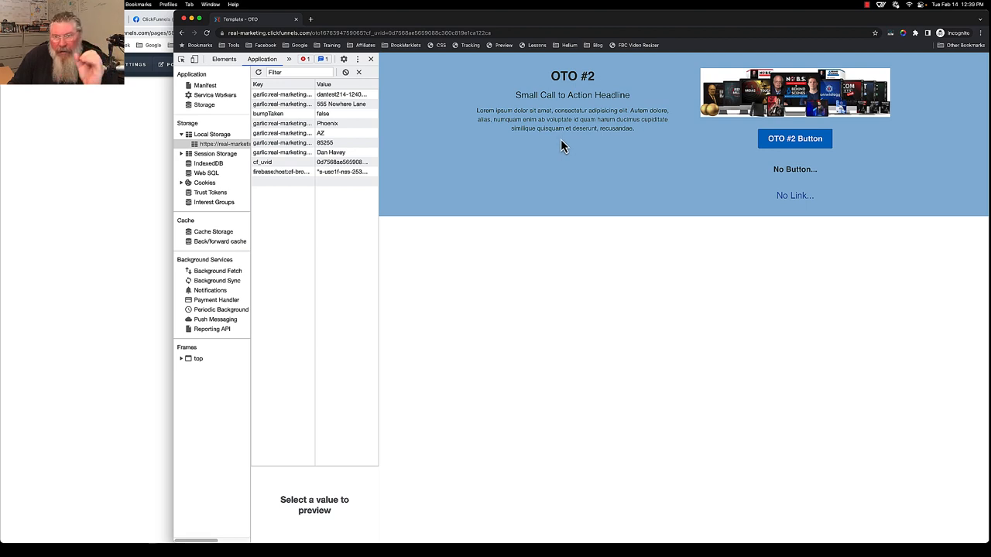
{"action": "mouse_move", "coordinate": [563, 145]}
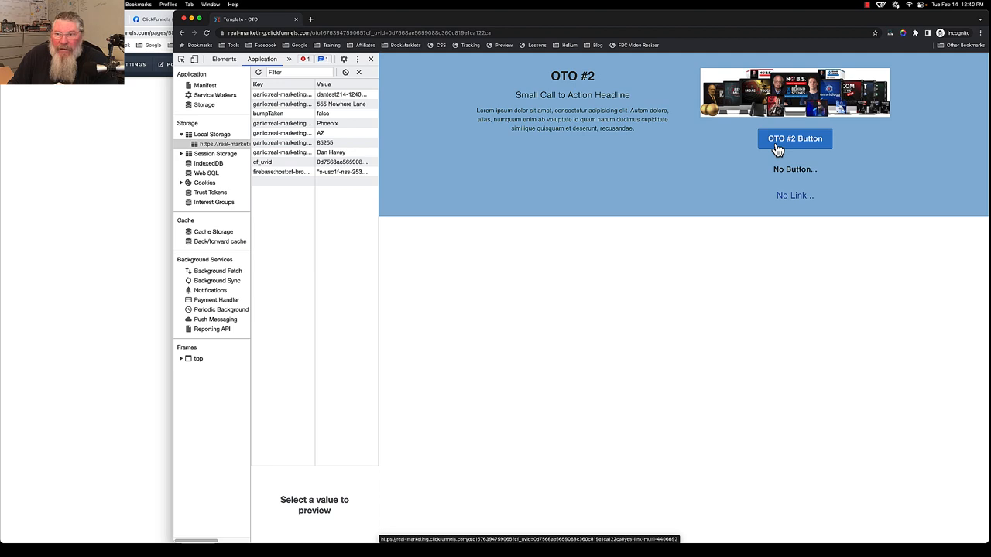
{"action": "mouse_move", "coordinate": [797, 143]}
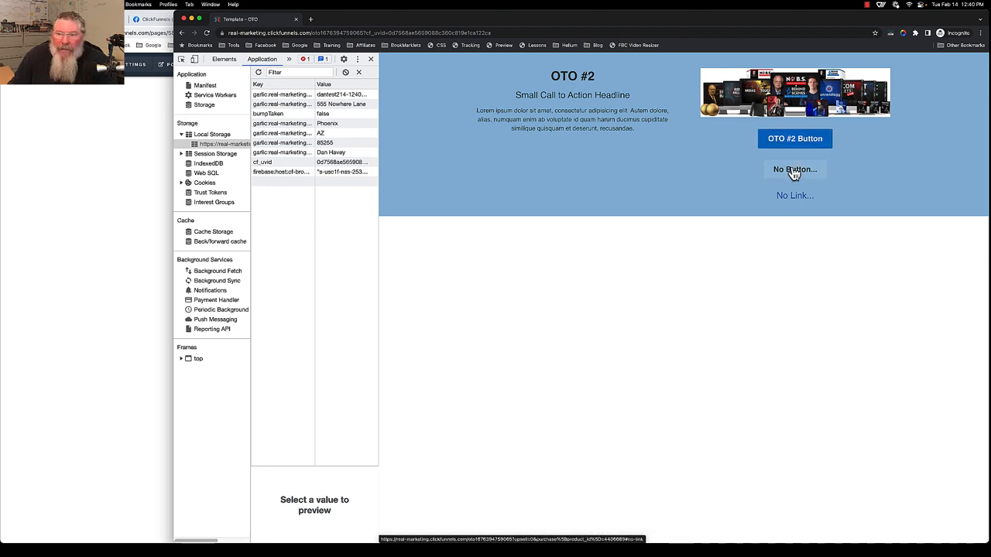
{"action": "mouse_move", "coordinate": [801, 175]}
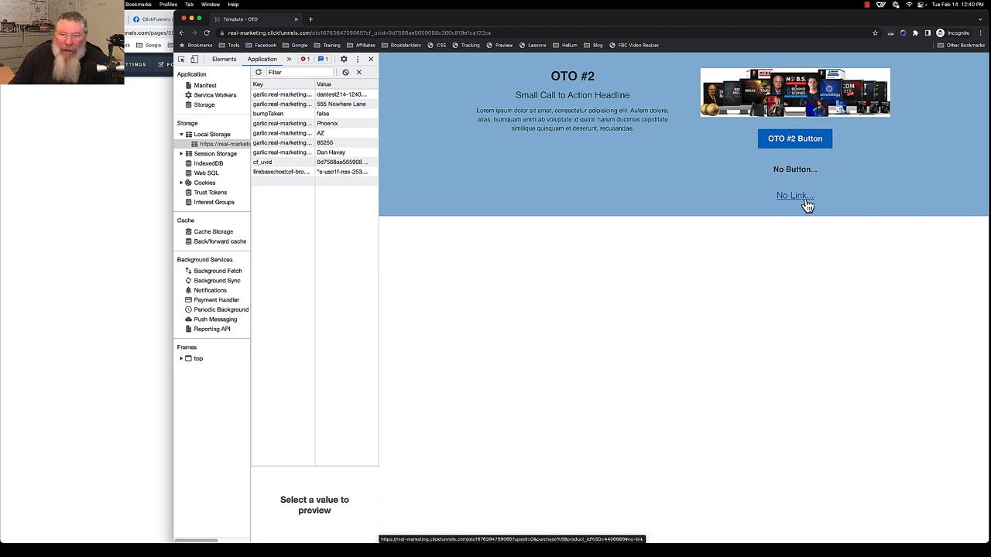
{"action": "mouse_move", "coordinate": [794, 158]}
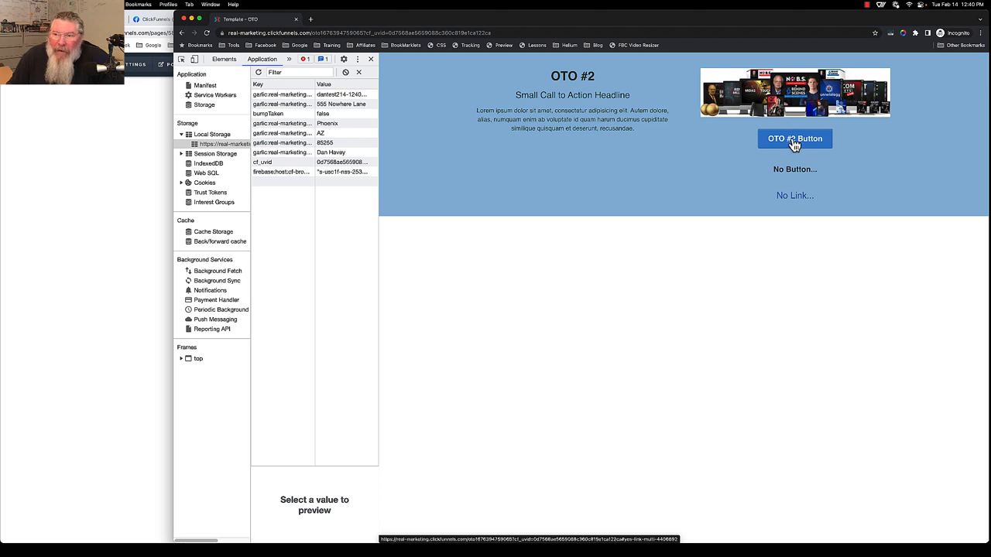
Step: Accept the OTO #2 upsell offer on the page shown after the no-bump checkout
{"action": "left_click", "coordinate": [795, 137]}
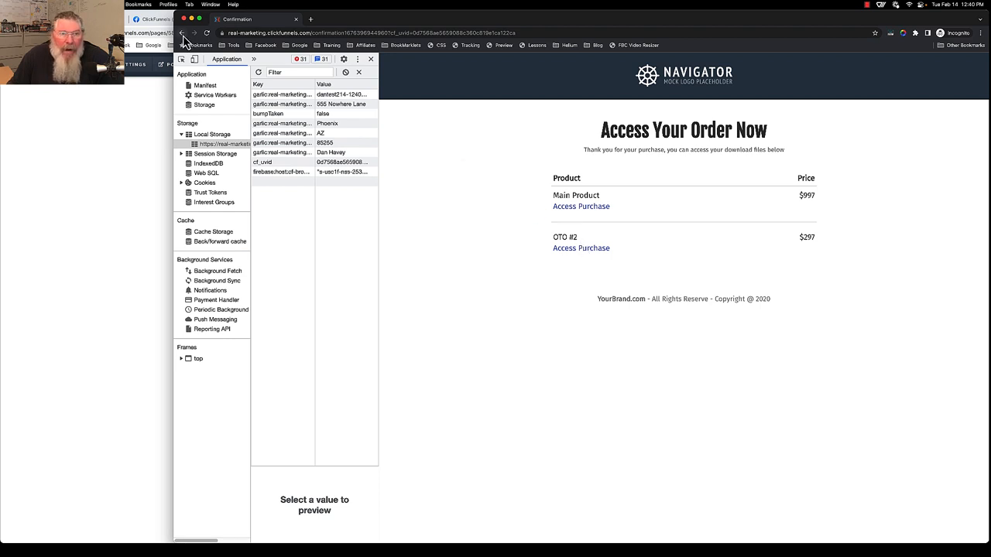
Step: Return from the Access Your Order Now confirmation to the order form
{"action": "left_click", "coordinate": [180, 37]}
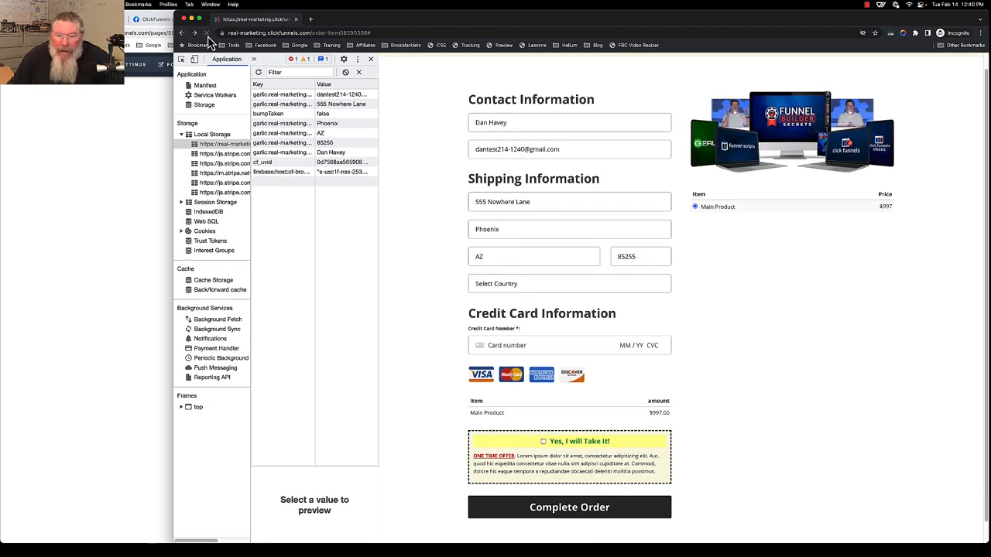
Step: Set country to United States, add the $97 Order Bump and submit the second test order
{"action": "left_click", "coordinate": [569, 284]}
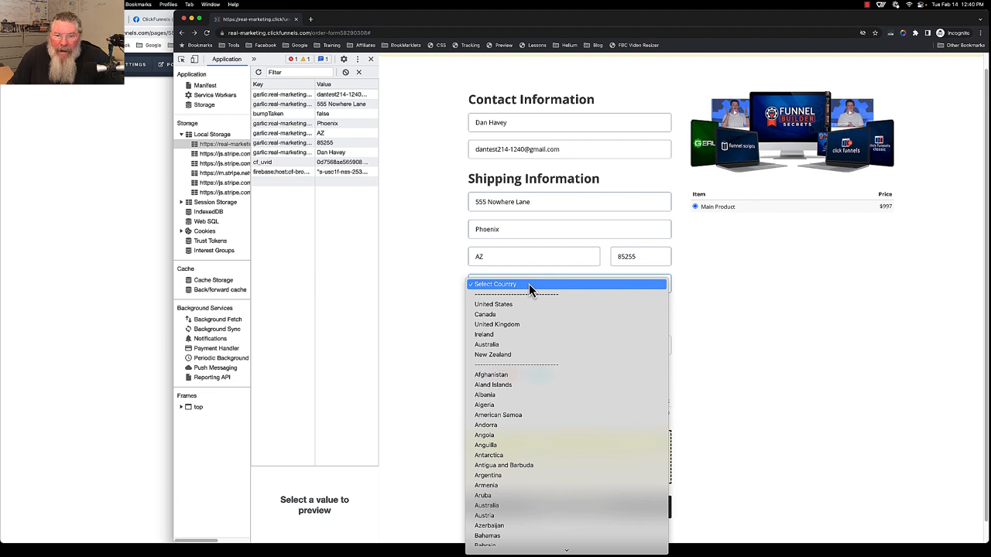
{"action": "left_click", "coordinate": [492, 303]}
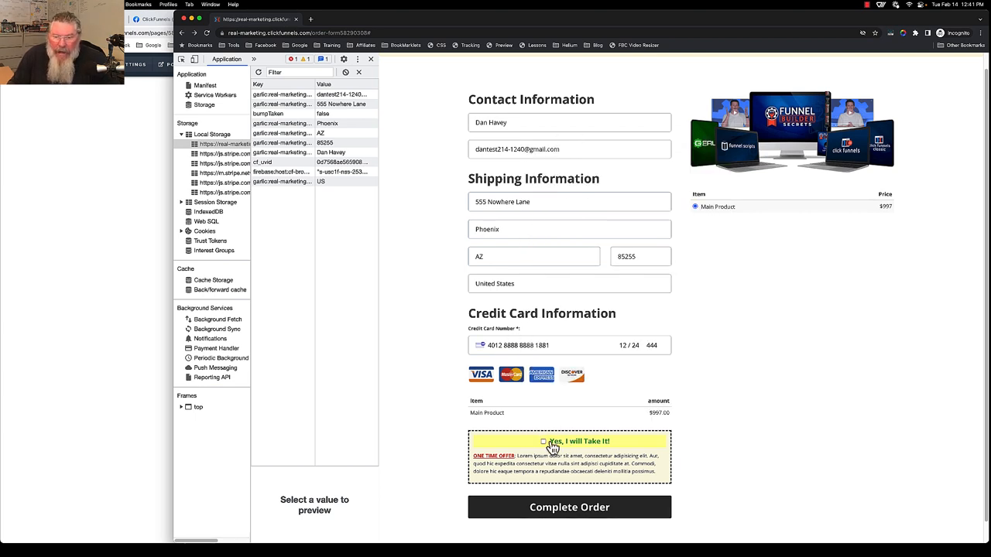
{"action": "left_click", "coordinate": [542, 441]}
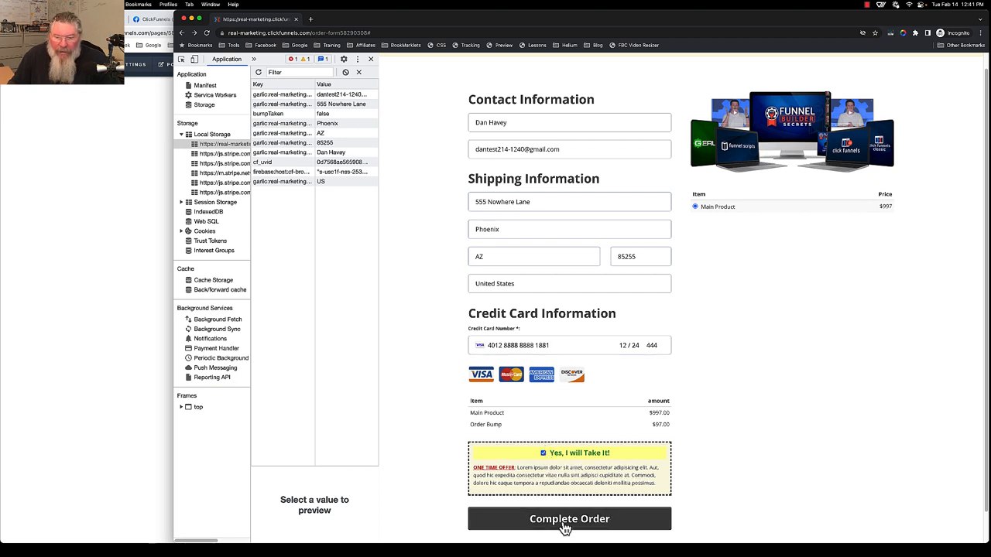
{"action": "left_click", "coordinate": [566, 518]}
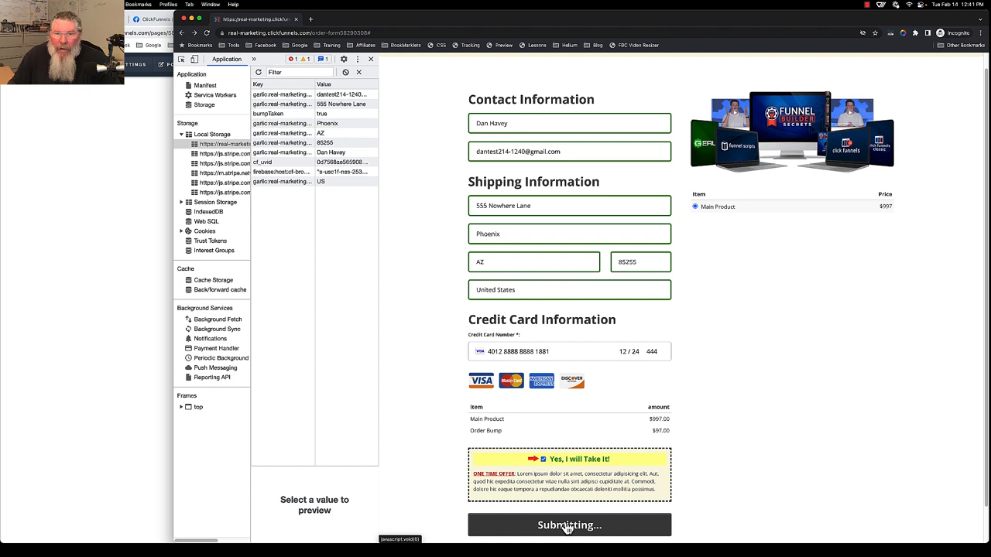
{"action": "left_click", "coordinate": [570, 526]}
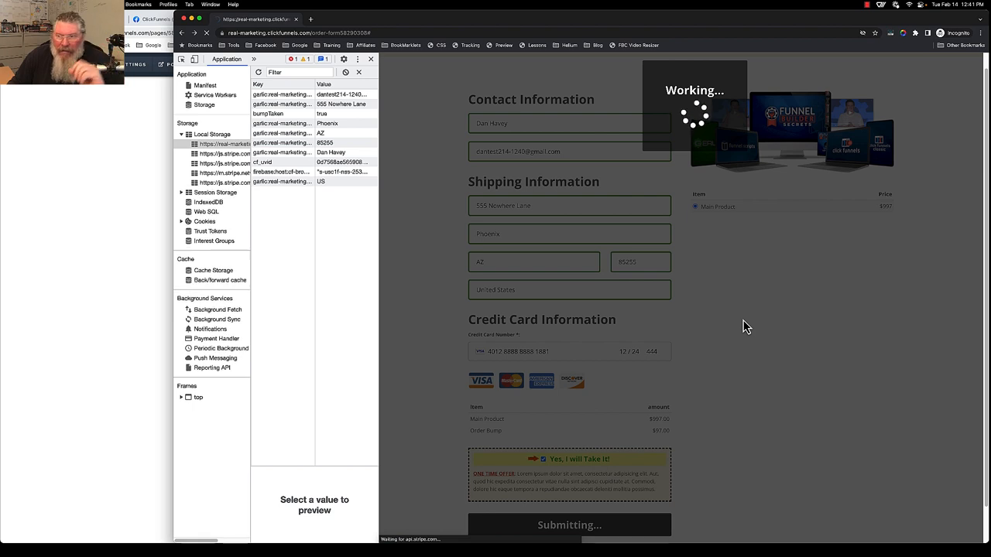
Step: Accept the OTO #1 offer so the confirmation lists Main Product, Order Bump and OTO #1
{"action": "left_click", "coordinate": [570, 525]}
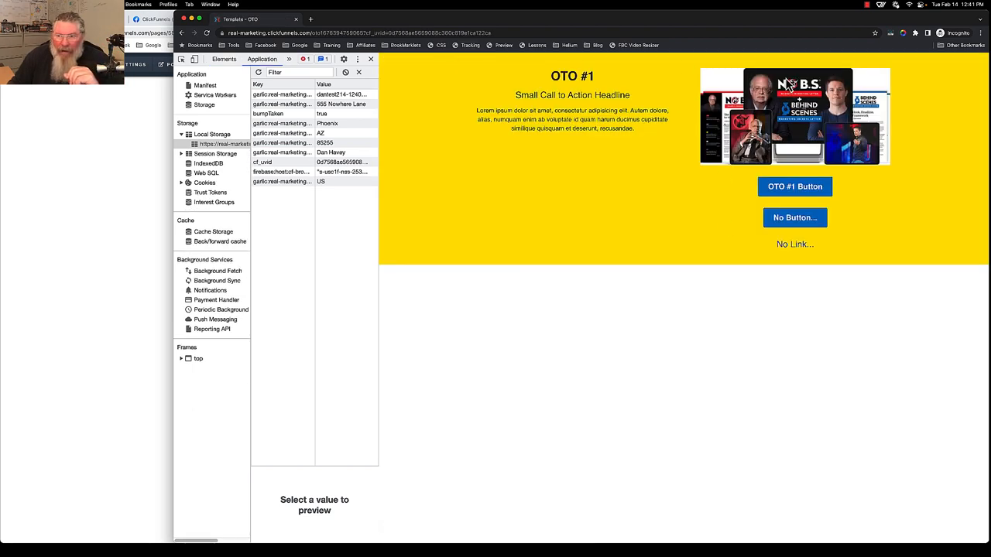
{"action": "mouse_move", "coordinate": [791, 157]}
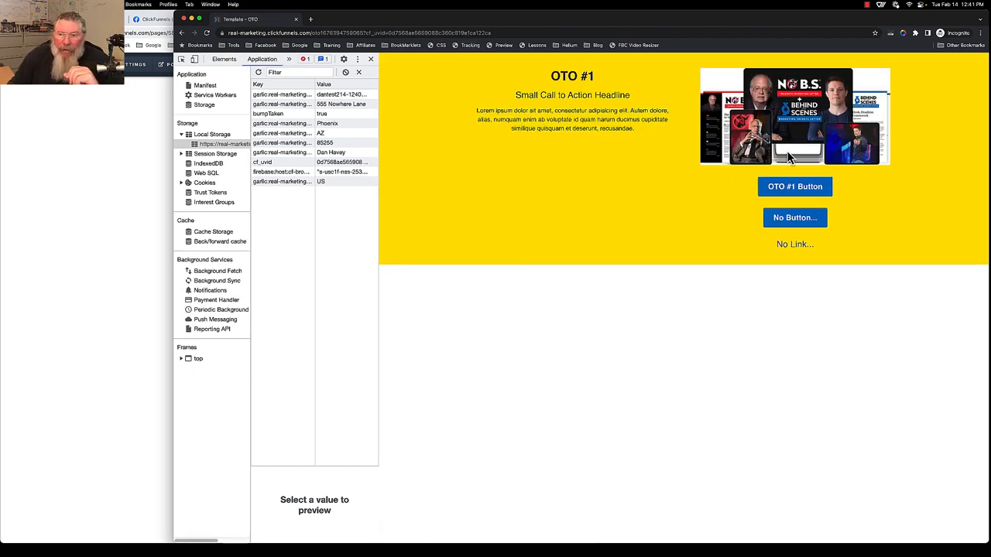
{"action": "mouse_move", "coordinate": [802, 192]}
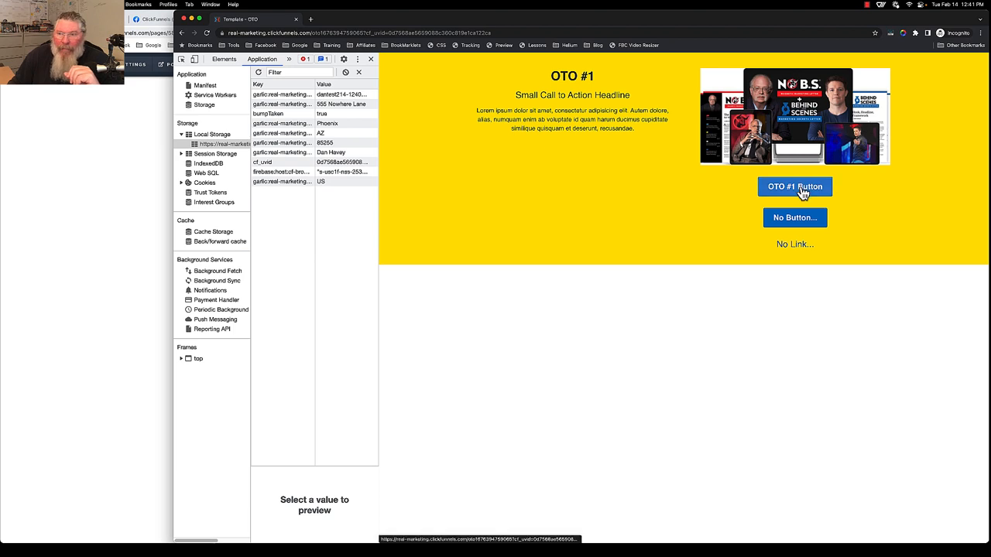
{"action": "left_click", "coordinate": [796, 185]}
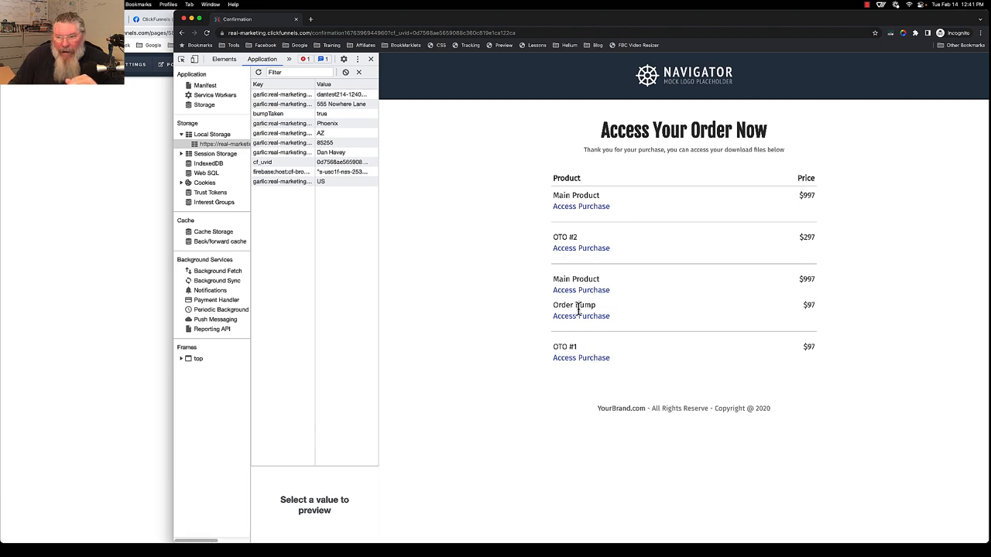
{"action": "mouse_move", "coordinate": [554, 290]}
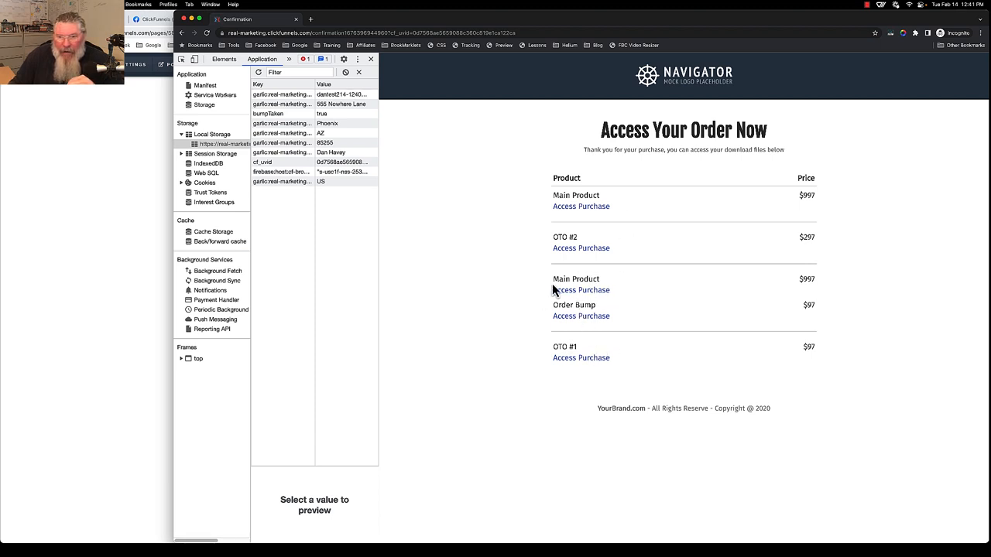
{"action": "mouse_move", "coordinate": [604, 287]}
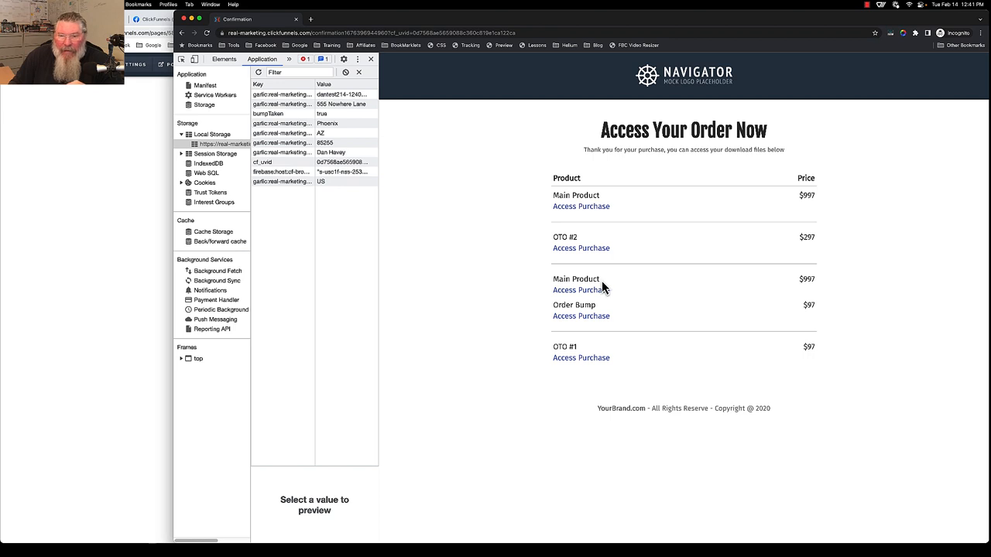
{"action": "mouse_move", "coordinate": [620, 286]}
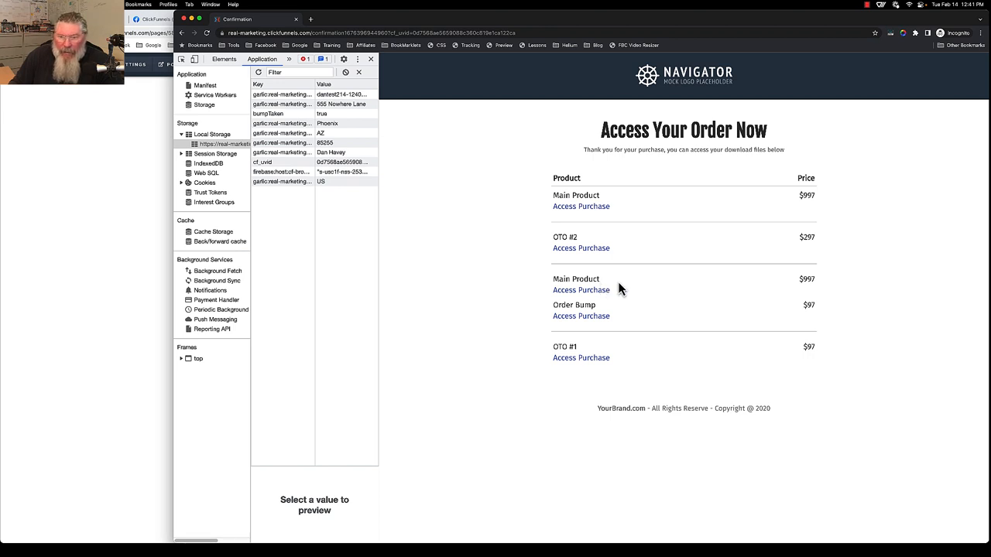
{"action": "mouse_move", "coordinate": [535, 114]}
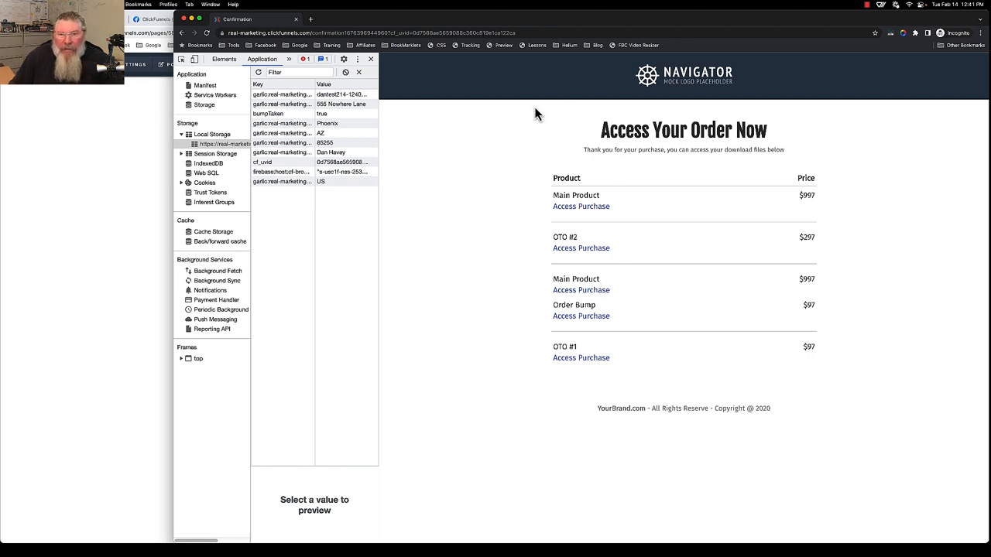
{"action": "mouse_move", "coordinate": [464, 175]}
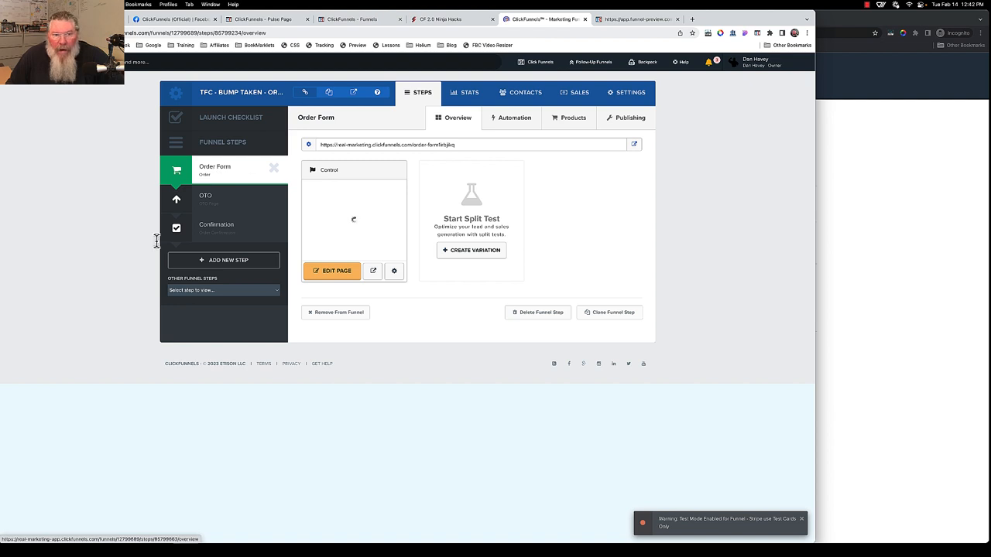
{"action": "mouse_move", "coordinate": [246, 223]}
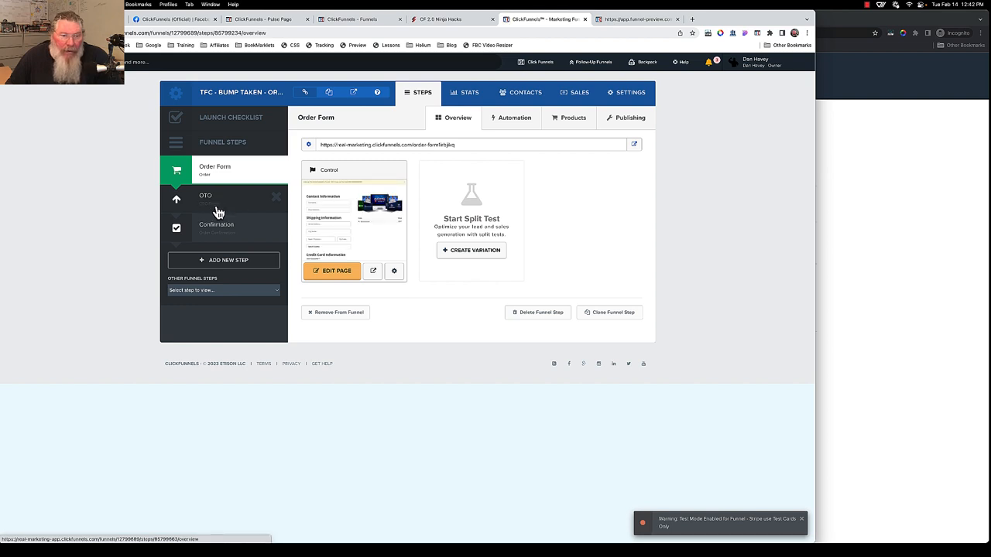
{"action": "mouse_move", "coordinate": [222, 235]}
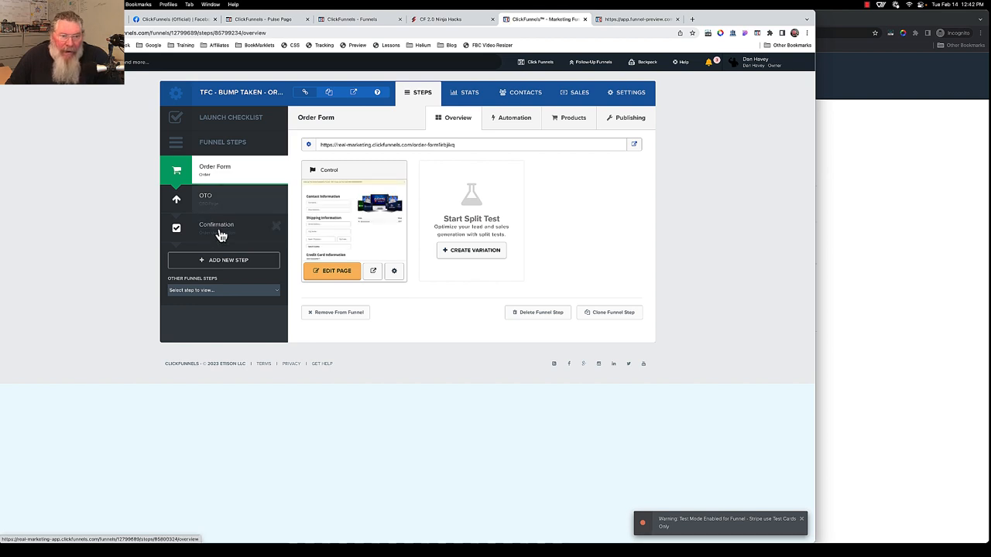
{"action": "mouse_move", "coordinate": [232, 240]}
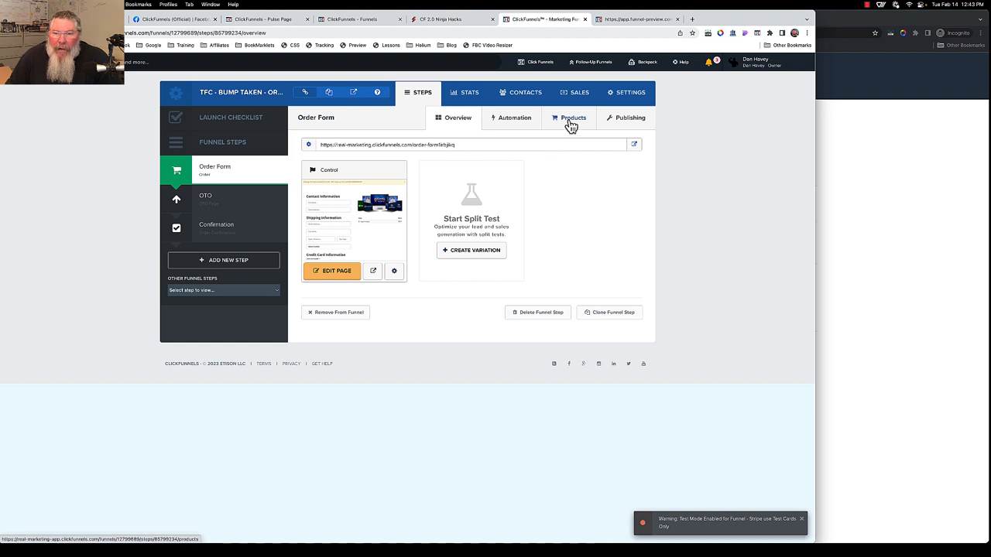
Step: View the Order Form step's products and the Main Product's name and price details
{"action": "left_click", "coordinate": [573, 118]}
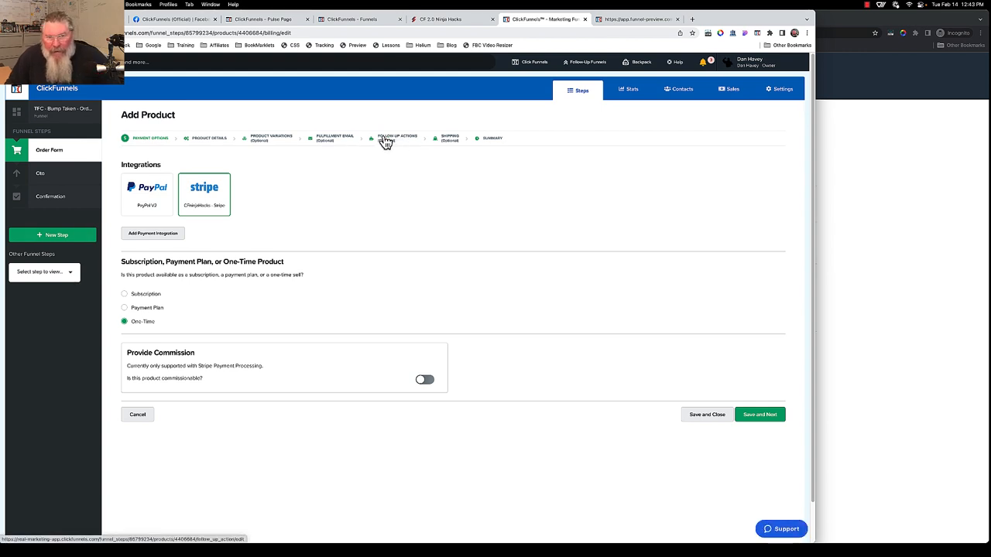
{"action": "mouse_move", "coordinate": [291, 216]}
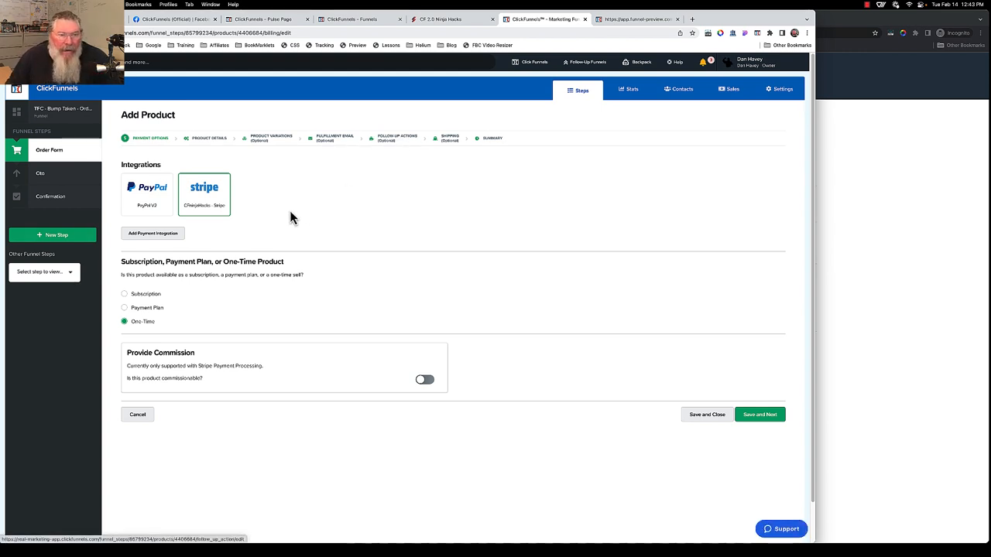
{"action": "mouse_move", "coordinate": [147, 338]}
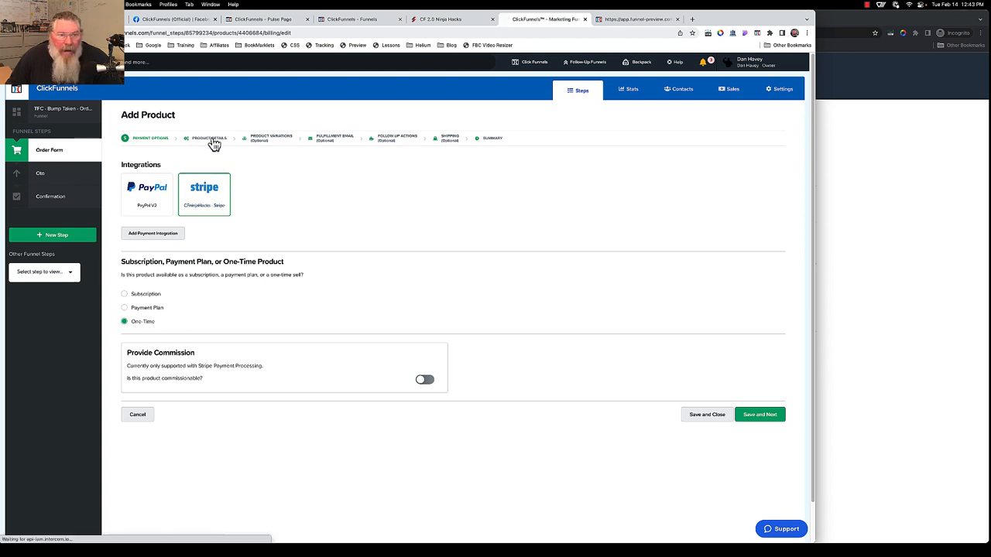
{"action": "left_click", "coordinate": [209, 139]}
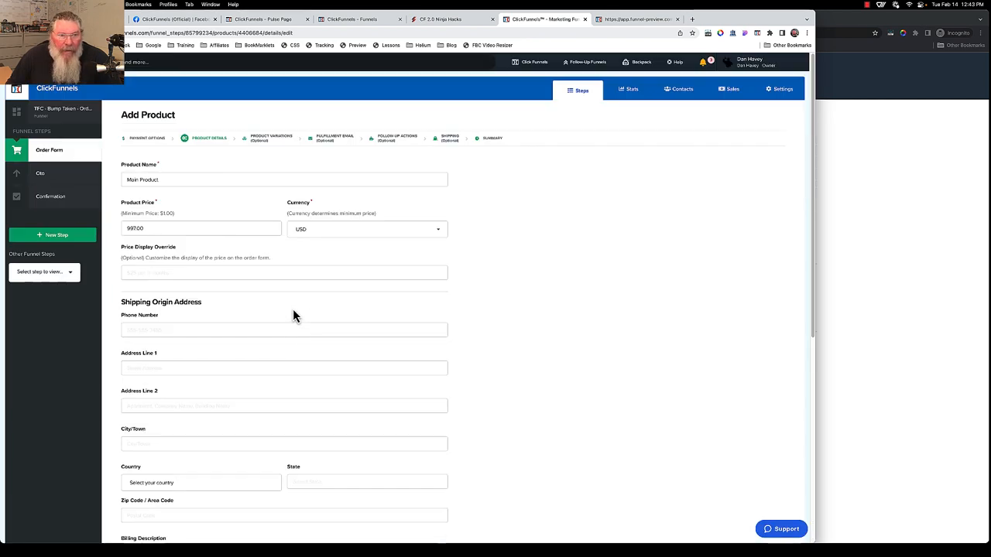
{"action": "mouse_move", "coordinate": [47, 153]}
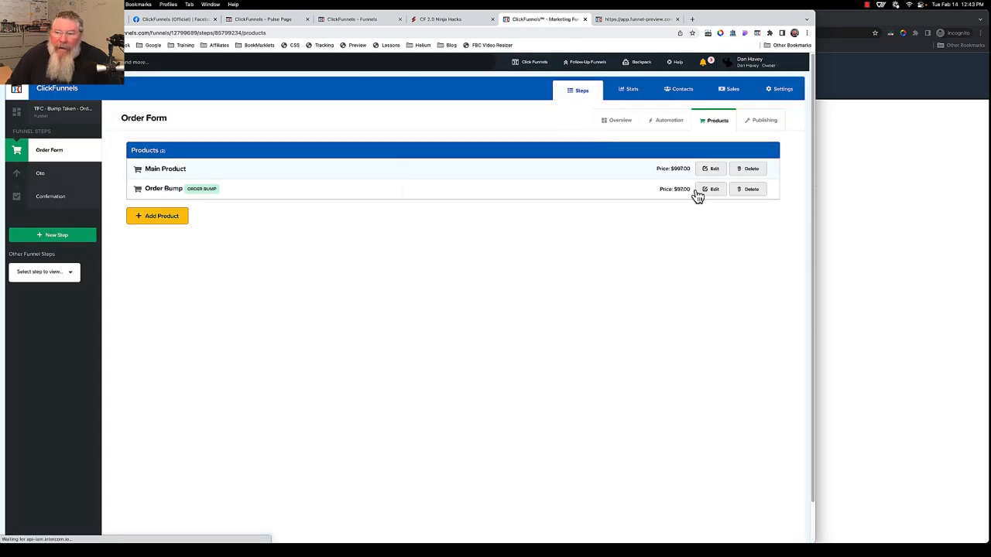
Step: Check the Order Bump product's Bump Product toggle is on and leave it without saving
{"action": "left_click", "coordinate": [711, 189]}
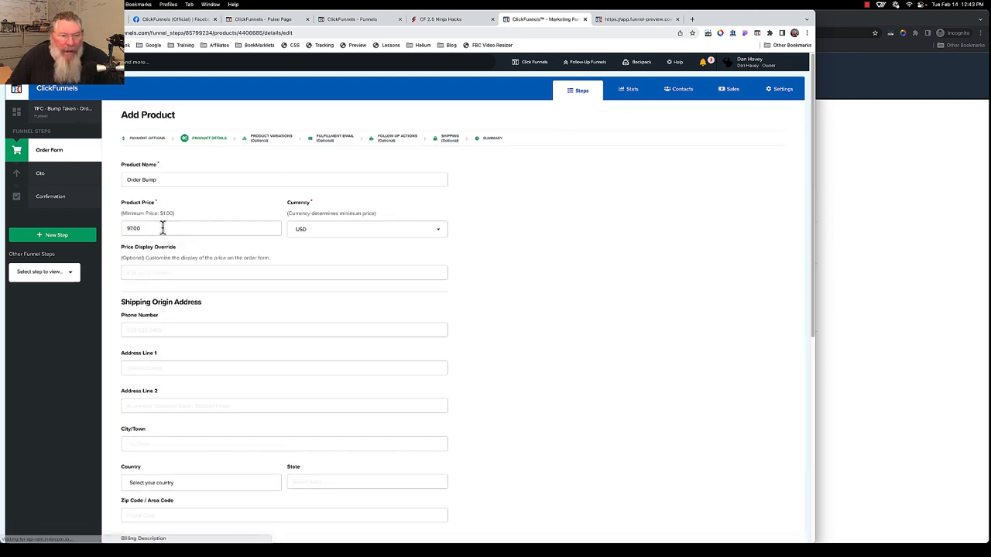
{"action": "scroll", "scroll_direction": "down", "scroll_amount": 3}
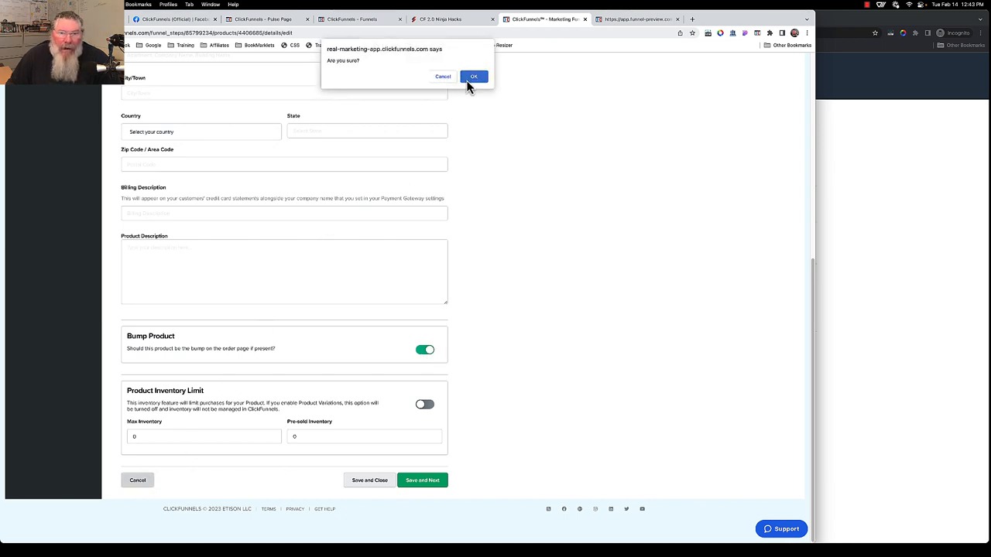
{"action": "left_click", "coordinate": [473, 77]}
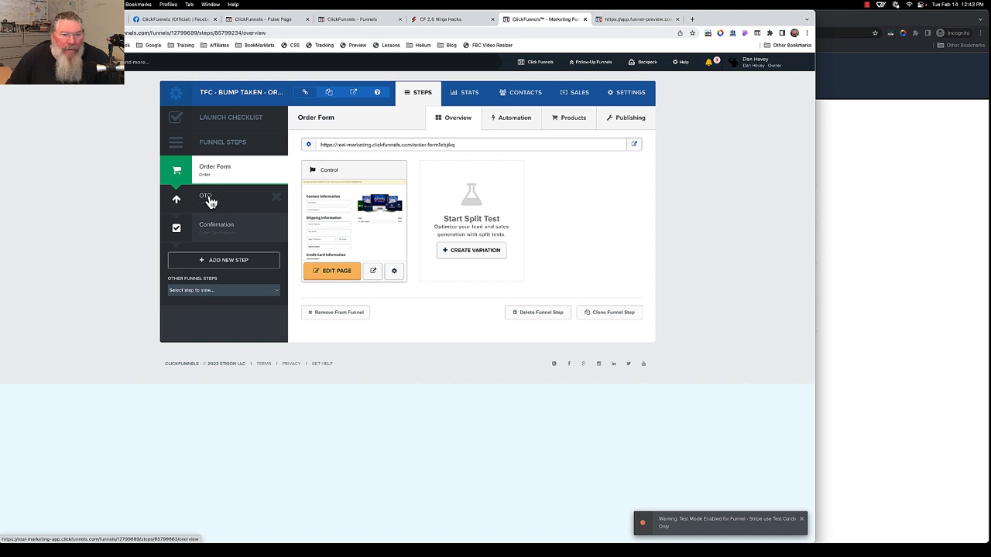
Step: View the OTO step's products and the OTO #1 product details
{"action": "left_click", "coordinate": [206, 198]}
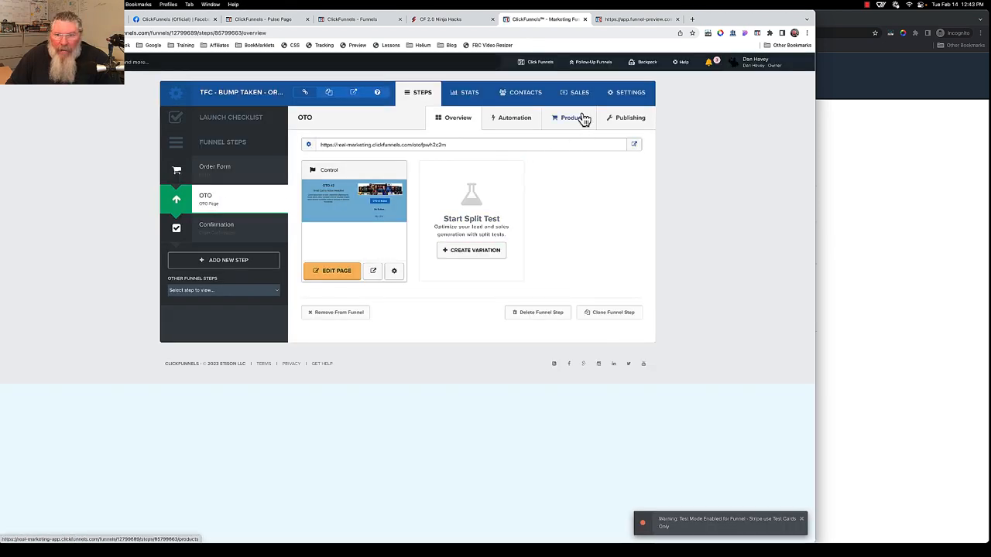
{"action": "left_click", "coordinate": [569, 118]}
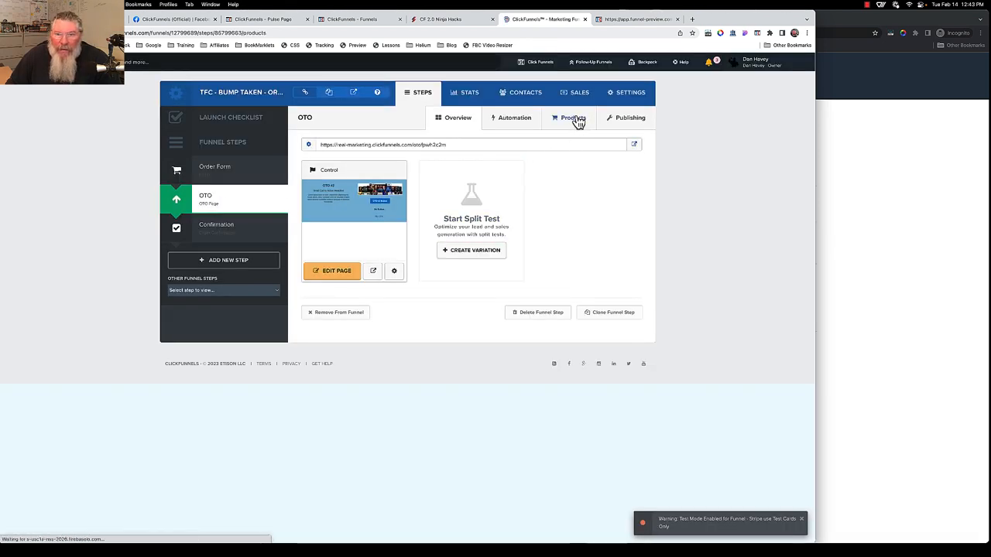
{"action": "left_click", "coordinate": [573, 118]}
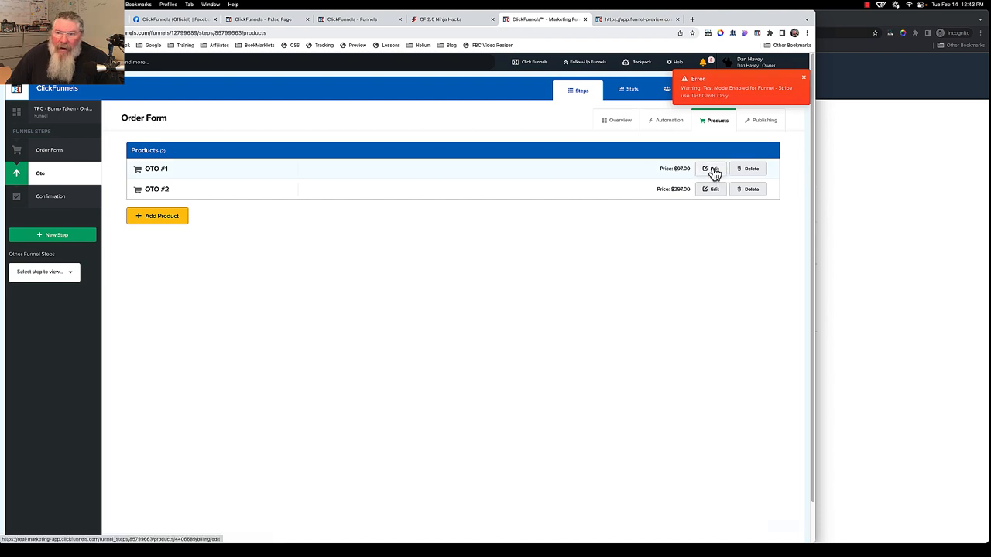
{"action": "left_click", "coordinate": [710, 169]}
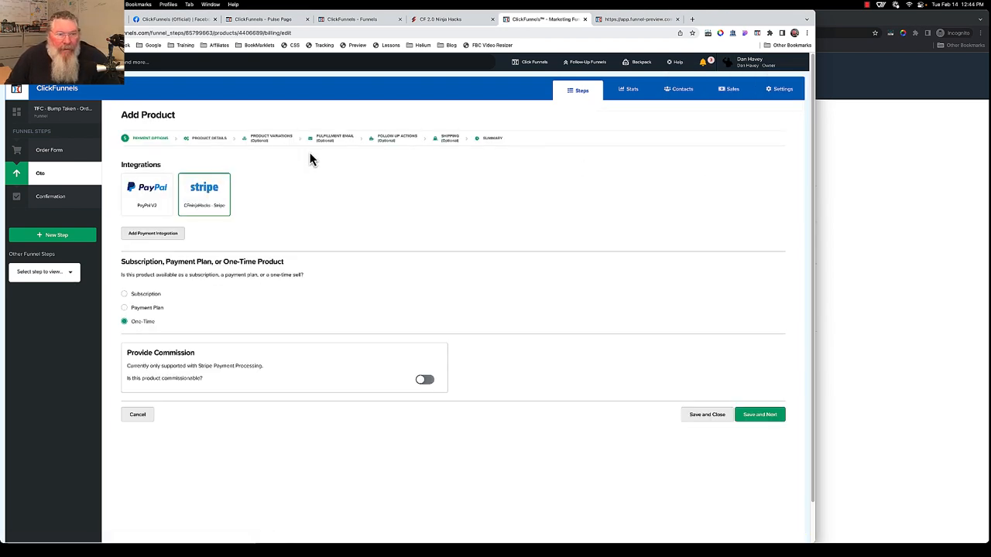
{"action": "left_click", "coordinate": [209, 139]}
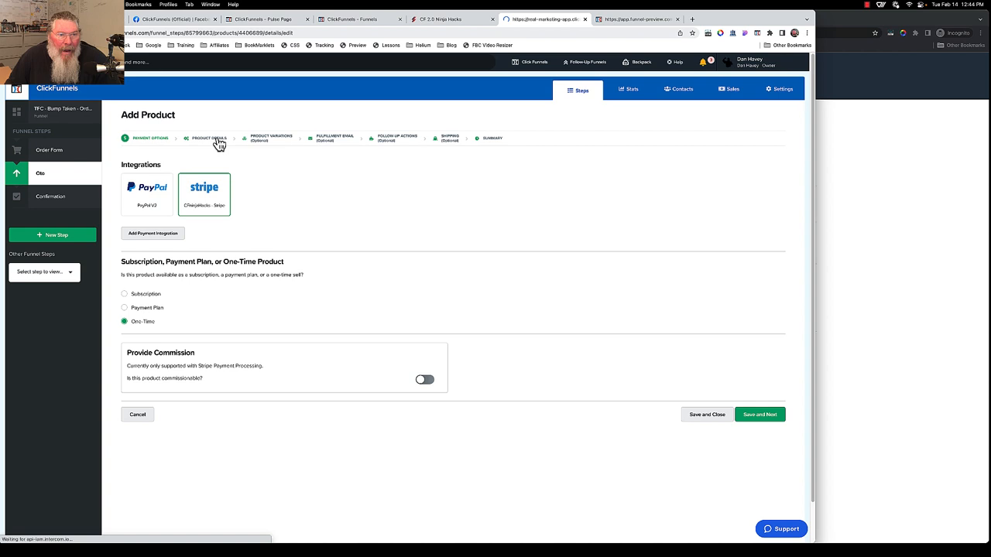
{"action": "left_click", "coordinate": [220, 143]}
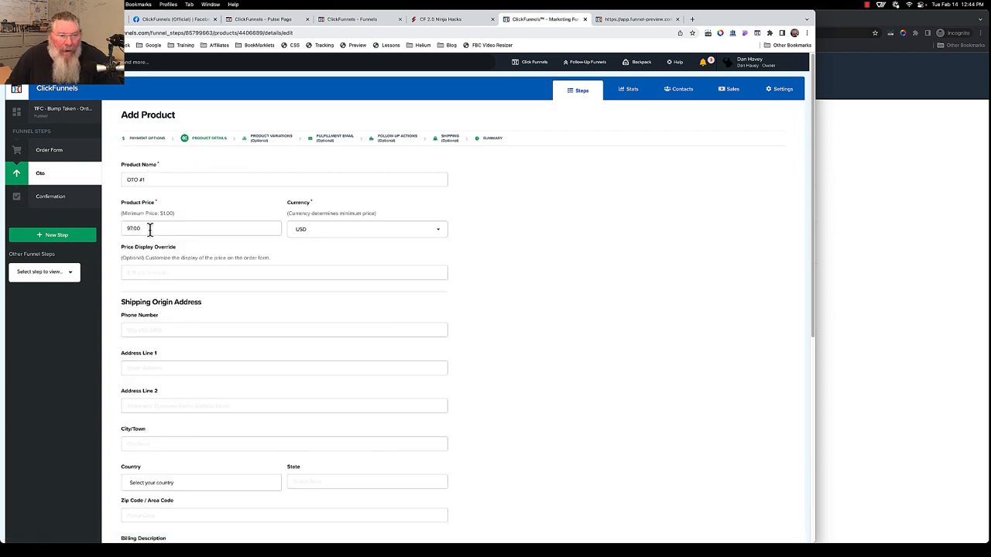
Step: Confirm OTO #1's Bump Product toggle is off, save it and return to the Order Form step
{"action": "scroll", "scroll_direction": "down", "scroll_amount": 3}
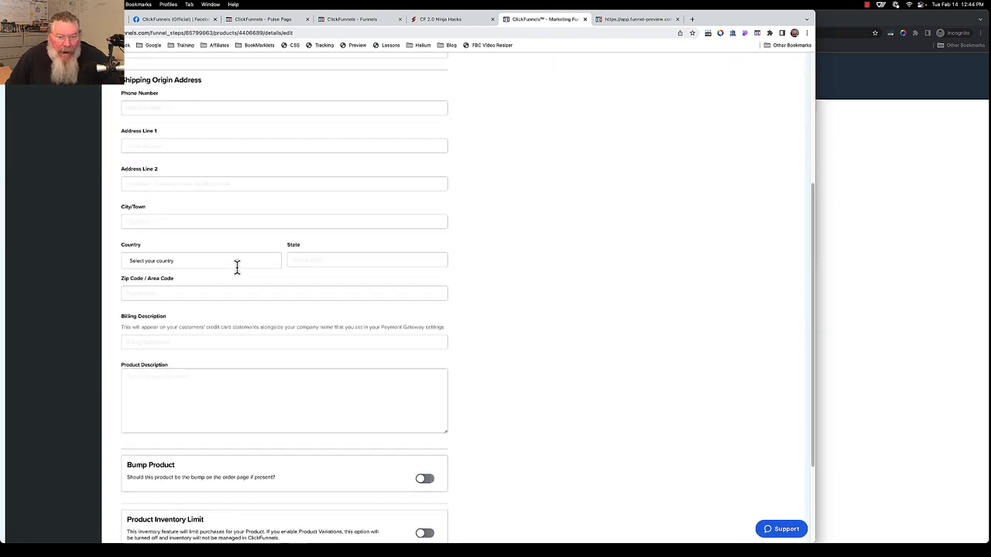
{"action": "scroll", "scroll_direction": "down", "scroll_amount": 3}
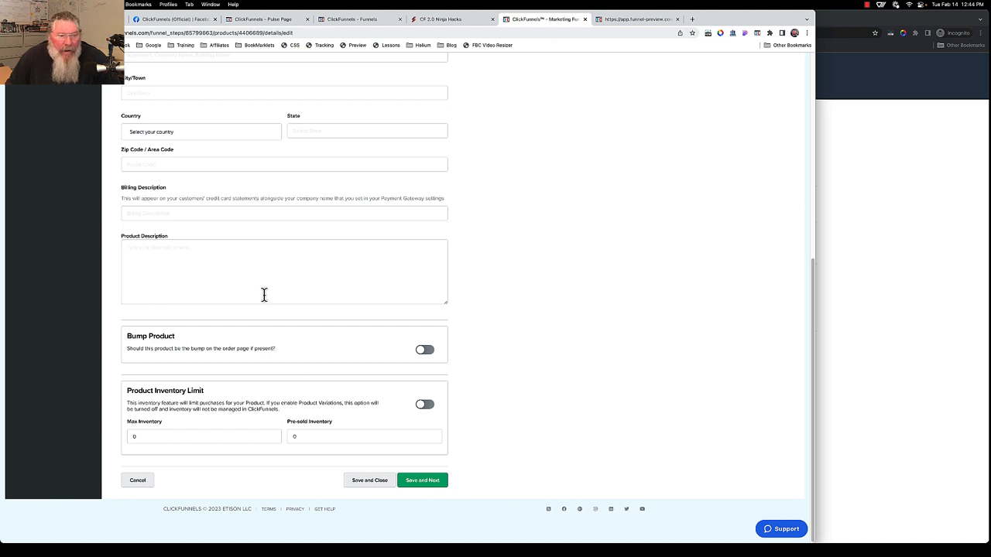
{"action": "left_click", "coordinate": [368, 480]}
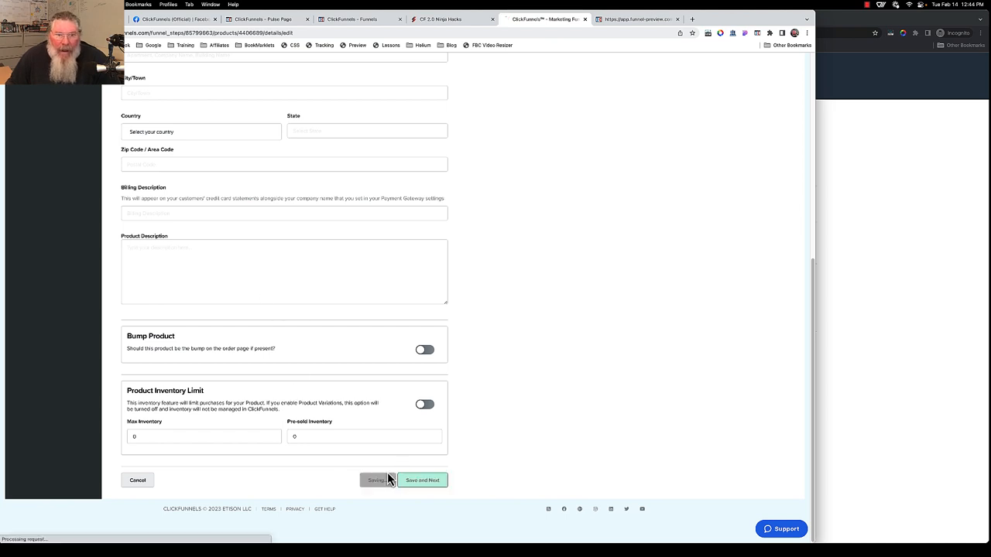
{"action": "left_click", "coordinate": [424, 480]}
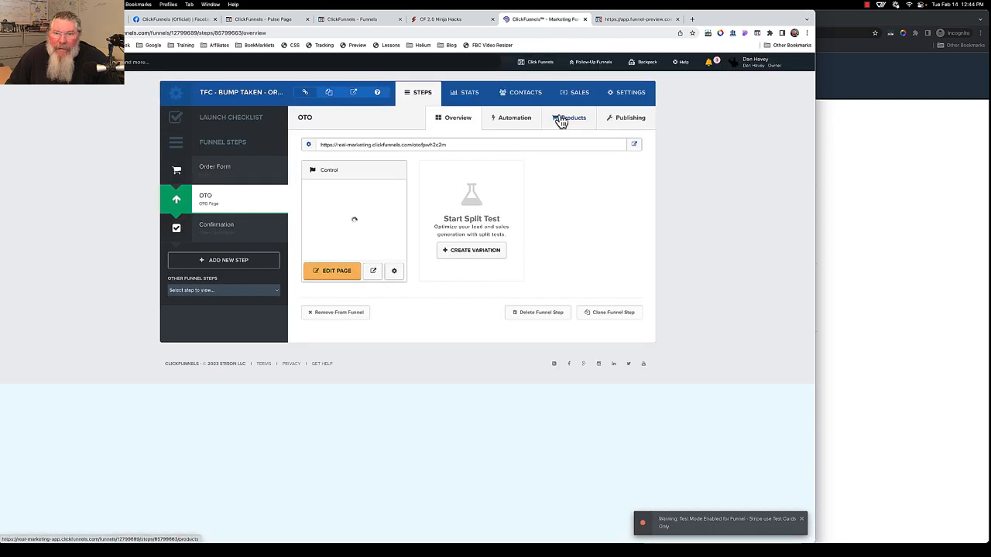
{"action": "left_click", "coordinate": [569, 118]}
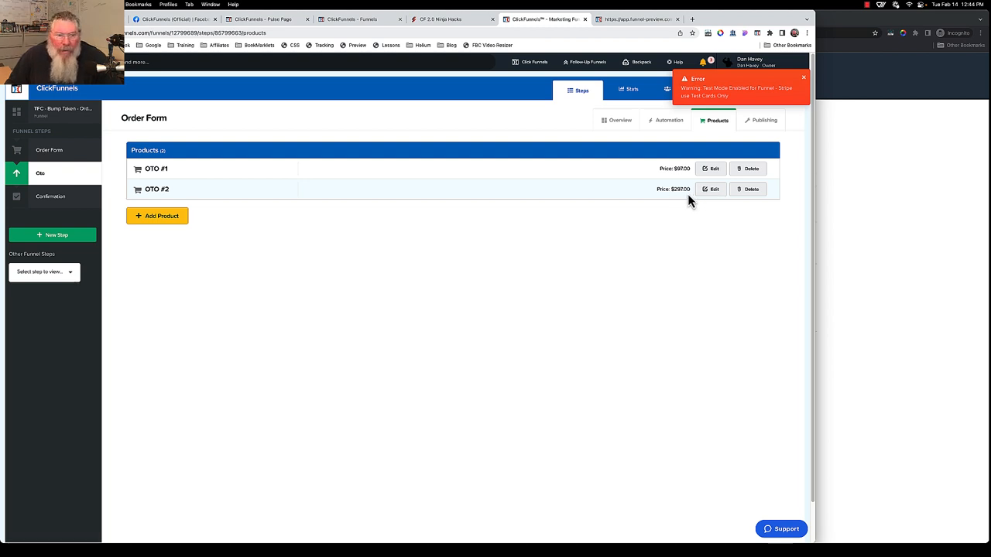
{"action": "mouse_move", "coordinate": [68, 163]}
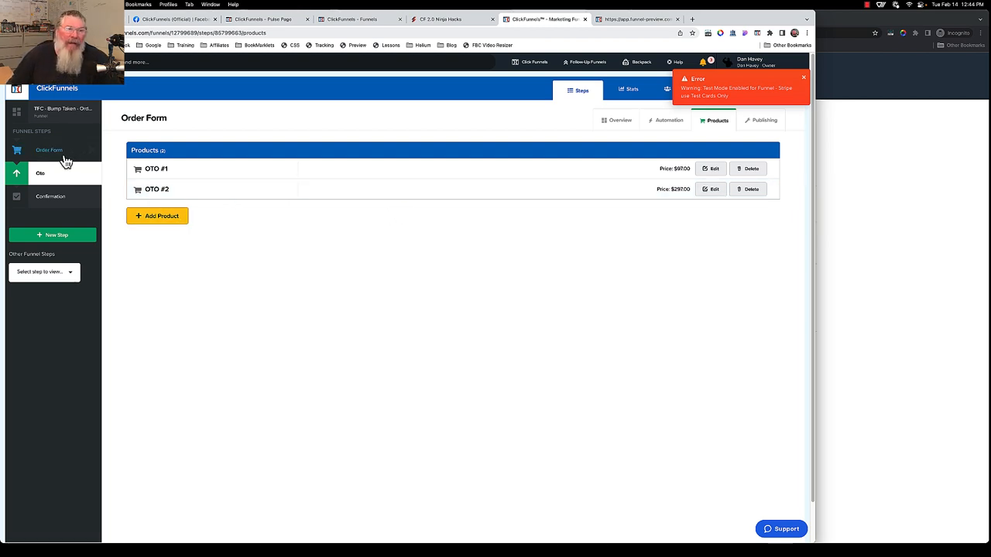
{"action": "left_click", "coordinate": [50, 150]}
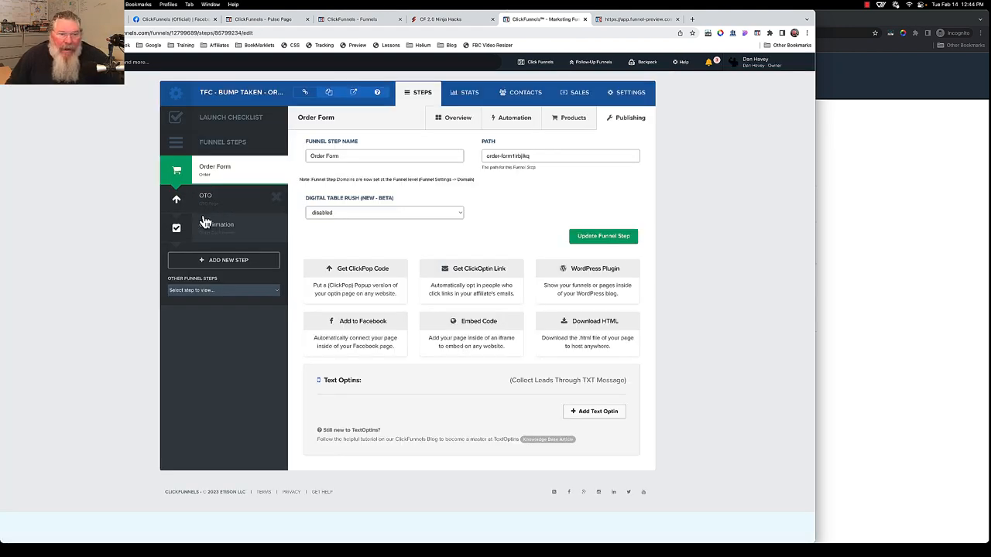
{"action": "mouse_move", "coordinate": [219, 226]}
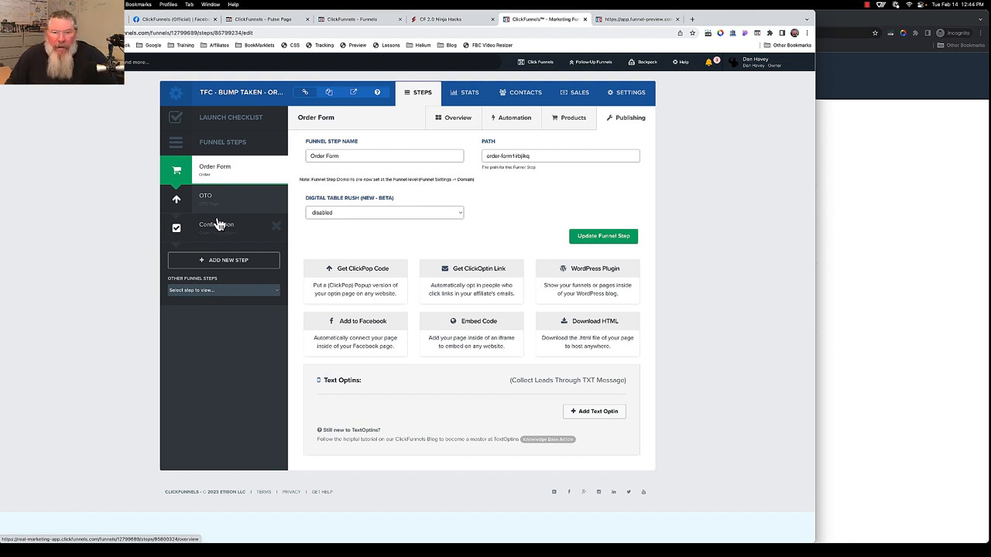
{"action": "mouse_move", "coordinate": [223, 232]}
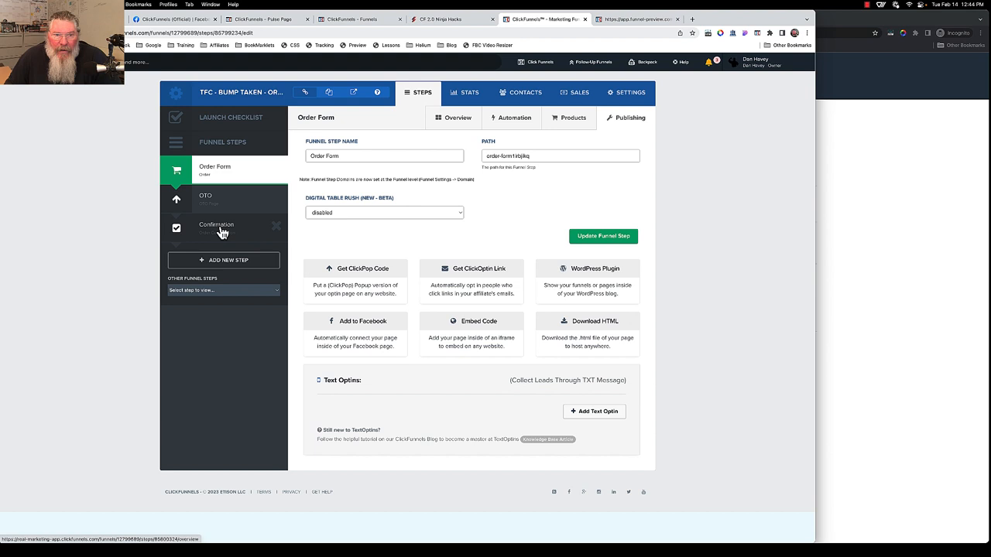
{"action": "mouse_move", "coordinate": [223, 173]}
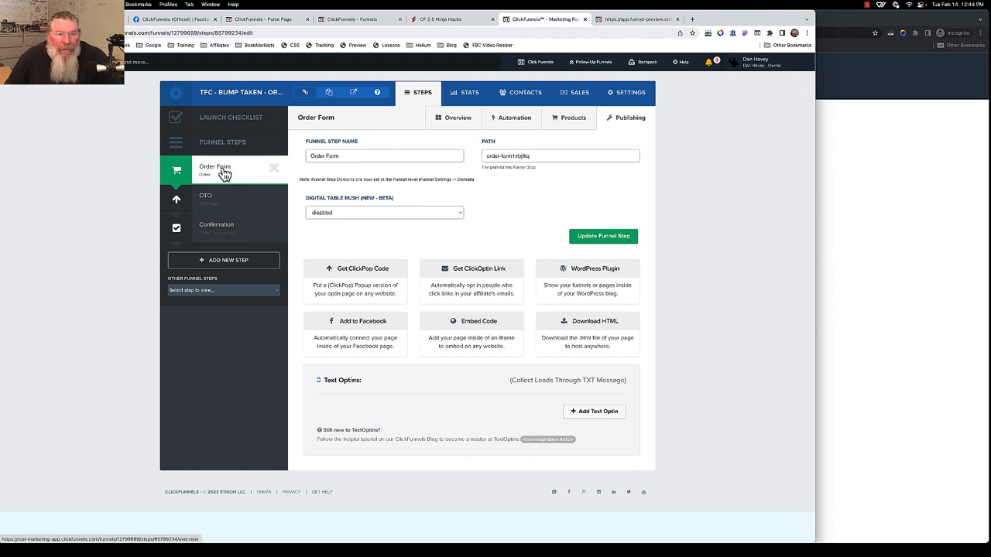
Step: Show the Order Form step's Overview with its control page preview
{"action": "left_click", "coordinate": [452, 118]}
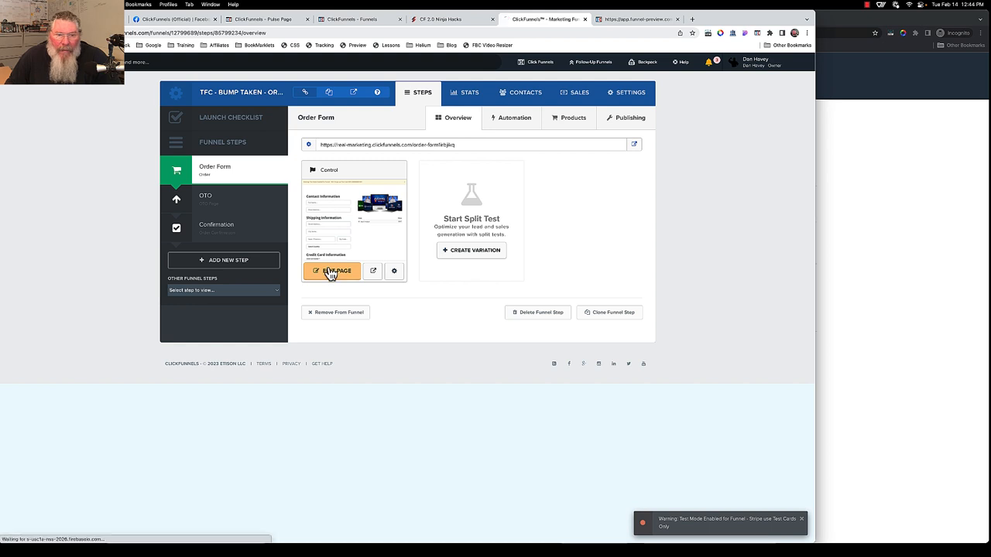
Step: Edit the Order Form page and view the Credit Card Form element's settings
{"action": "left_click", "coordinate": [331, 271]}
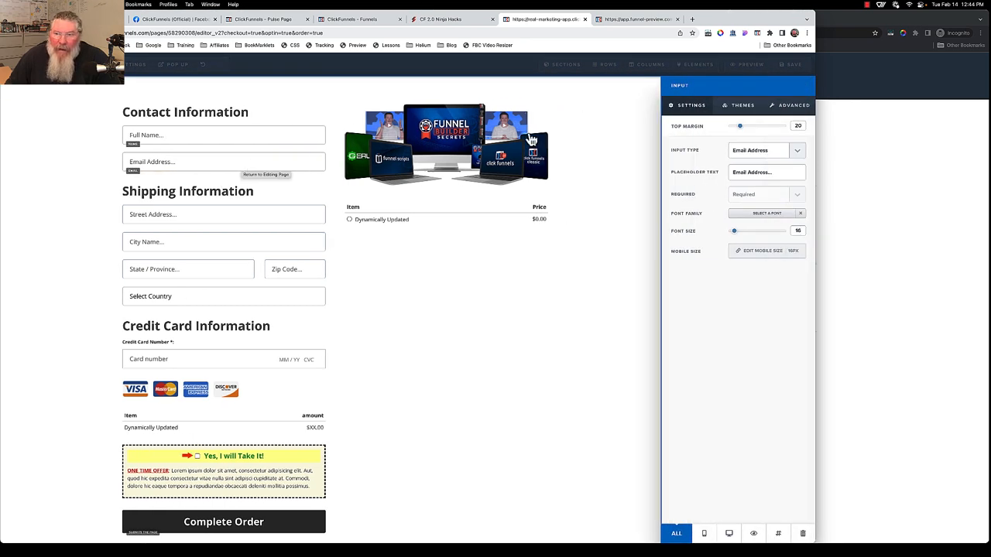
{"action": "left_click", "coordinate": [795, 105]}
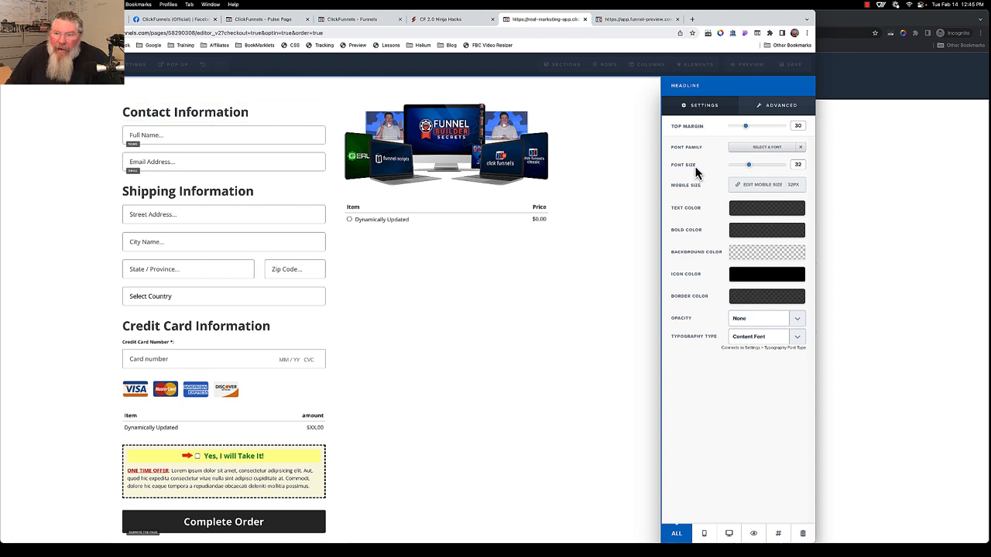
{"action": "left_click", "coordinate": [266, 325]}
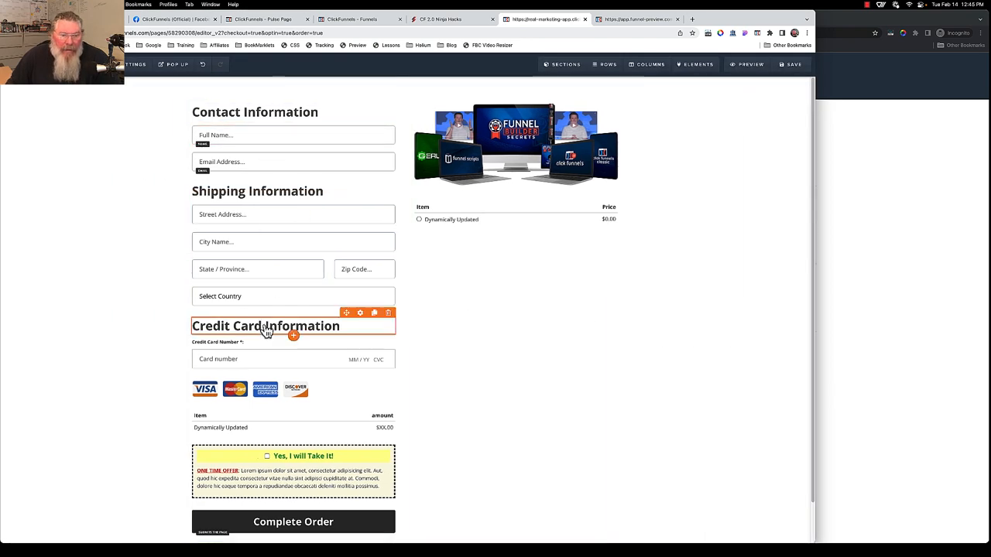
{"action": "left_click", "coordinate": [266, 325]}
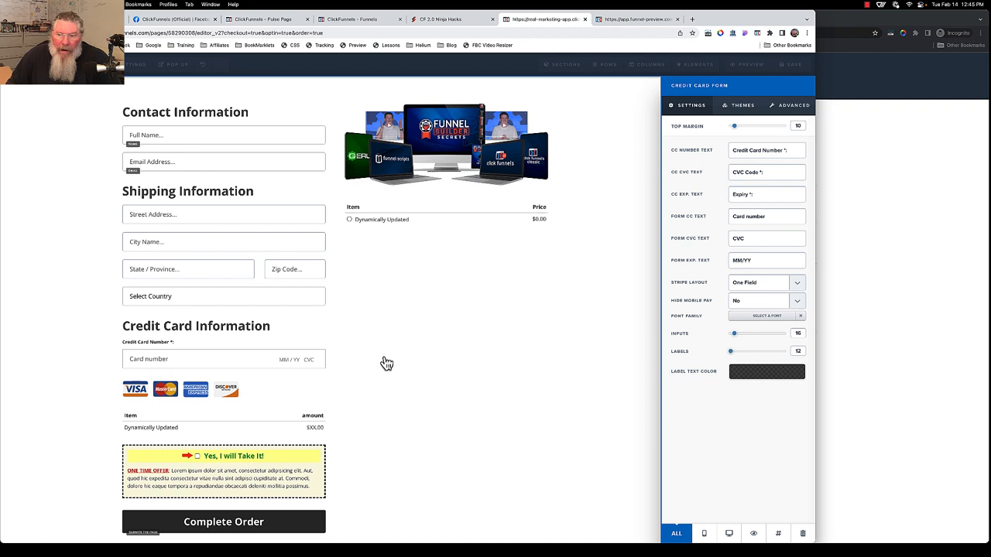
Step: Keep the One Field Stripe layout for the card form and review the page sections
{"action": "left_click", "coordinate": [767, 281]}
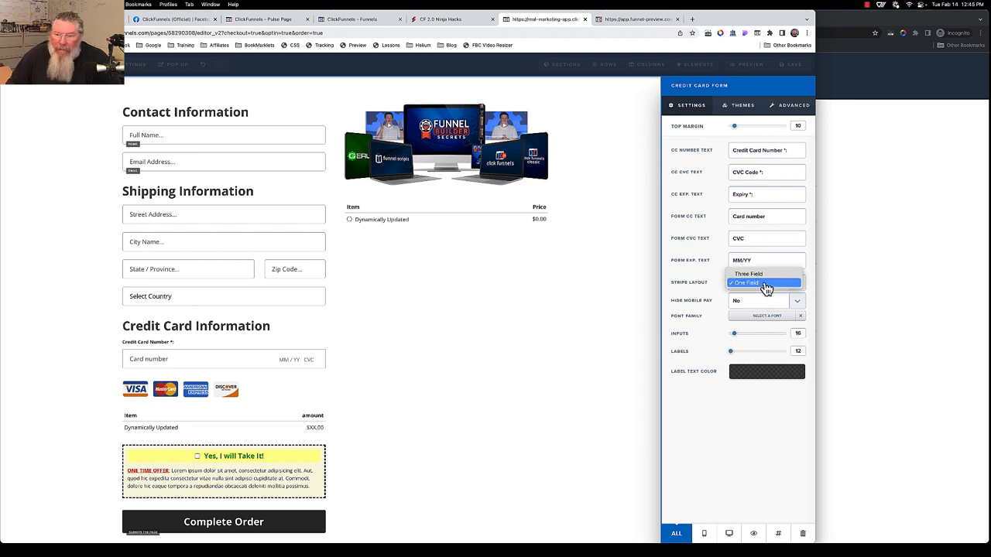
{"action": "left_click", "coordinate": [761, 281]}
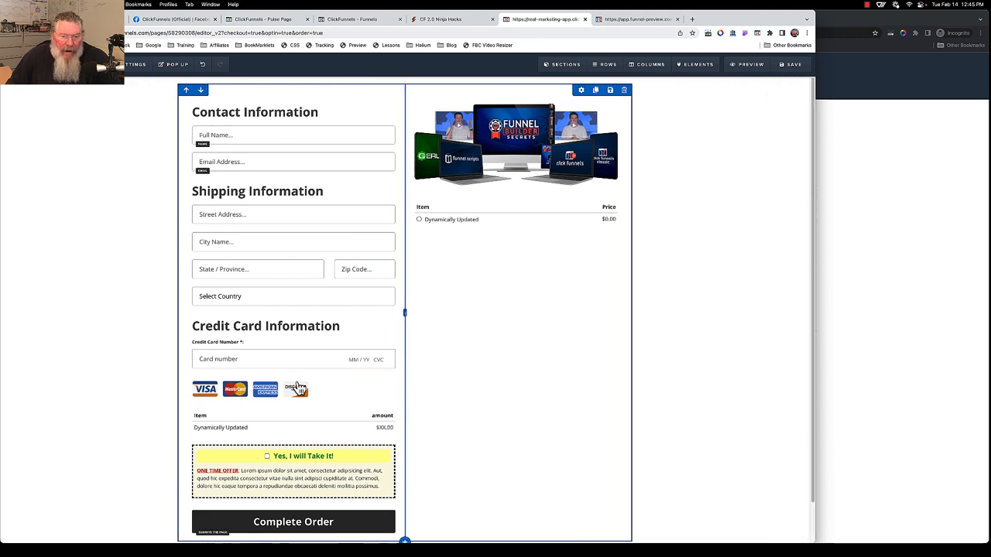
{"action": "left_click", "coordinate": [294, 390]}
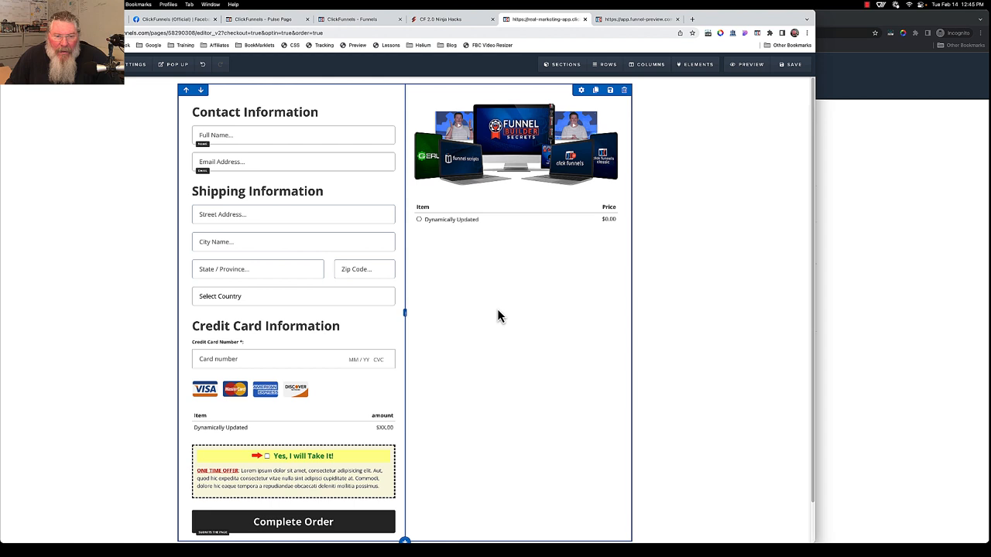
{"action": "scroll", "scroll_direction": "down", "scroll_amount": 3}
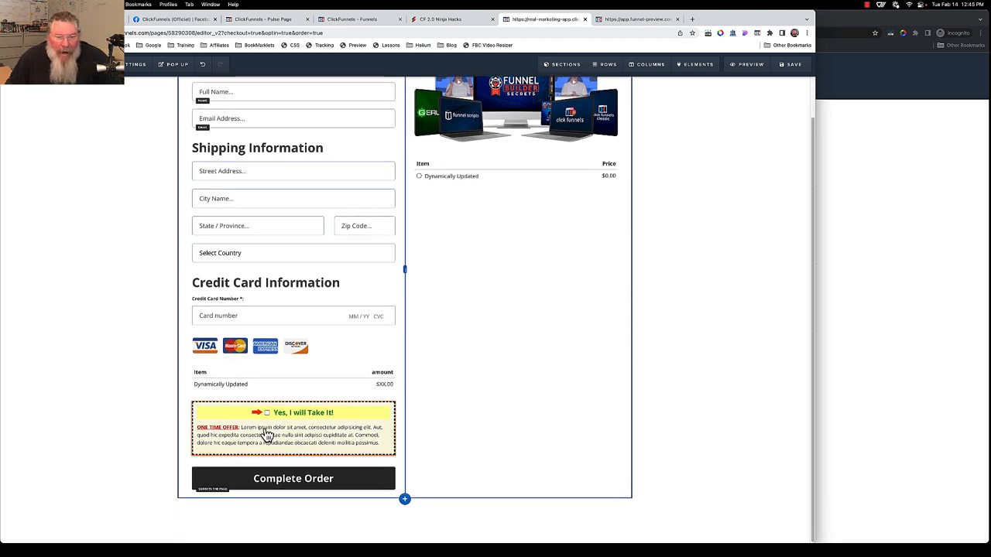
{"action": "left_click", "coordinate": [288, 434]}
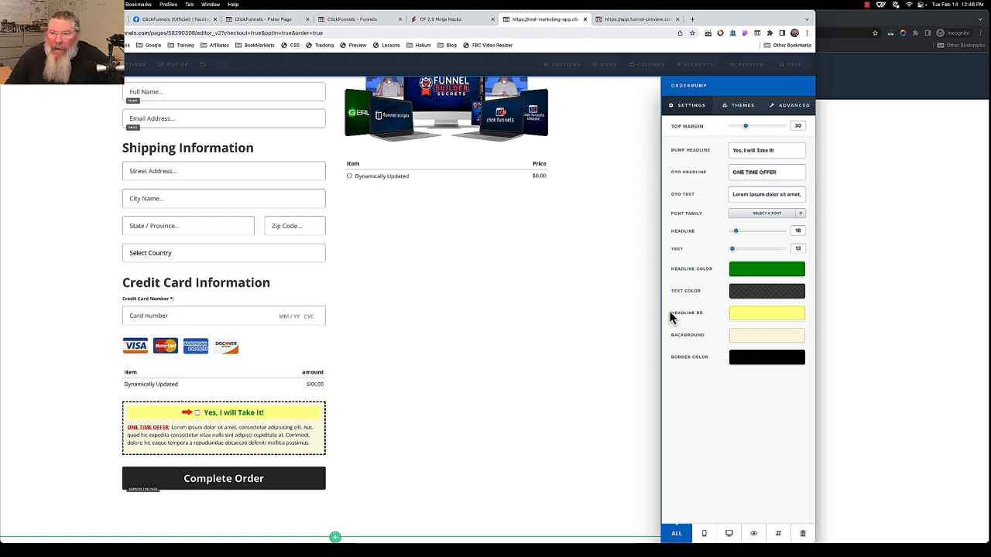
{"action": "mouse_move", "coordinate": [458, 353]}
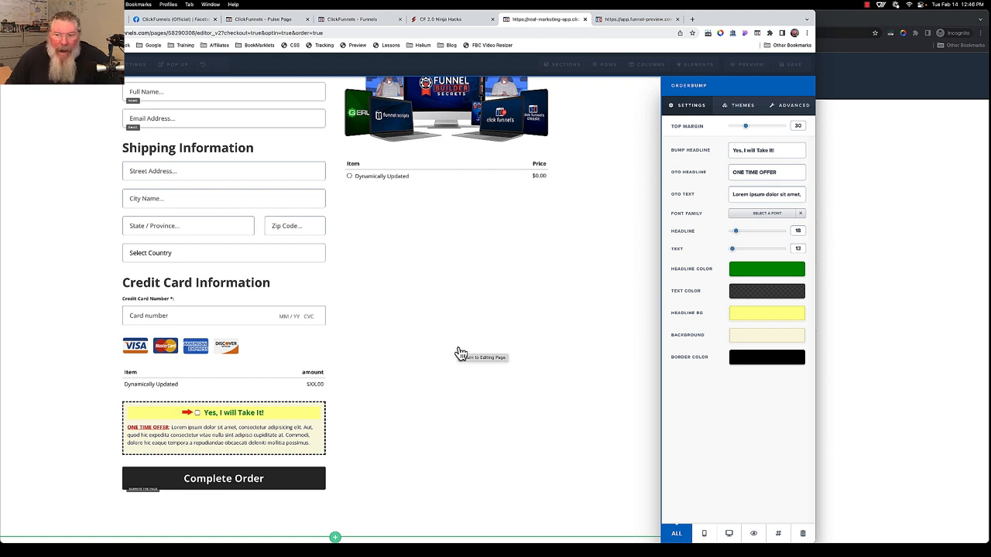
{"action": "mouse_move", "coordinate": [446, 353]}
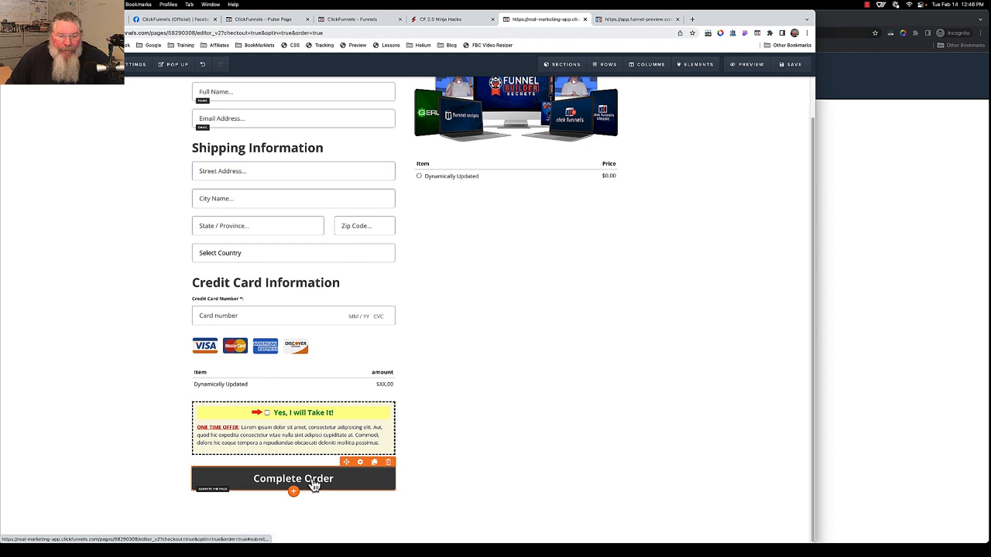
{"action": "left_click", "coordinate": [294, 478]}
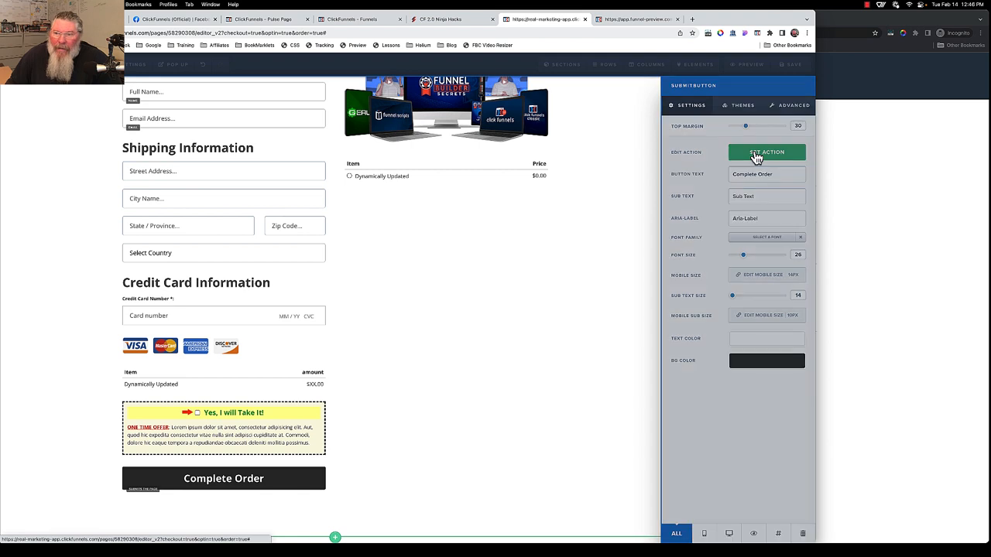
{"action": "left_click", "coordinate": [766, 152]}
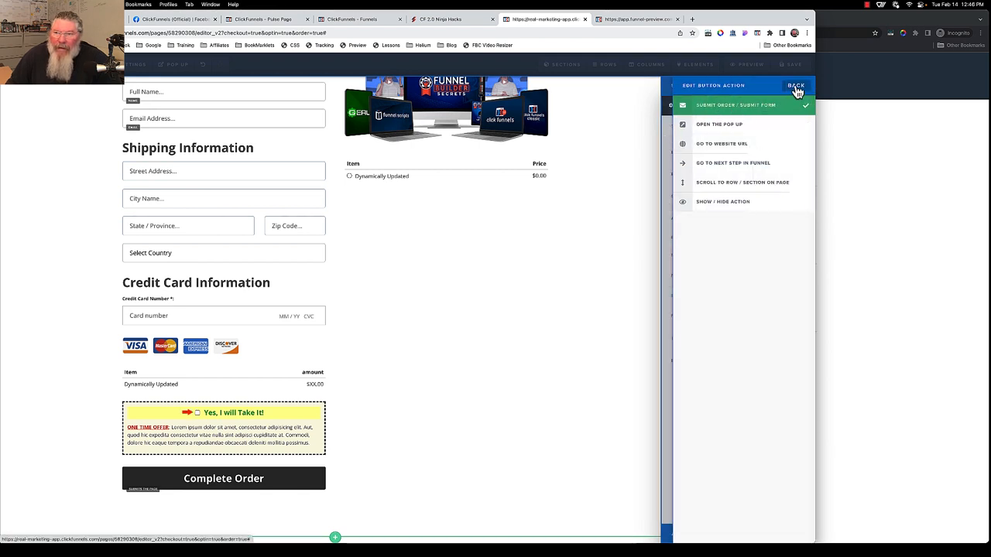
{"action": "left_click", "coordinate": [798, 86]}
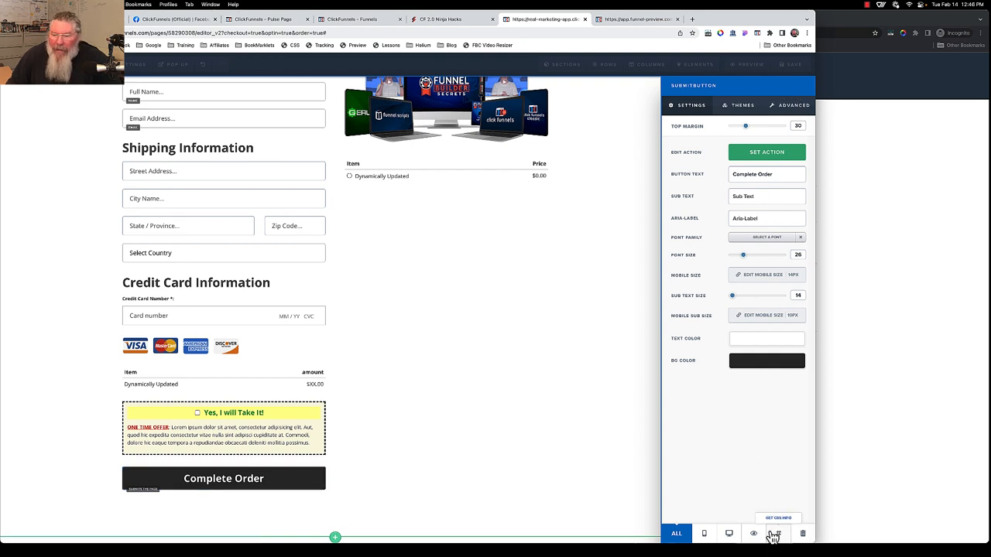
{"action": "left_click", "coordinate": [777, 518]}
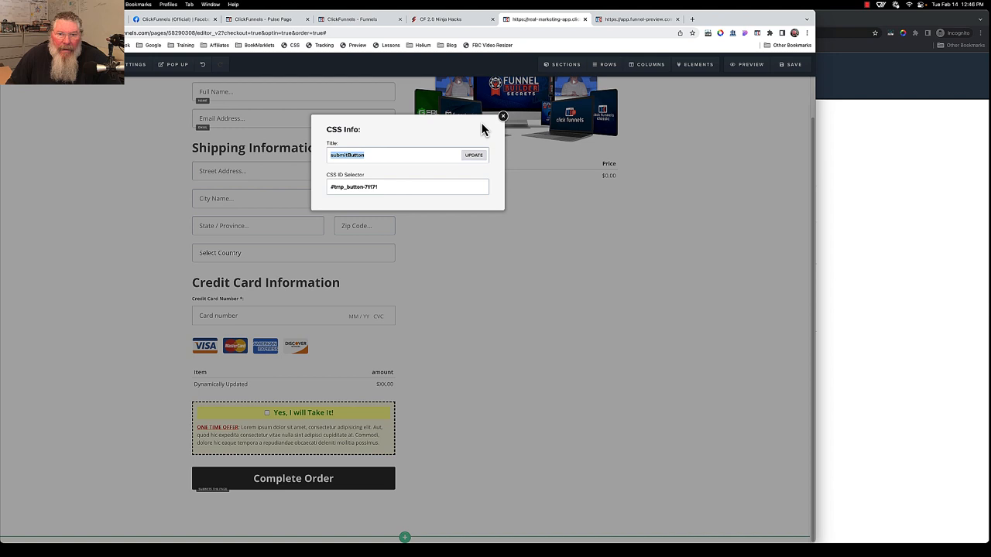
{"action": "left_click", "coordinate": [501, 116]}
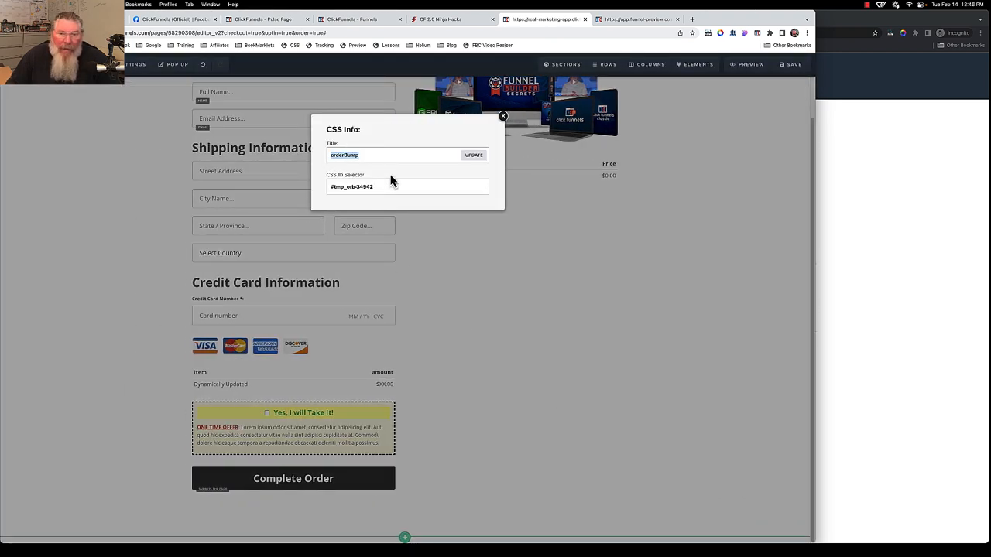
{"action": "left_click", "coordinate": [501, 116]}
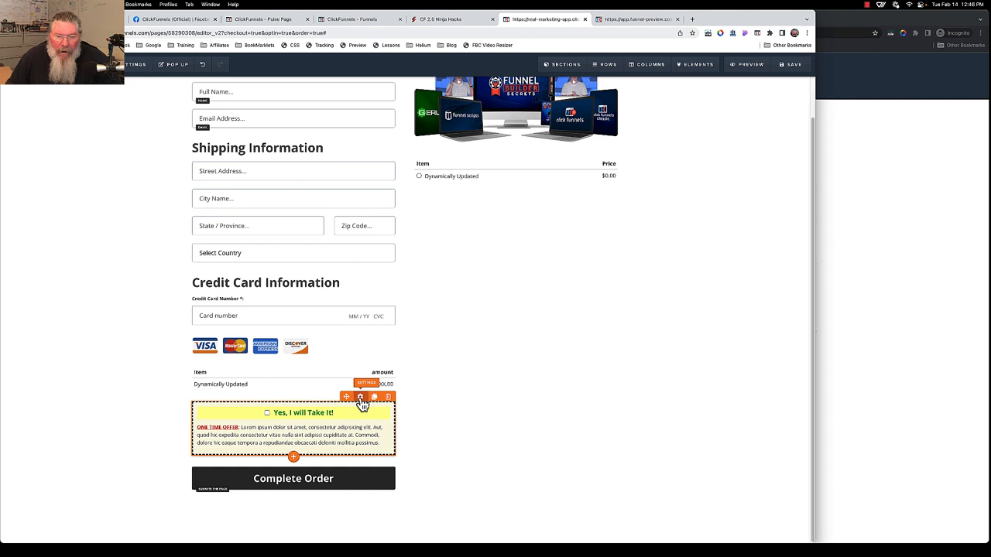
{"action": "left_click", "coordinate": [362, 397]}
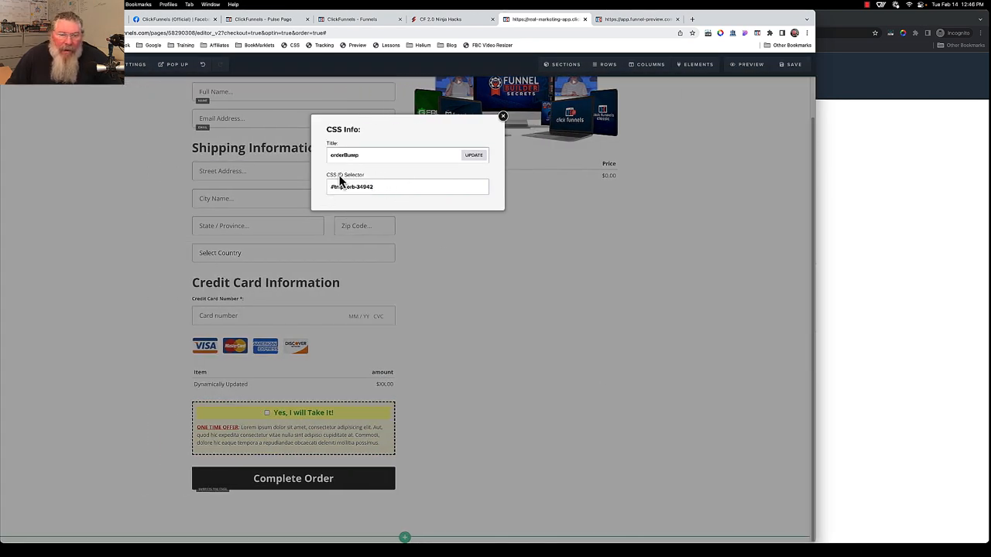
{"action": "left_click", "coordinate": [501, 116]}
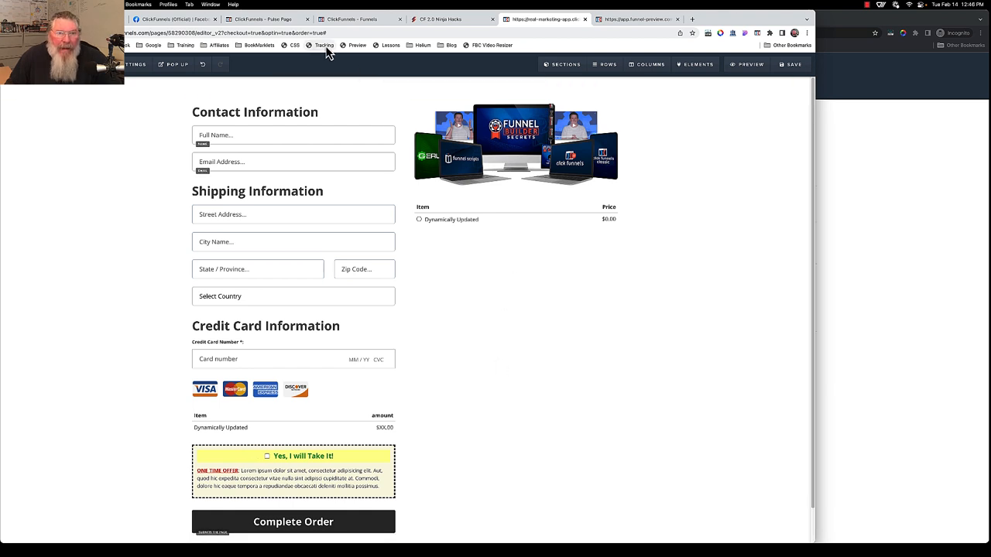
Step: Bring up the Header Code tracking script that saves the bump choice and move its panel aside
{"action": "left_click", "coordinate": [316, 43]}
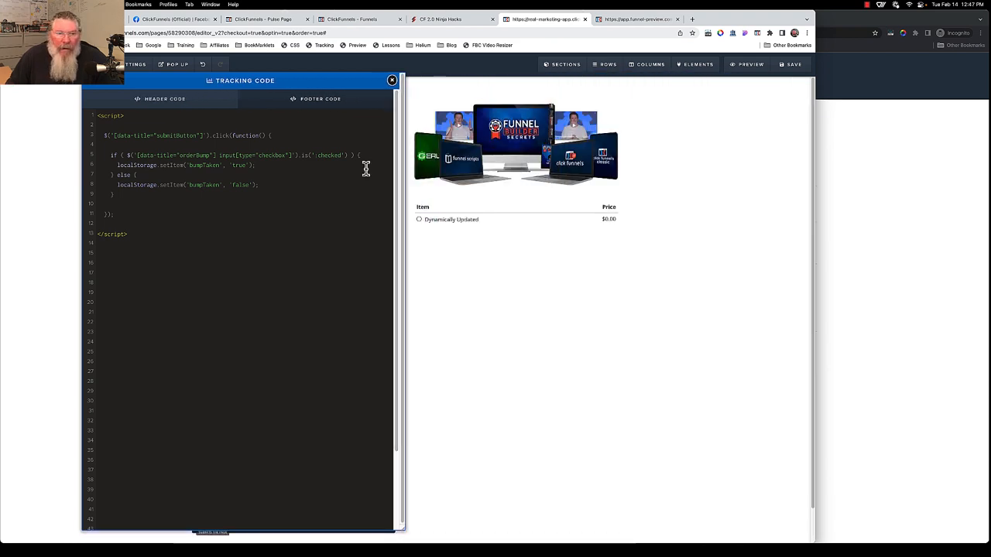
{"action": "left_click_drag", "start_coordinate": [245, 81], "coordinate": [177, 77]}
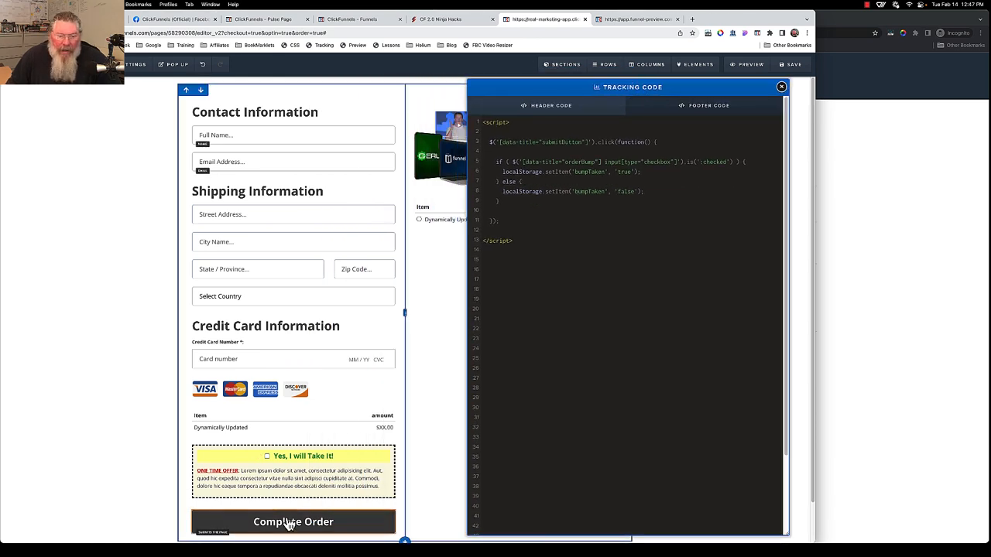
{"action": "left_click", "coordinate": [292, 522]}
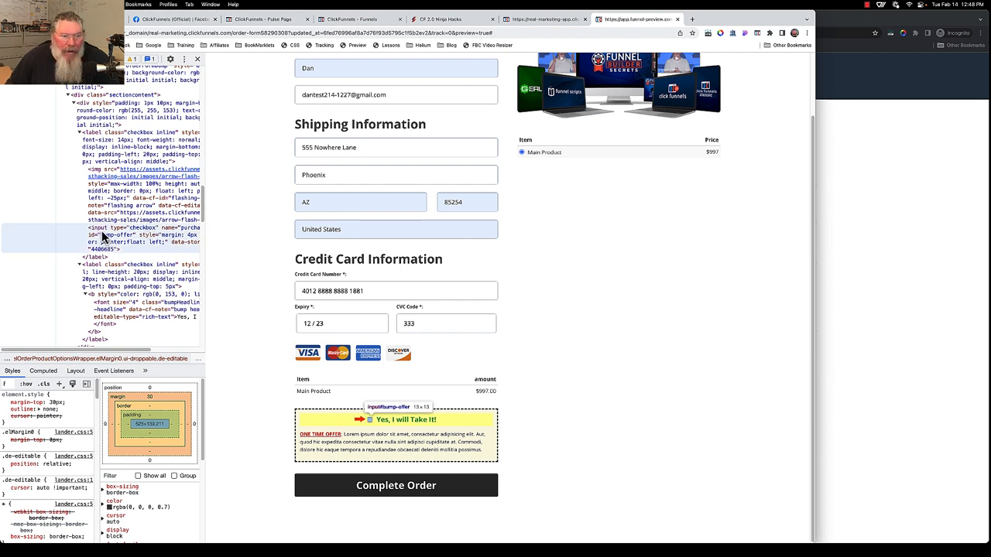
{"action": "mouse_move", "coordinate": [121, 236]}
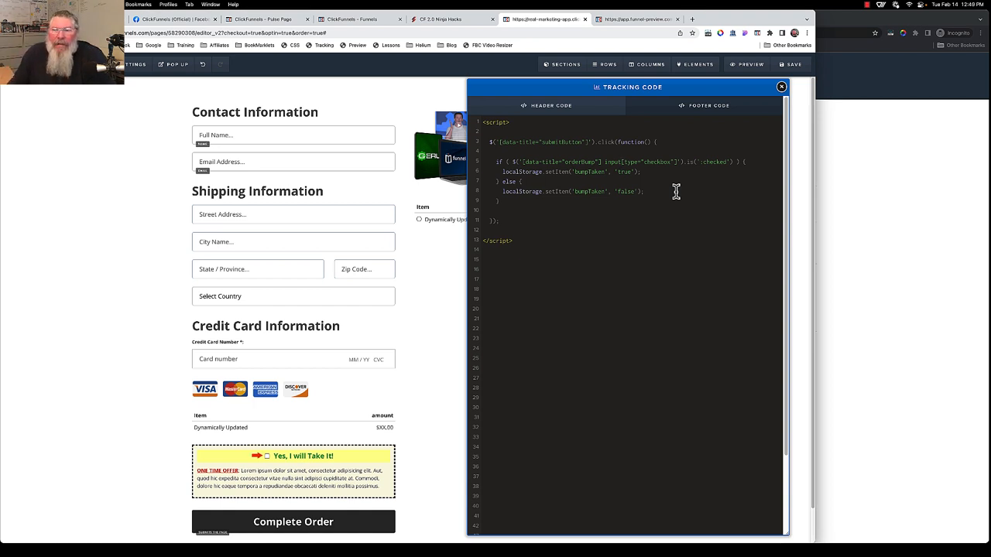
{"action": "mouse_move", "coordinate": [693, 162]}
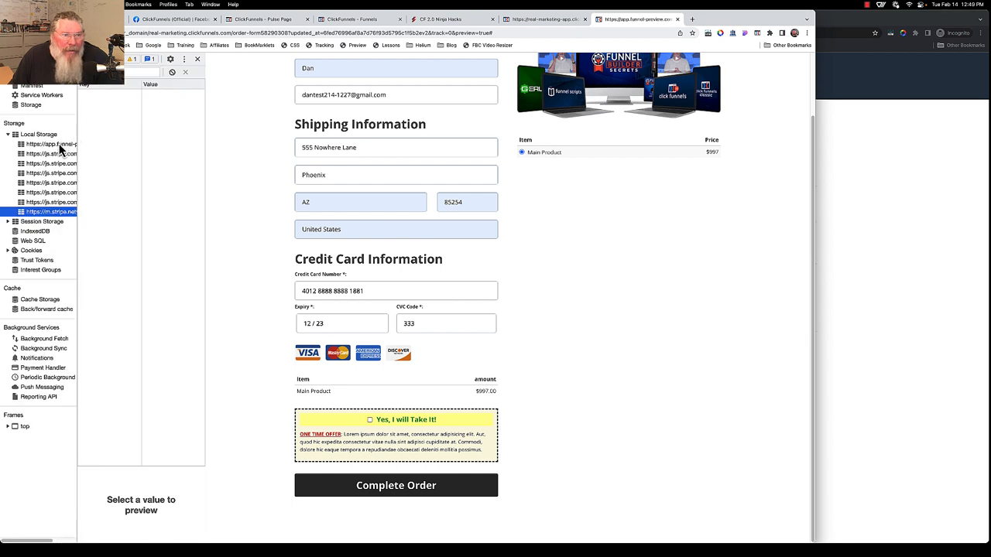
Step: Watch bumpTaken in Local Storage flip from false to true after ticking the order bump
{"action": "left_click", "coordinate": [48, 144]}
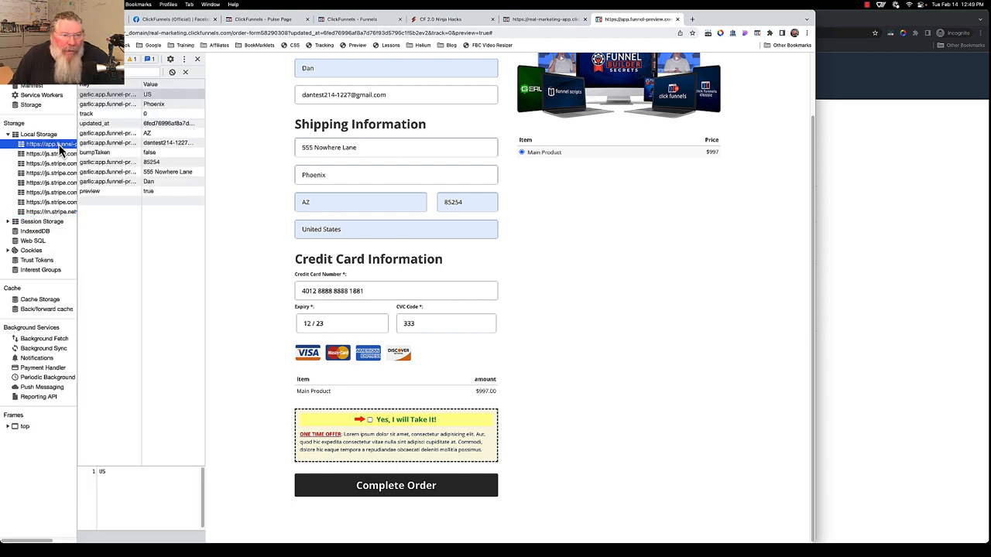
{"action": "left_click", "coordinate": [94, 153]}
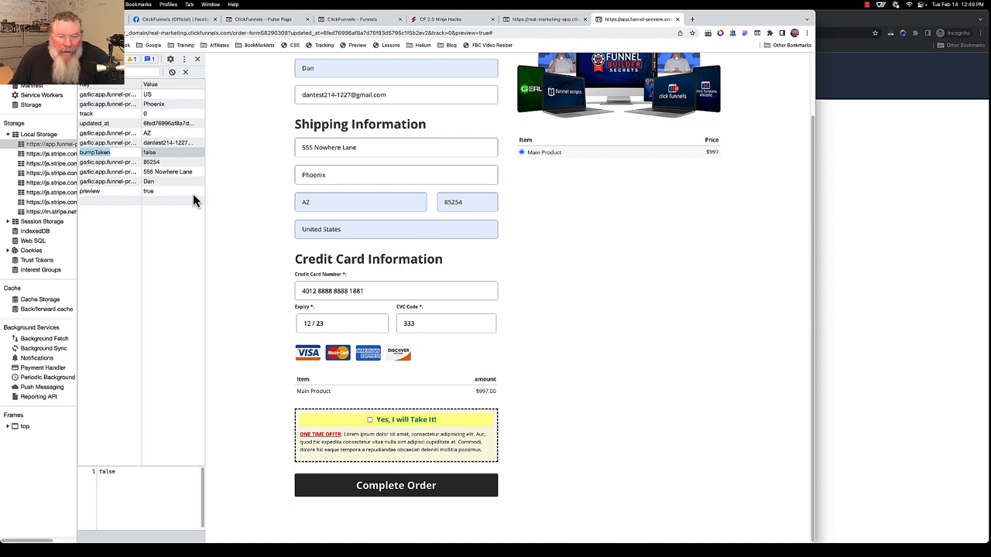
{"action": "left_click", "coordinate": [368, 420]}
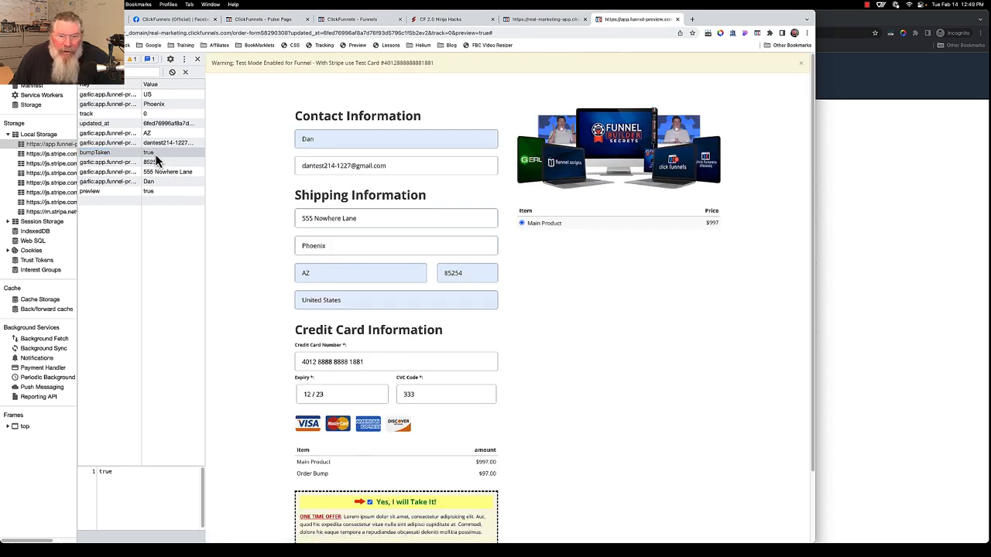
{"action": "left_click", "coordinate": [368, 502]}
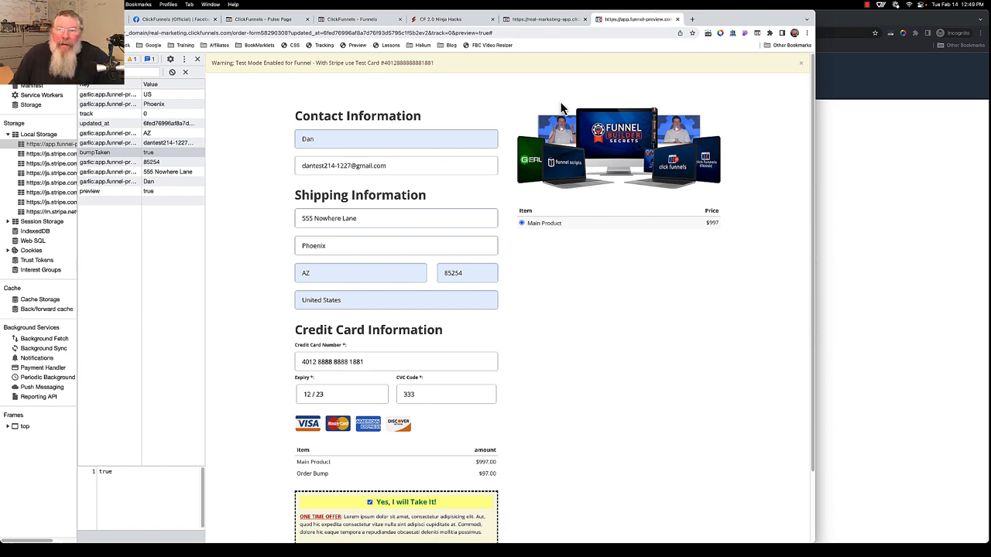
{"action": "scroll", "scroll_direction": "down", "scroll_amount": 3}
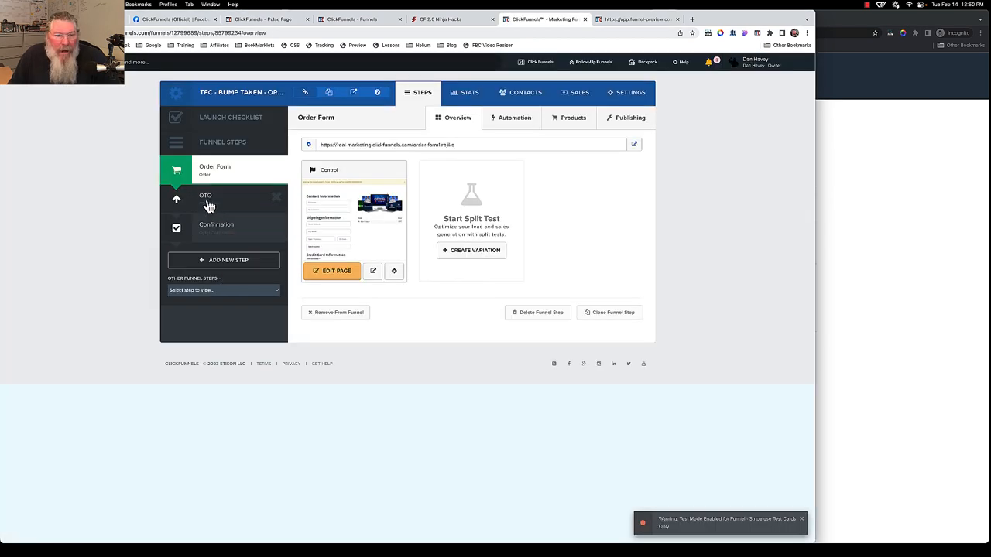
Step: Select the OTO step in the funnel's Steps list to show its overview
{"action": "left_click", "coordinate": [206, 198]}
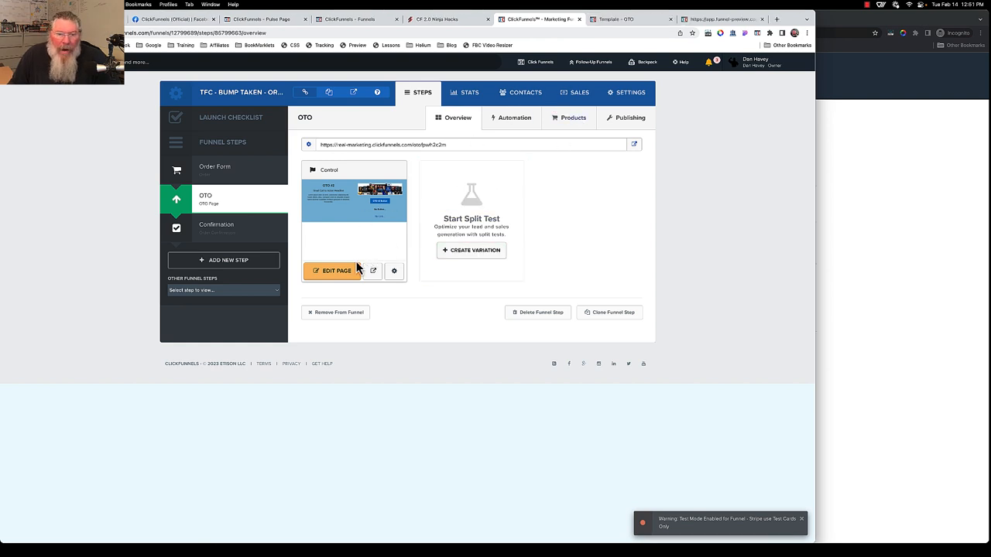
Step: Enter the OTO page editor and unhide the OTO #1 and OTO #2 sections
{"action": "left_click", "coordinate": [331, 269]}
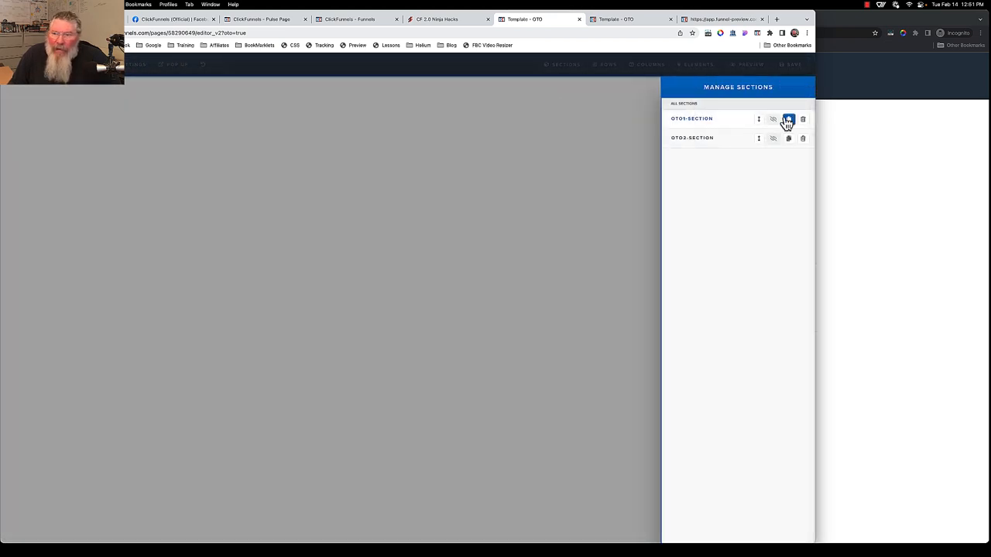
{"action": "left_click", "coordinate": [772, 118]}
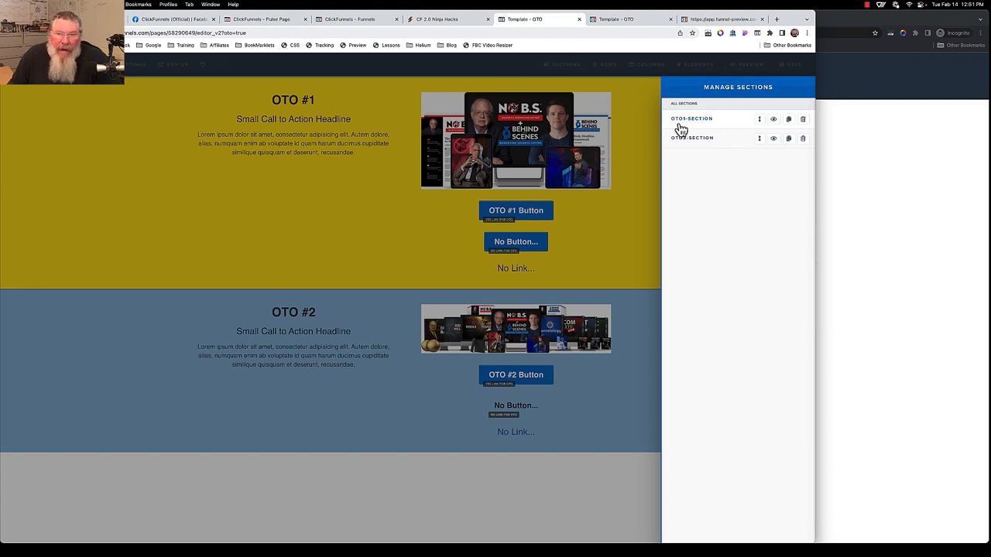
{"action": "mouse_move", "coordinate": [702, 127]}
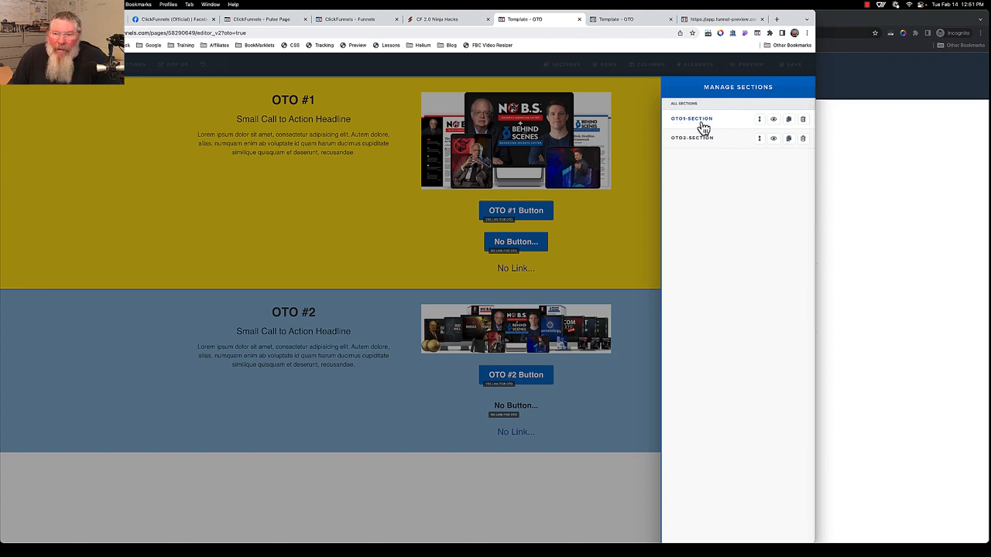
{"action": "mouse_move", "coordinate": [706, 147]}
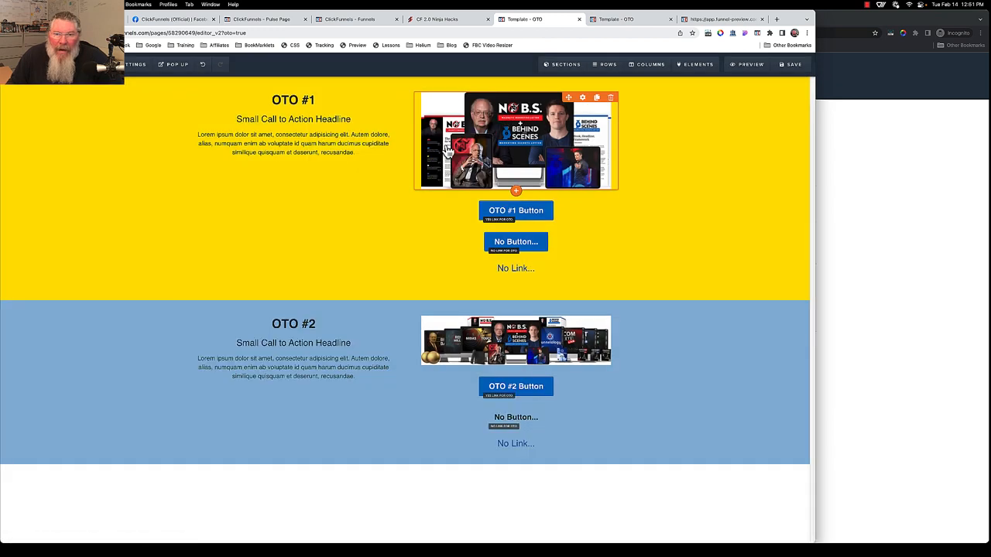
Step: Link the OTO #1 Button's action to purchasing the OTO #1 upsell product
{"action": "left_click", "coordinate": [514, 211]}
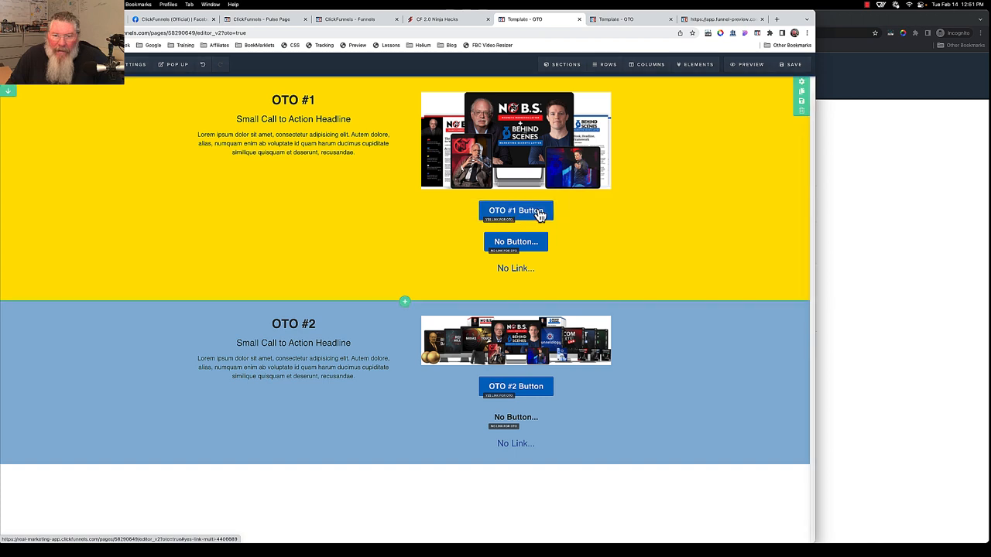
{"action": "left_click", "coordinate": [514, 211]}
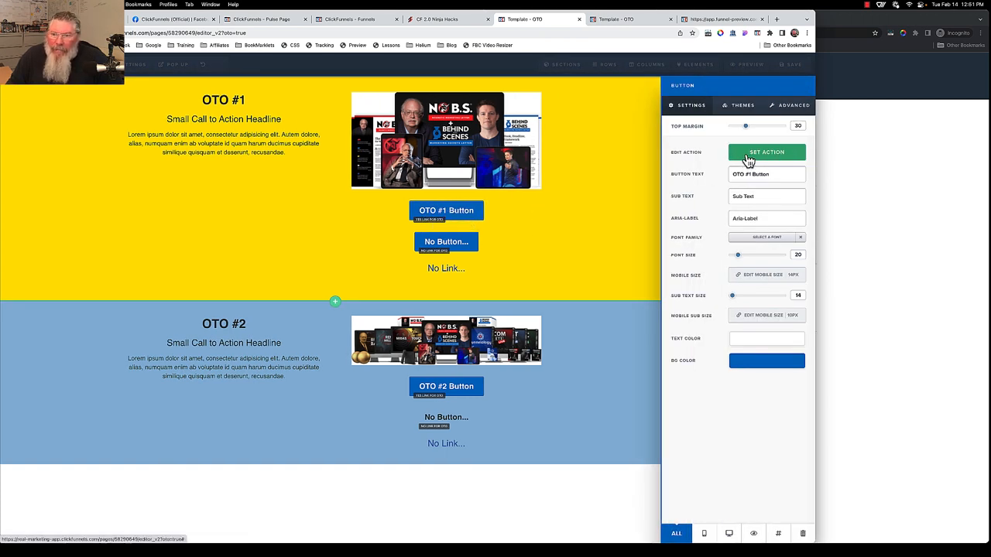
{"action": "left_click", "coordinate": [768, 152]}
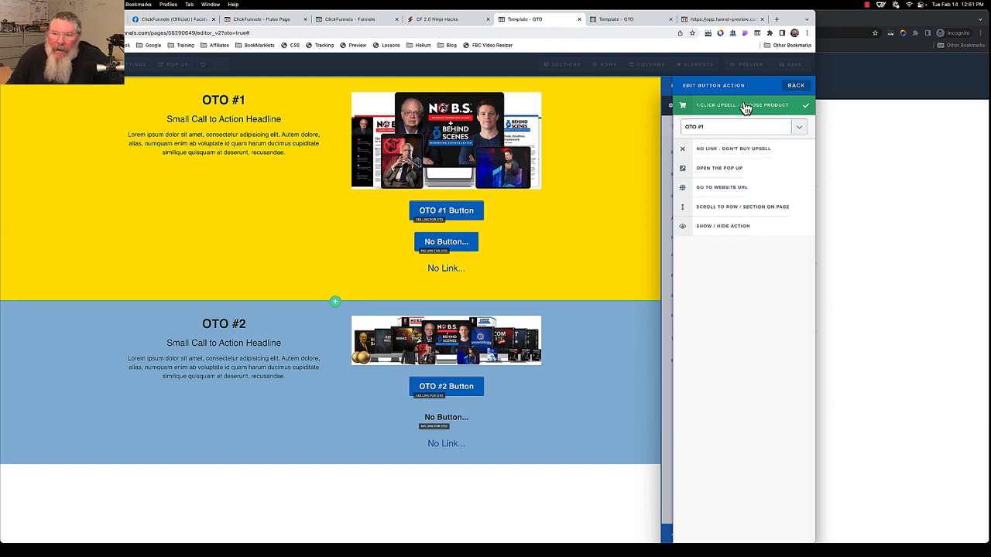
{"action": "left_click", "coordinate": [743, 127]}
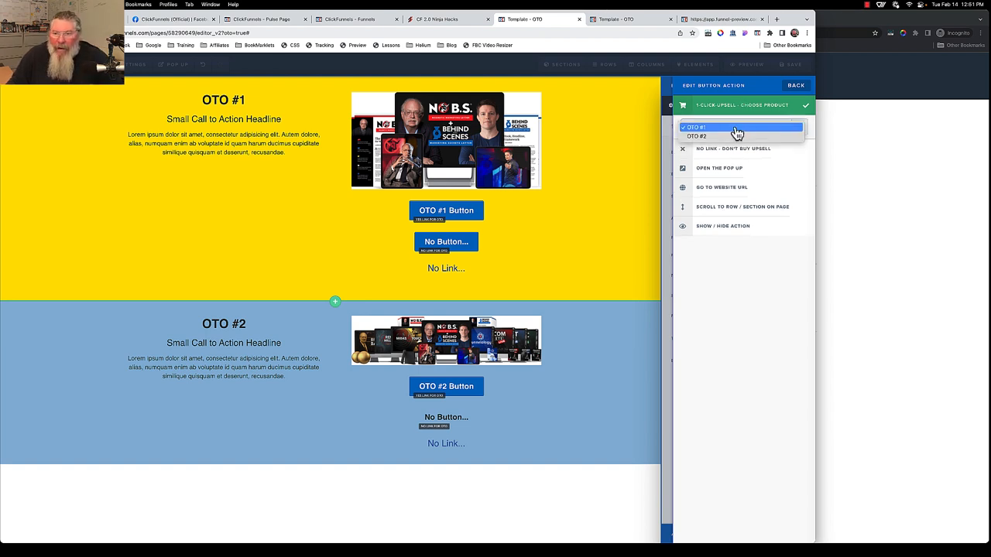
{"action": "left_click", "coordinate": [698, 127]}
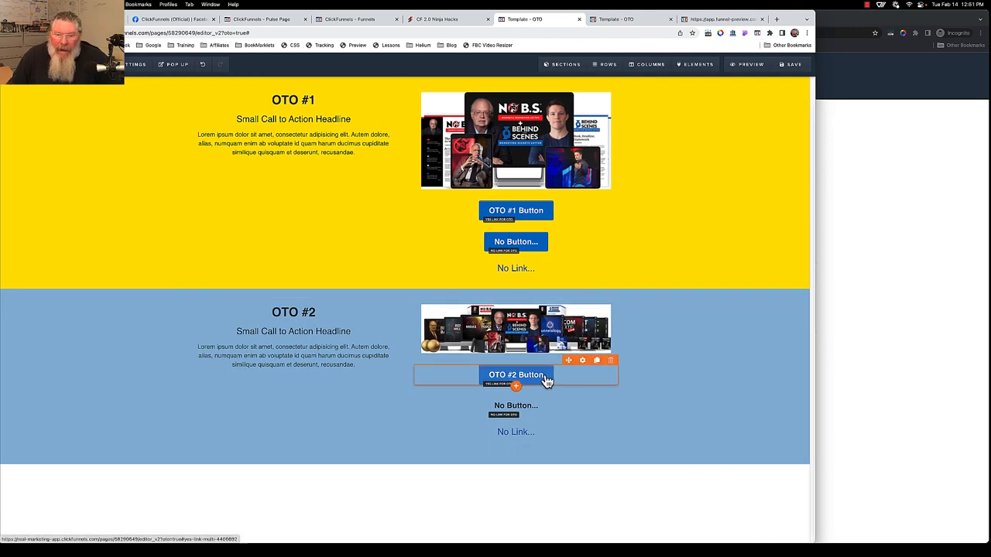
Step: Link the OTO #2 Button's action to purchasing the OTO #2 upsell product
{"action": "left_click", "coordinate": [516, 375]}
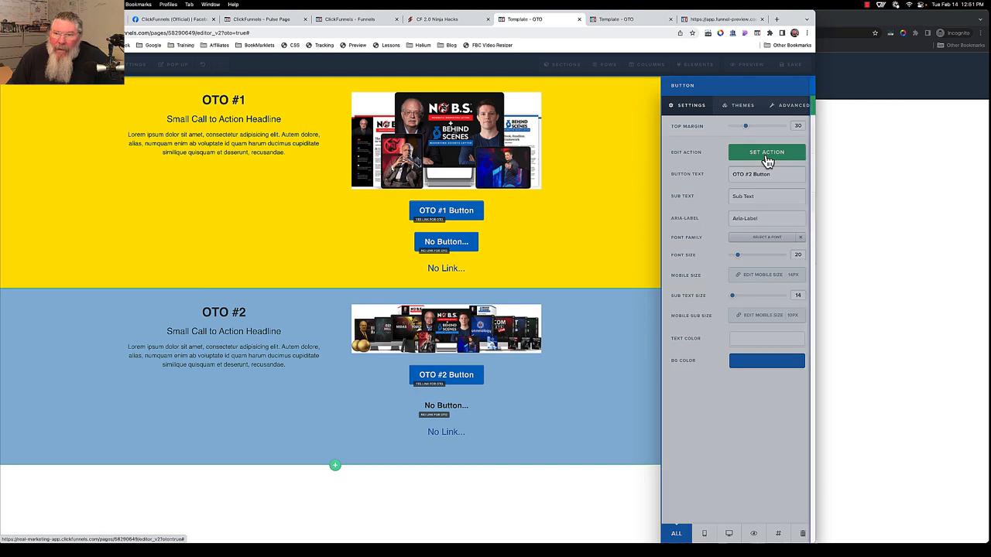
{"action": "left_click", "coordinate": [768, 151]}
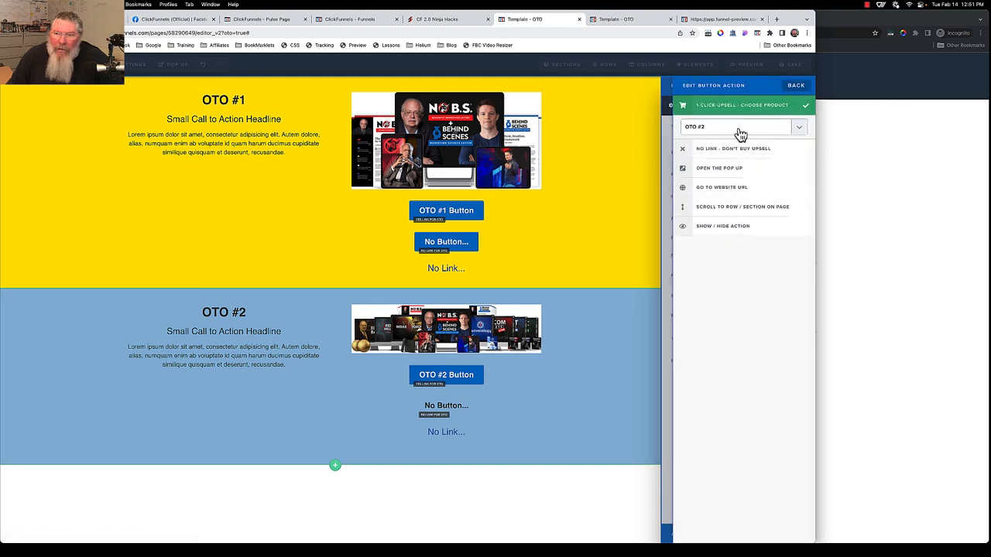
{"action": "left_click", "coordinate": [740, 127]}
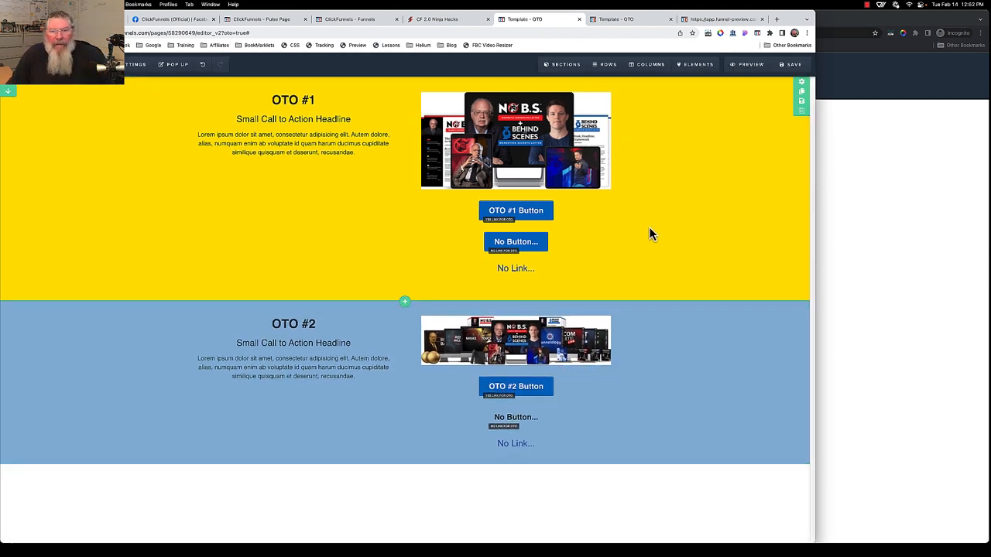
Step: Set the OTO #1 No Button's action to No Thanks / Don't Buy Upsell
{"action": "left_click", "coordinate": [516, 374]}
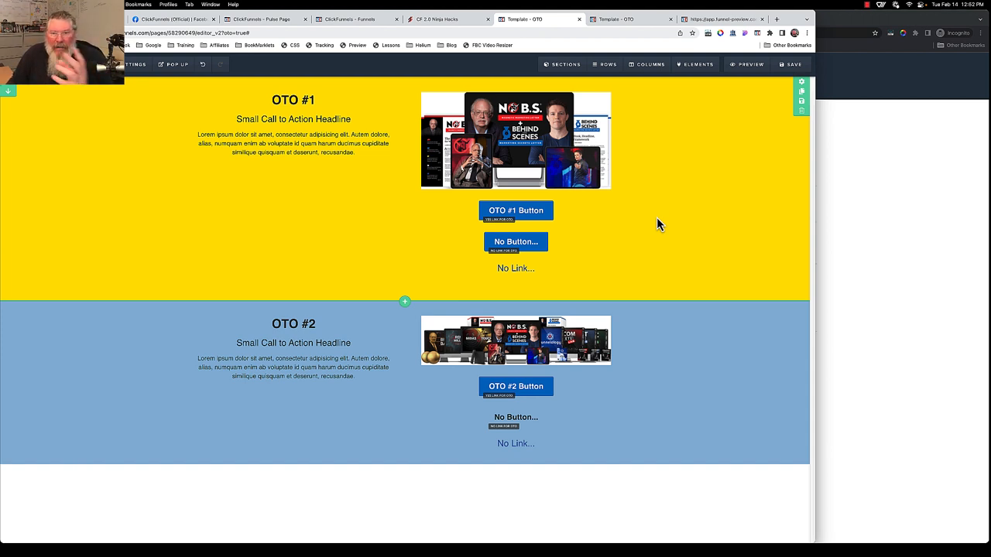
{"action": "mouse_move", "coordinate": [634, 229]}
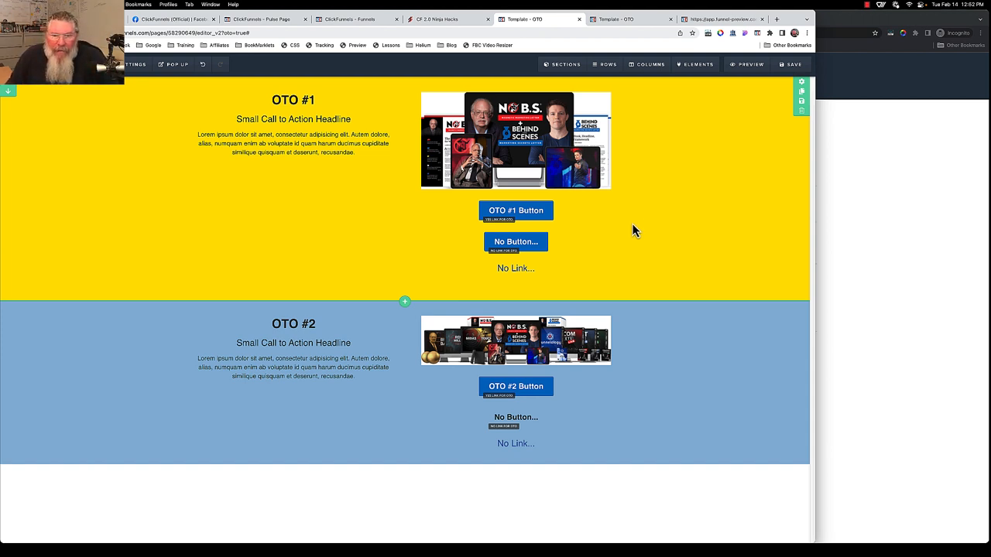
{"action": "left_click", "coordinate": [514, 241]}
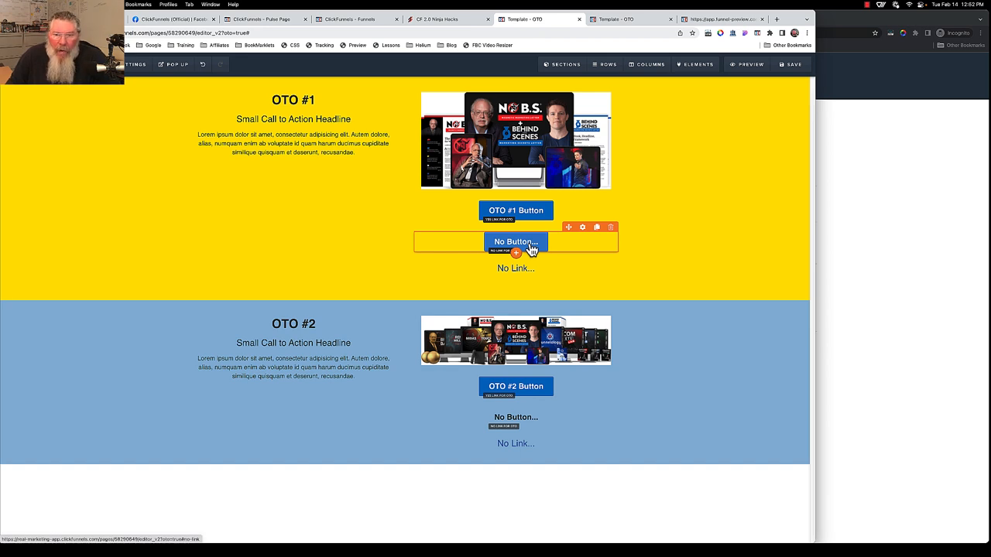
{"action": "left_click", "coordinate": [513, 241]}
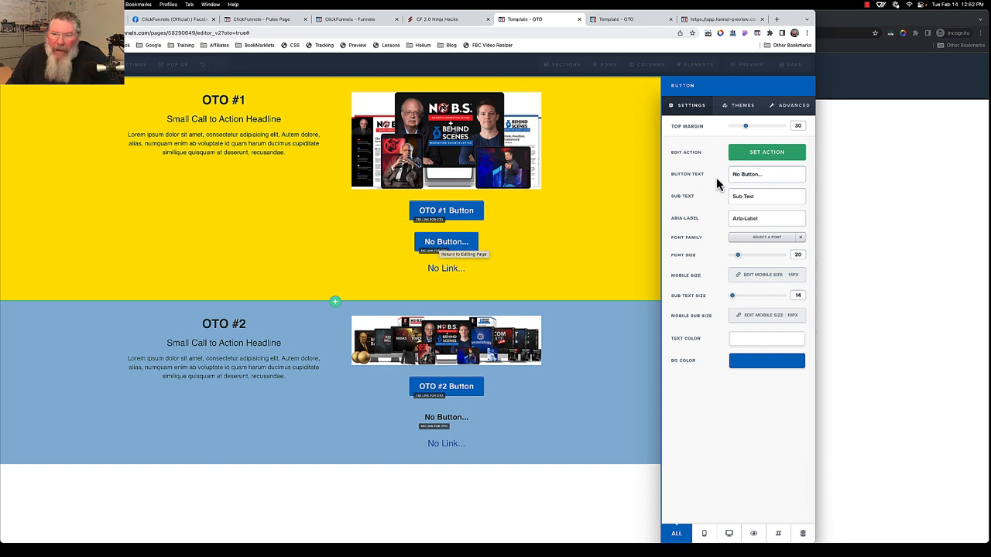
{"action": "left_click", "coordinate": [768, 152]}
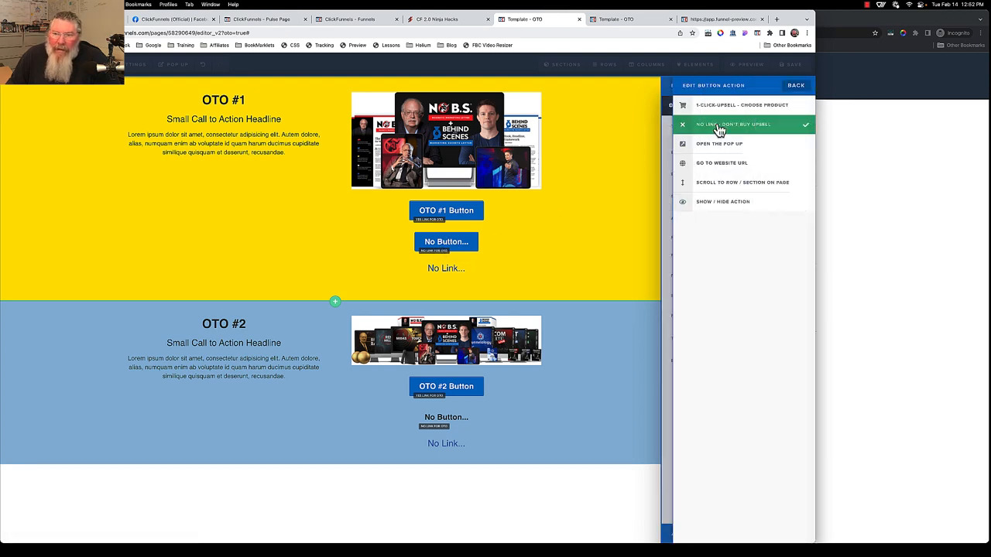
{"action": "mouse_move", "coordinate": [774, 130]}
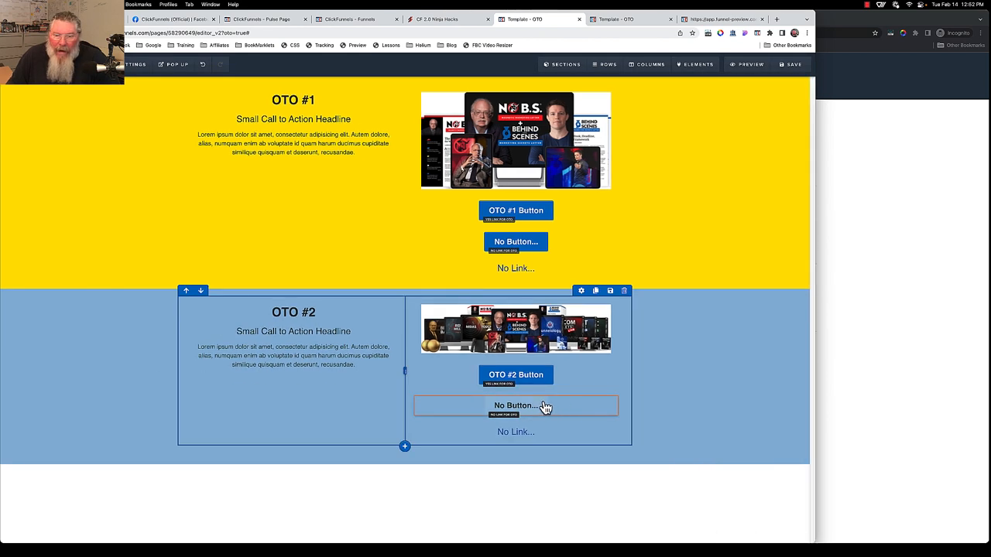
Step: Confirm the OTO #2 No Button's action is No Thanks / Don't Buy Upsell
{"action": "left_click", "coordinate": [515, 406]}
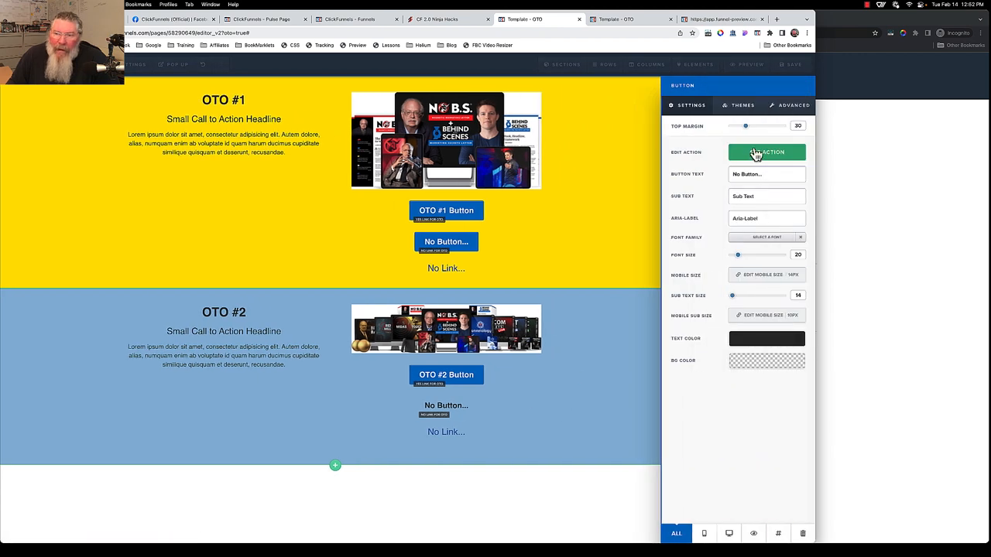
{"action": "left_click", "coordinate": [739, 106]}
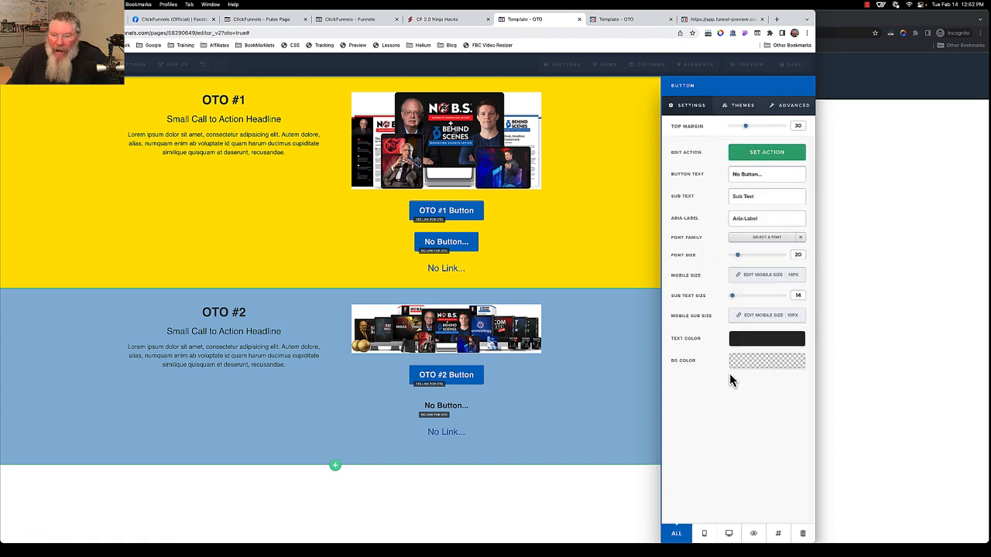
{"action": "left_click", "coordinate": [766, 360]}
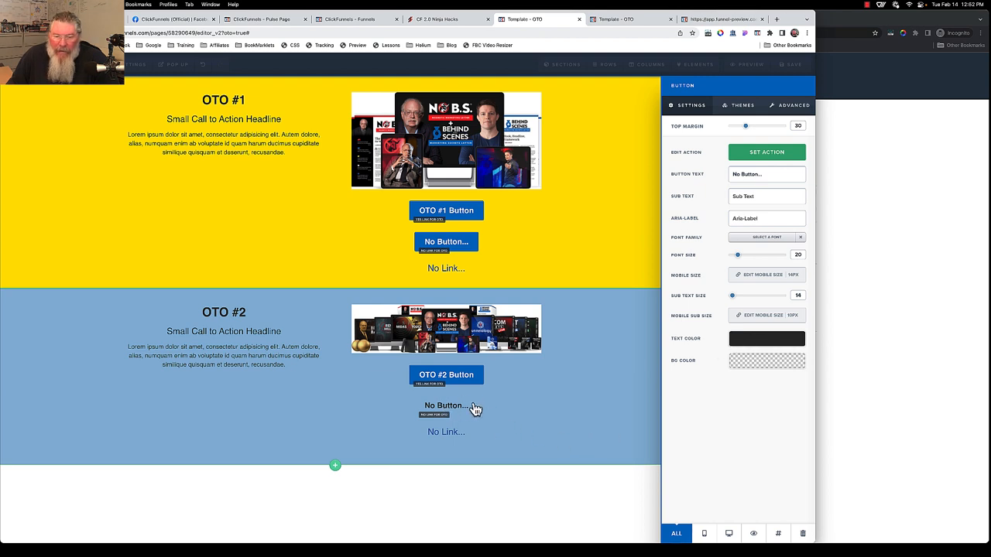
{"action": "left_click", "coordinate": [446, 406]}
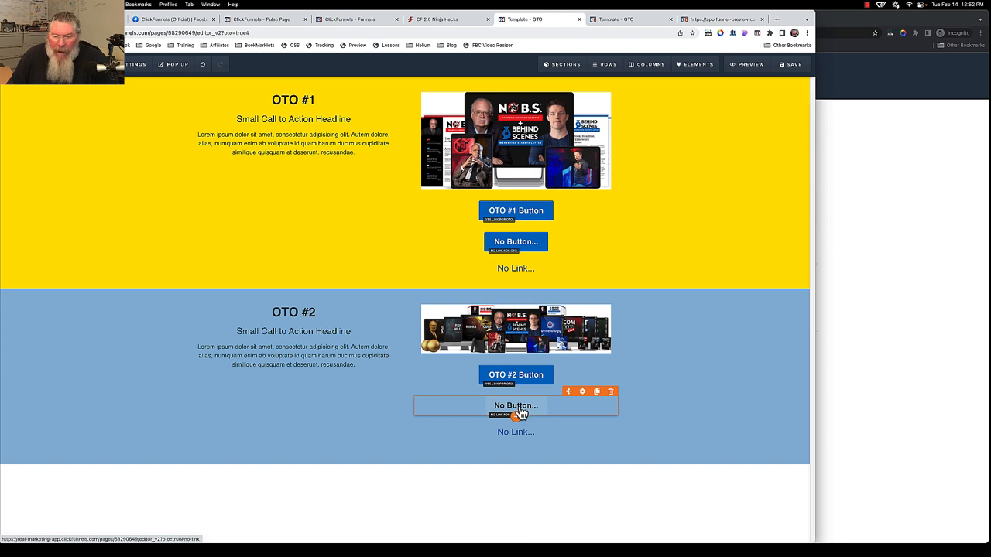
{"action": "mouse_move", "coordinate": [582, 391]}
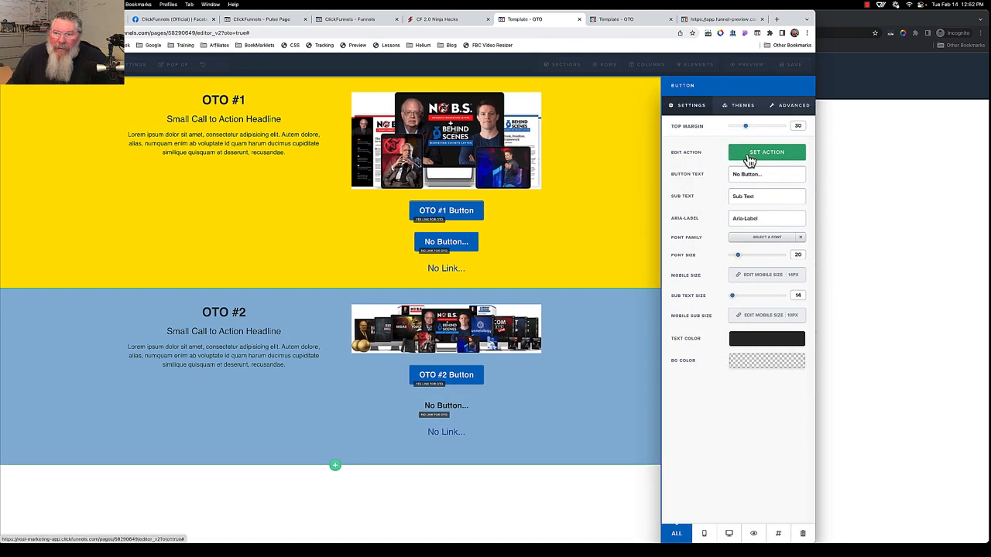
{"action": "left_click", "coordinate": [768, 152]}
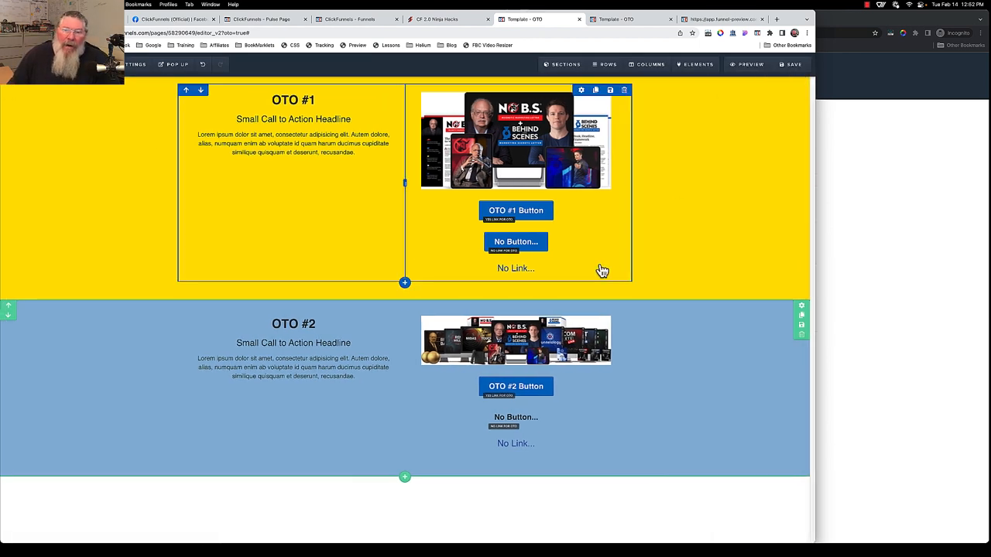
Step: Inspect and apply the link target on the OTO #1 'No Link...' text
{"action": "left_click", "coordinate": [516, 269]}
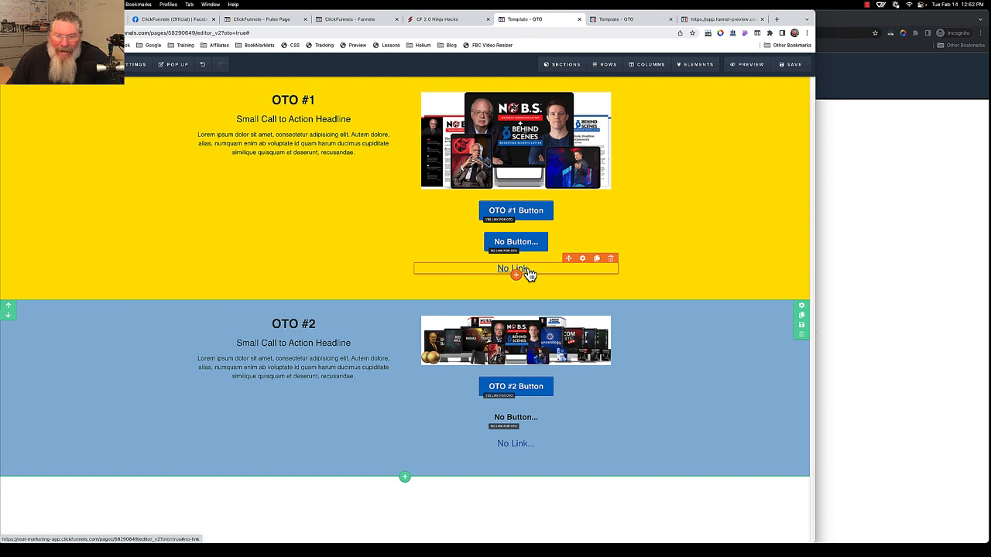
{"action": "mouse_move", "coordinate": [517, 272]}
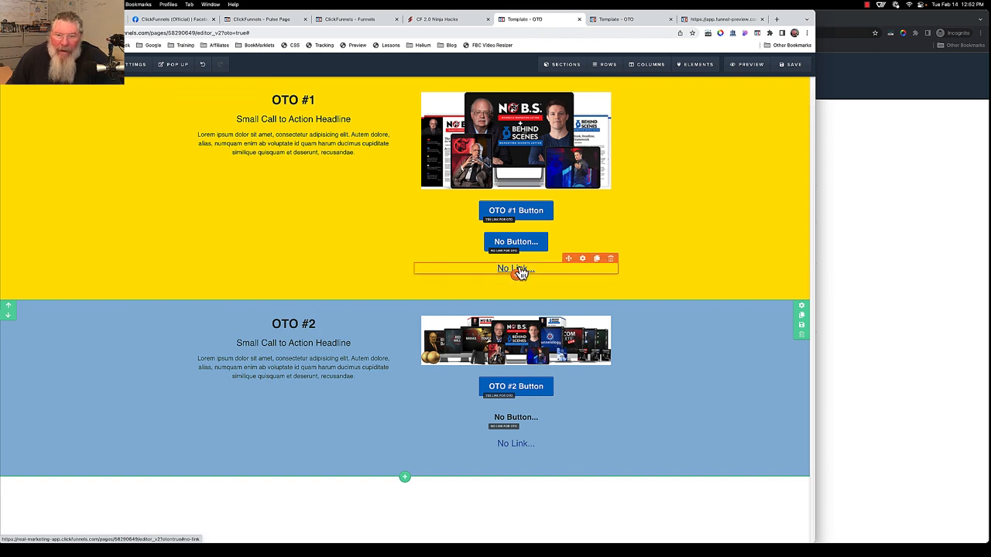
{"action": "left_click", "coordinate": [516, 270]}
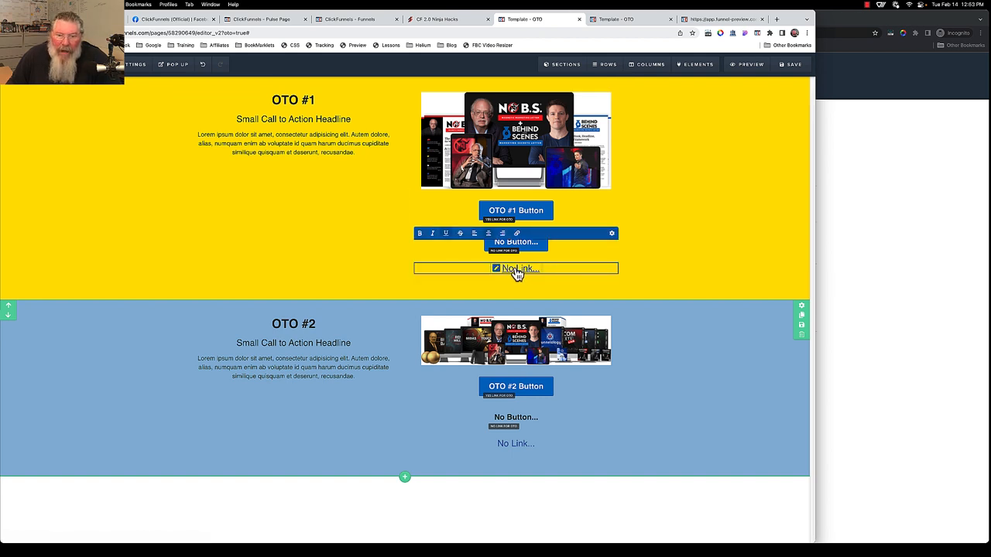
{"action": "left_click", "coordinate": [515, 270]}
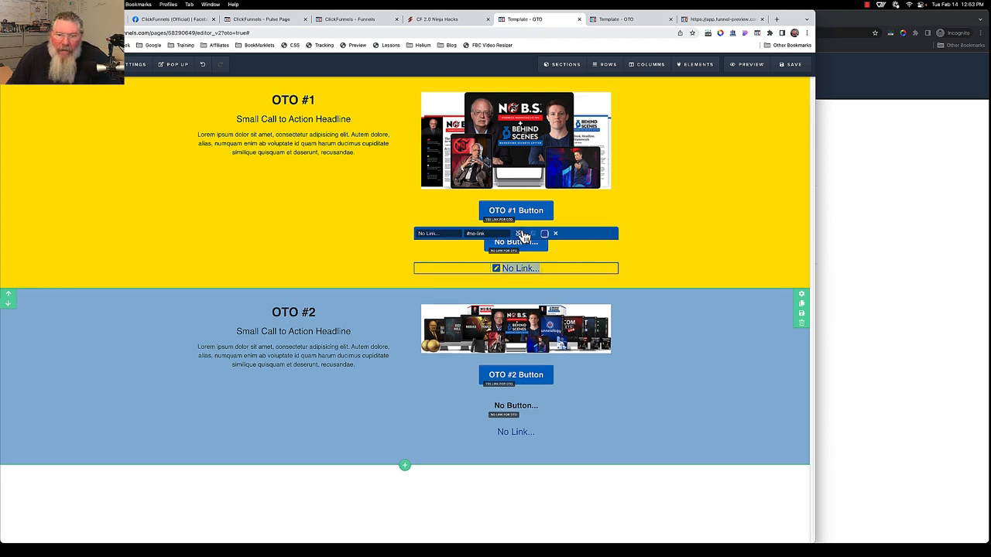
{"action": "mouse_move", "coordinate": [520, 239]}
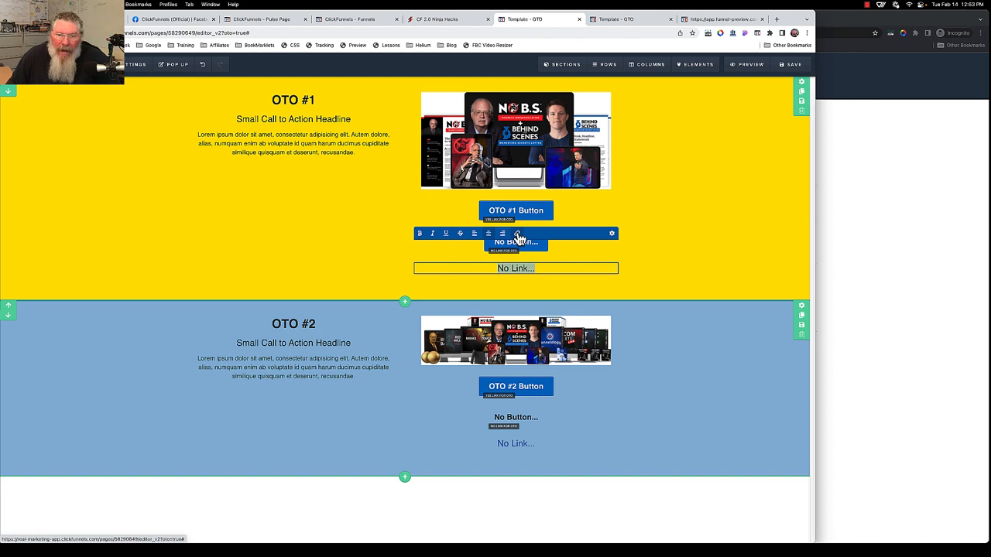
{"action": "left_click", "coordinate": [523, 233]}
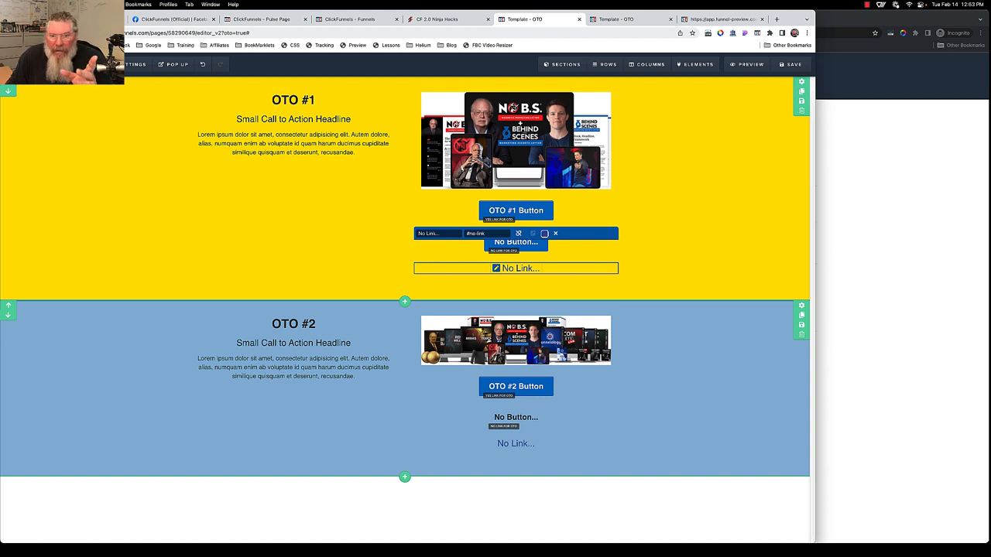
{"action": "left_click", "coordinate": [516, 242]}
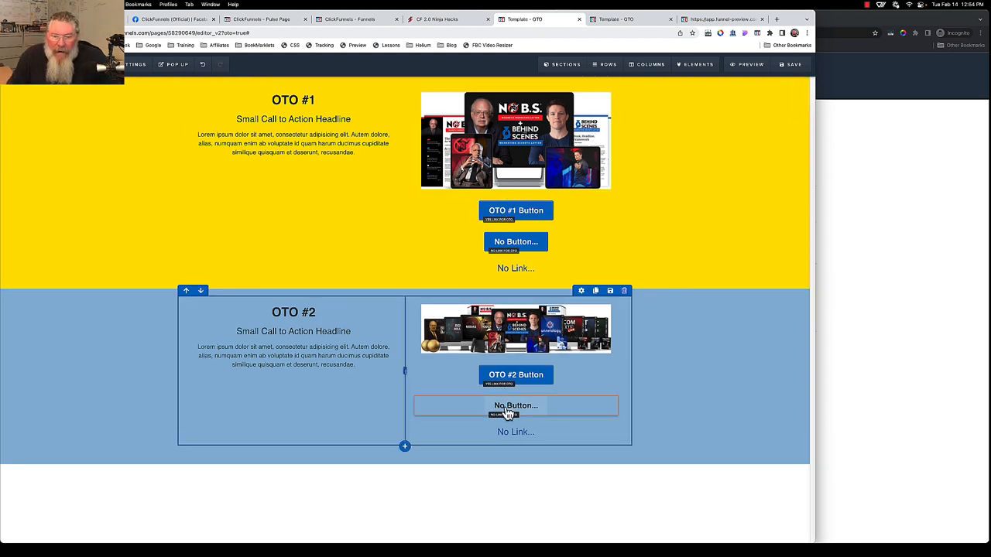
Step: Show the OTO page's Header Code script that reads bumpTaken from local storage
{"action": "left_click", "coordinate": [562, 65]}
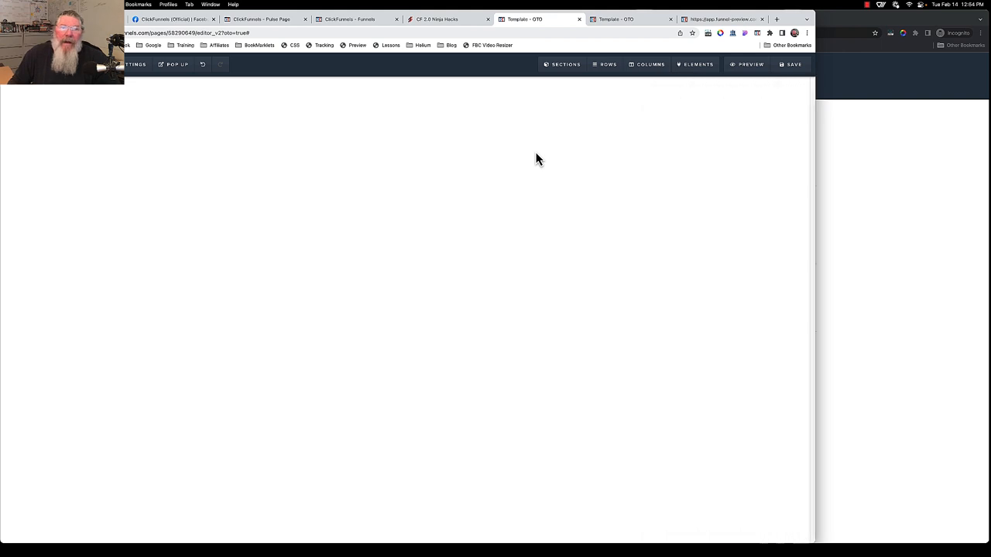
{"action": "left_click", "coordinate": [318, 43]}
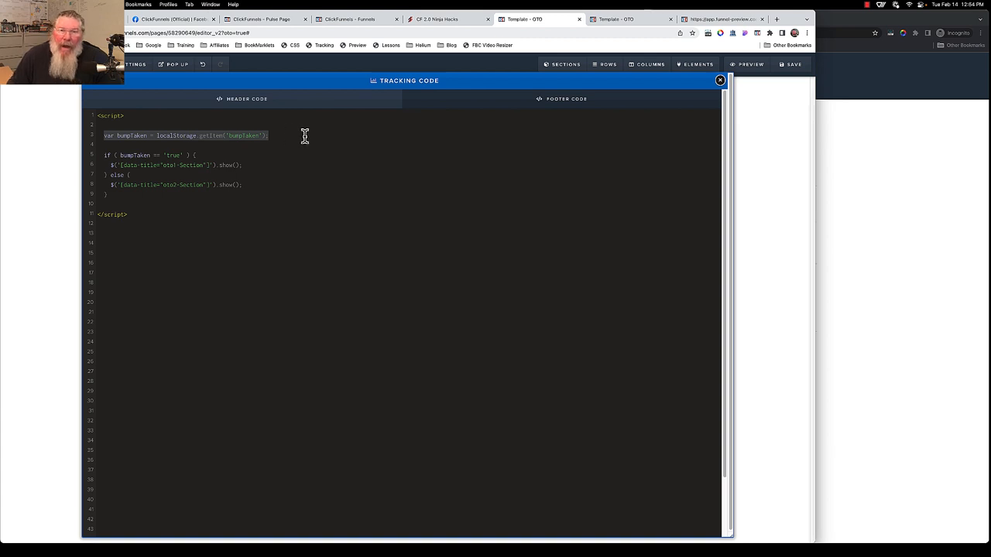
{"action": "mouse_move", "coordinate": [204, 141]}
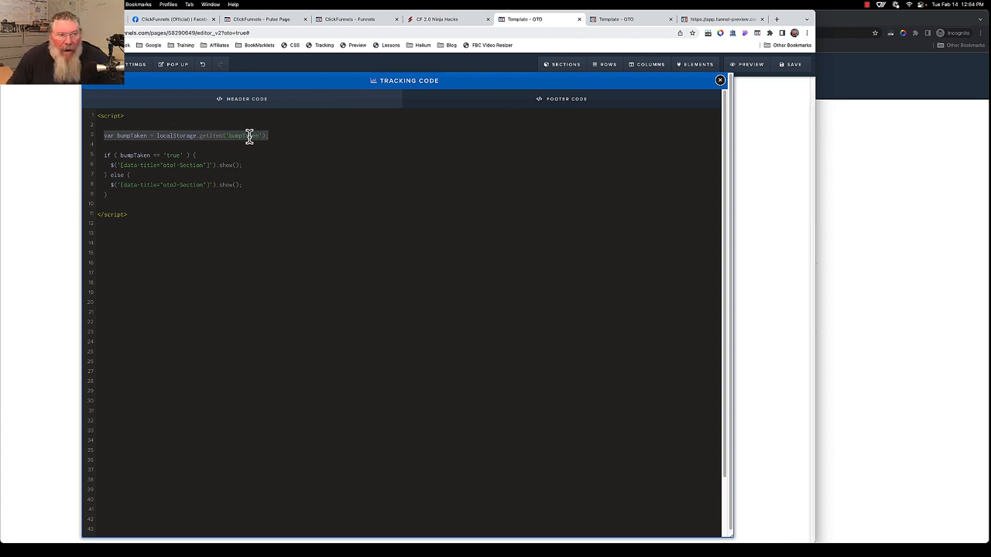
{"action": "mouse_move", "coordinate": [245, 139]}
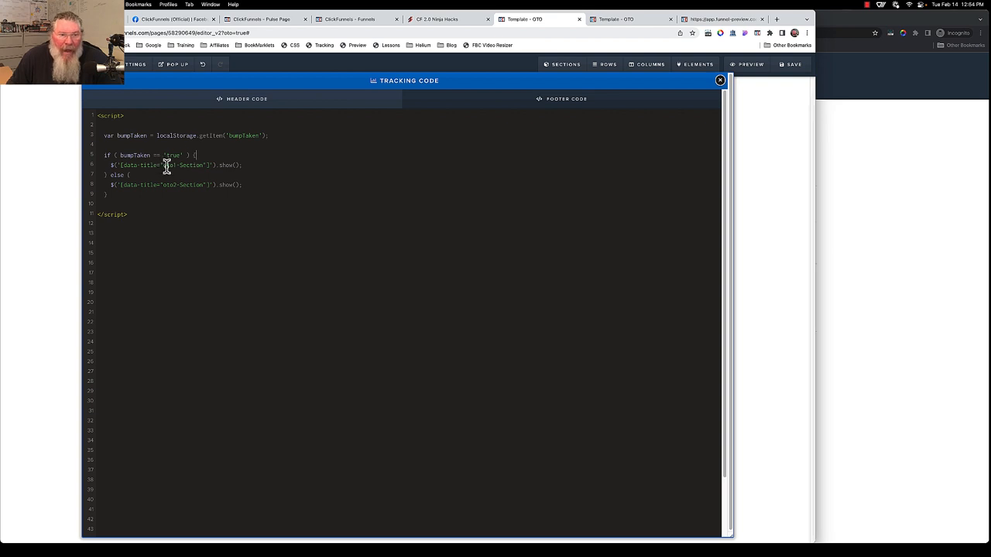
Step: Review the script showing OTO #1 when bumpTaken is true, else OTO #2, then close it
{"action": "double_click", "coordinate": [183, 164]}
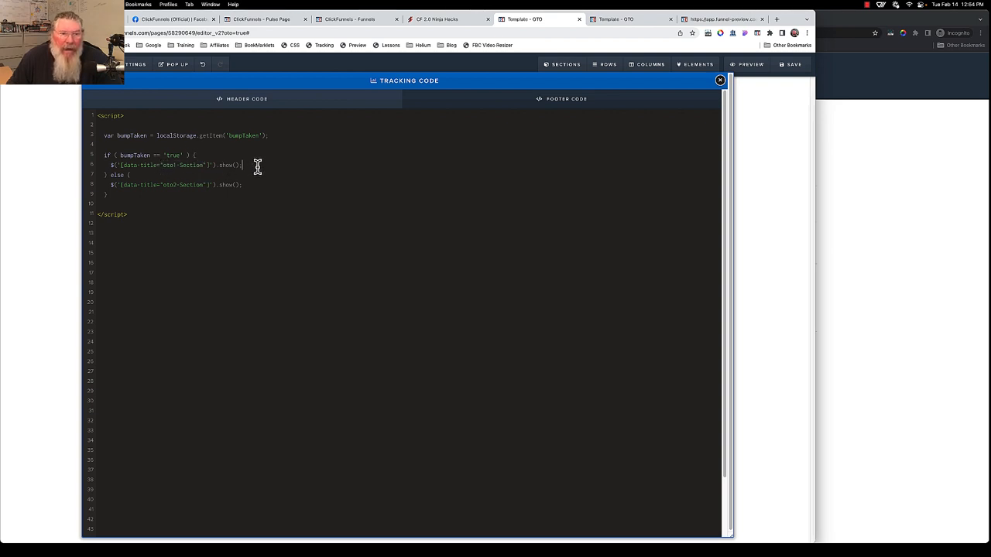
{"action": "mouse_move", "coordinate": [124, 154]}
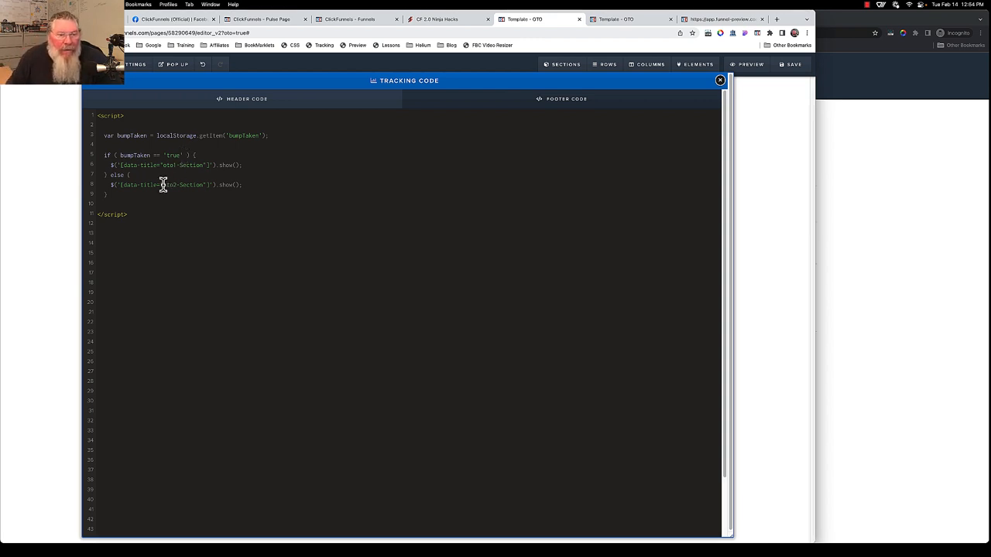
{"action": "double_click", "coordinate": [180, 186]}
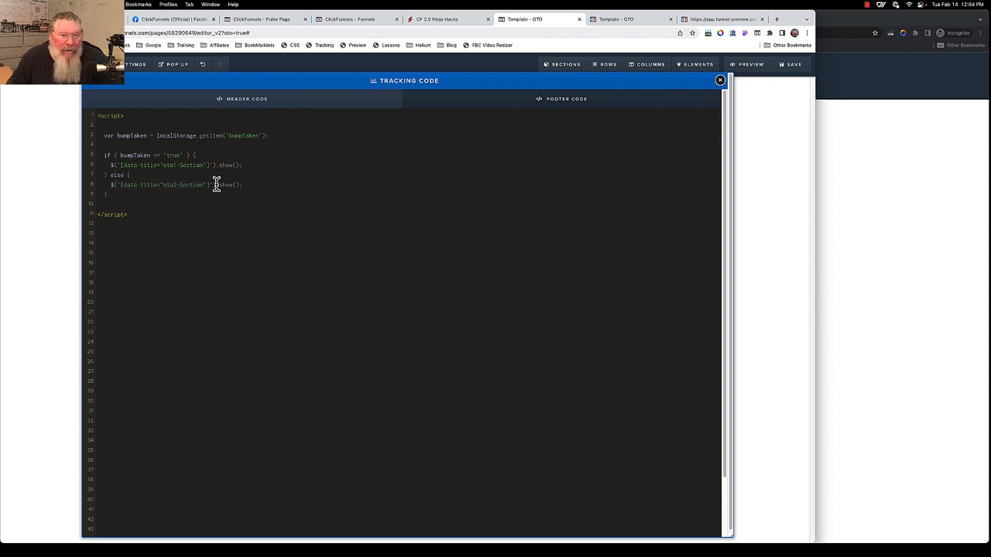
{"action": "left_click_drag", "start_coordinate": [220, 184], "coordinate": [241, 184]}
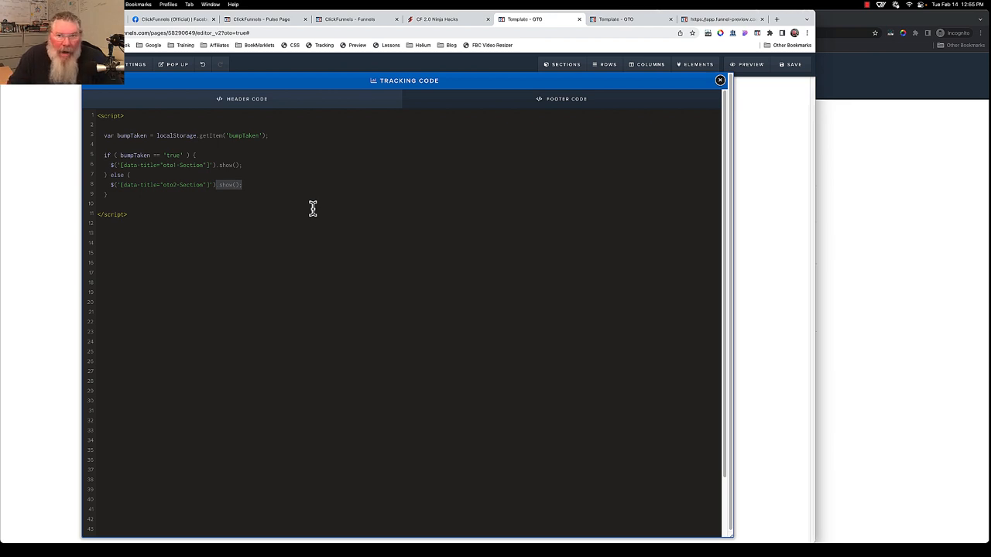
{"action": "mouse_move", "coordinate": [735, 82]}
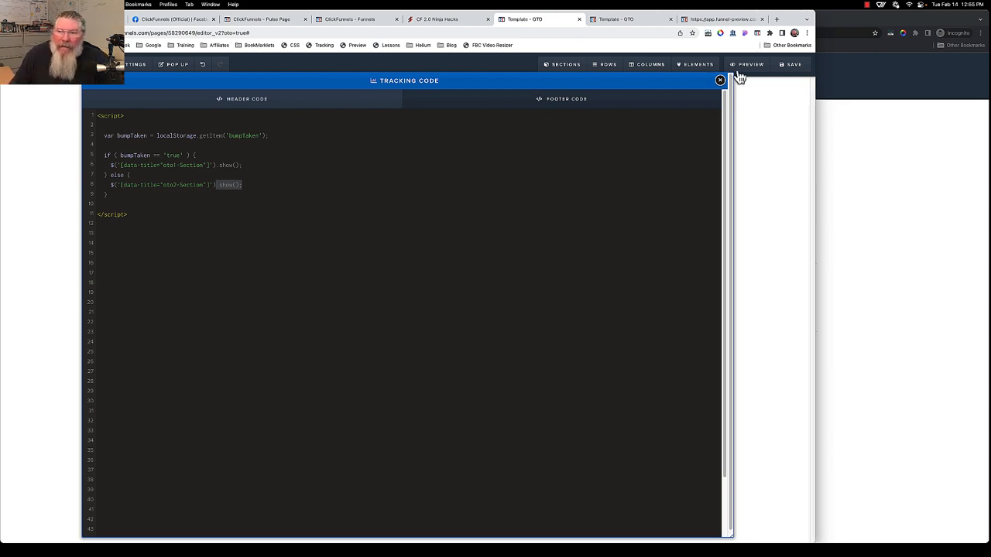
{"action": "left_click", "coordinate": [720, 81]}
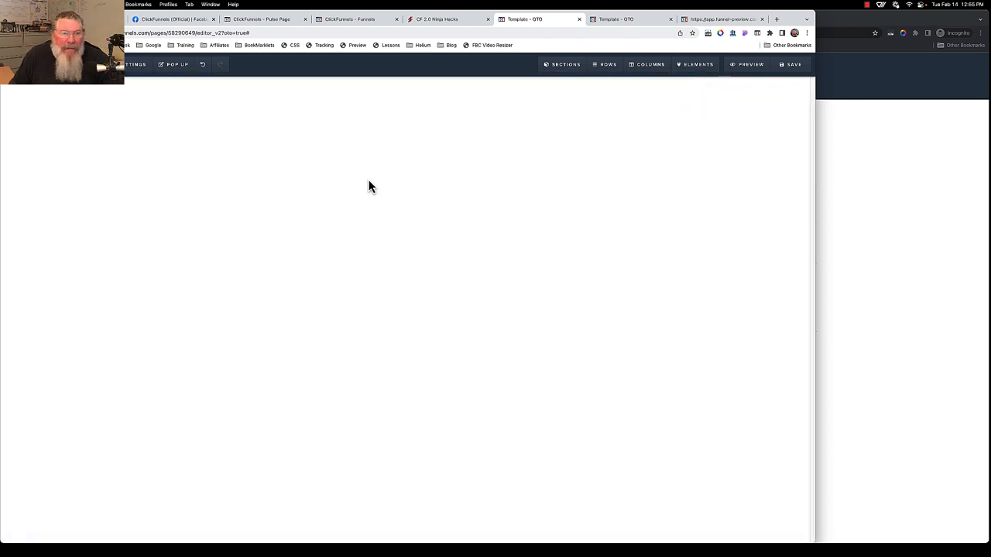
{"action": "mouse_move", "coordinate": [572, 189]}
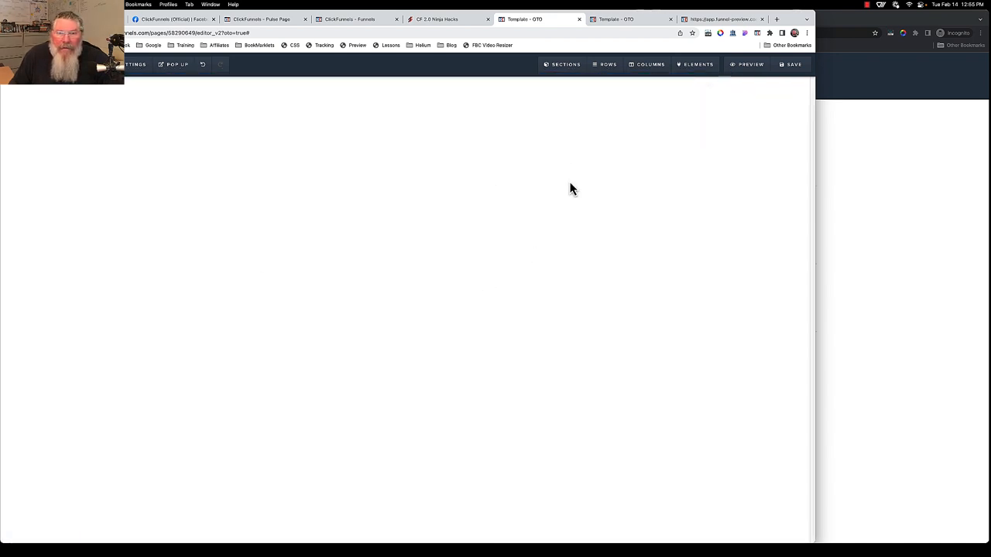